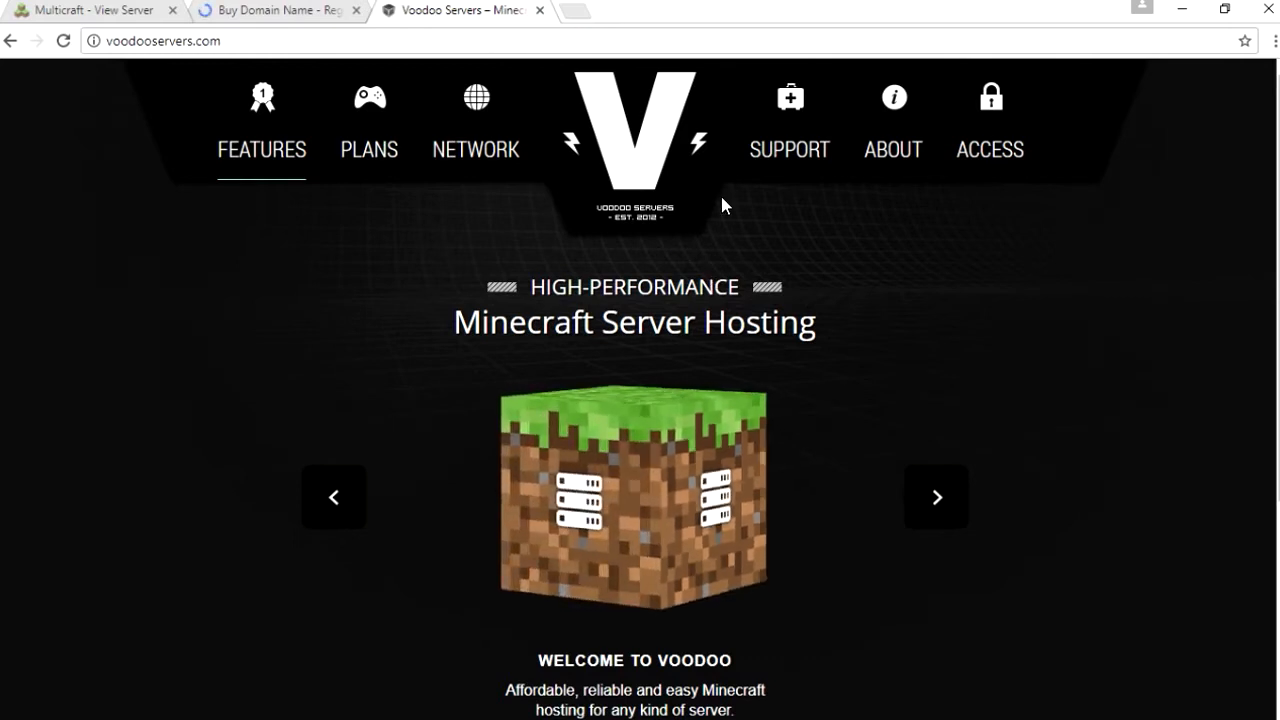
{"action": "mouse_move", "coordinate": [516, 284]}
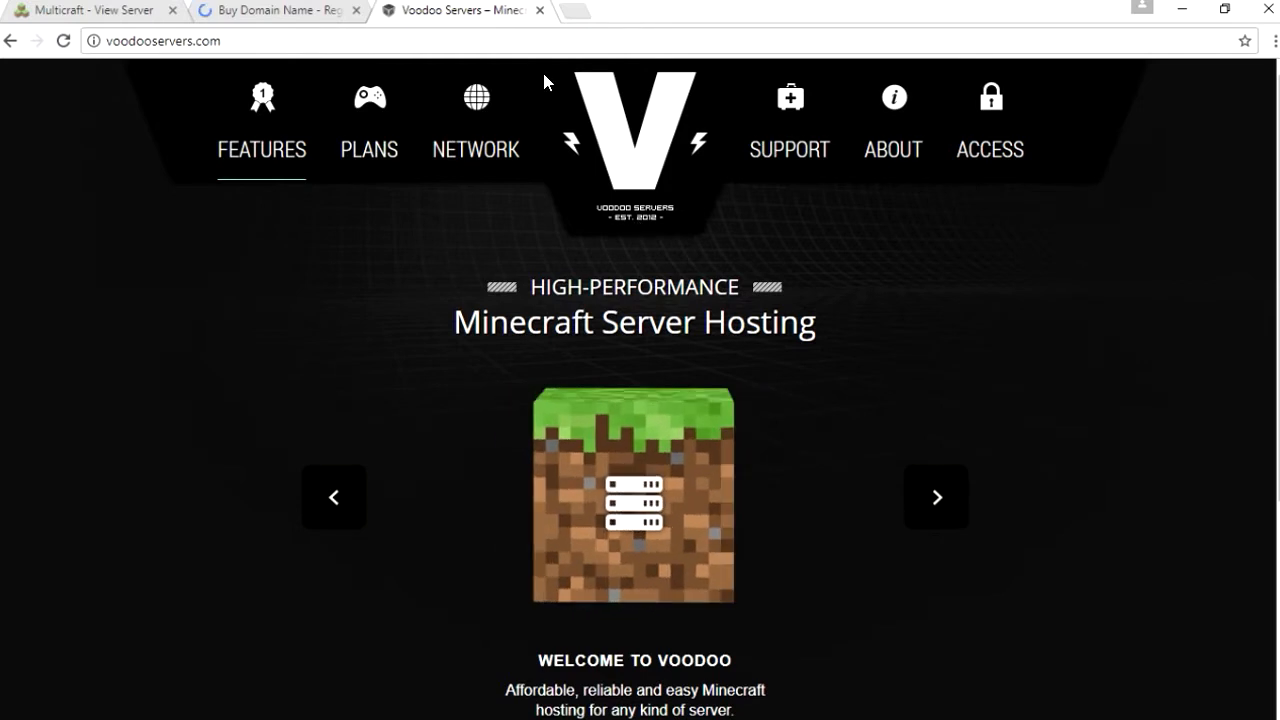
{"action": "mouse_move", "coordinate": [368, 124]}
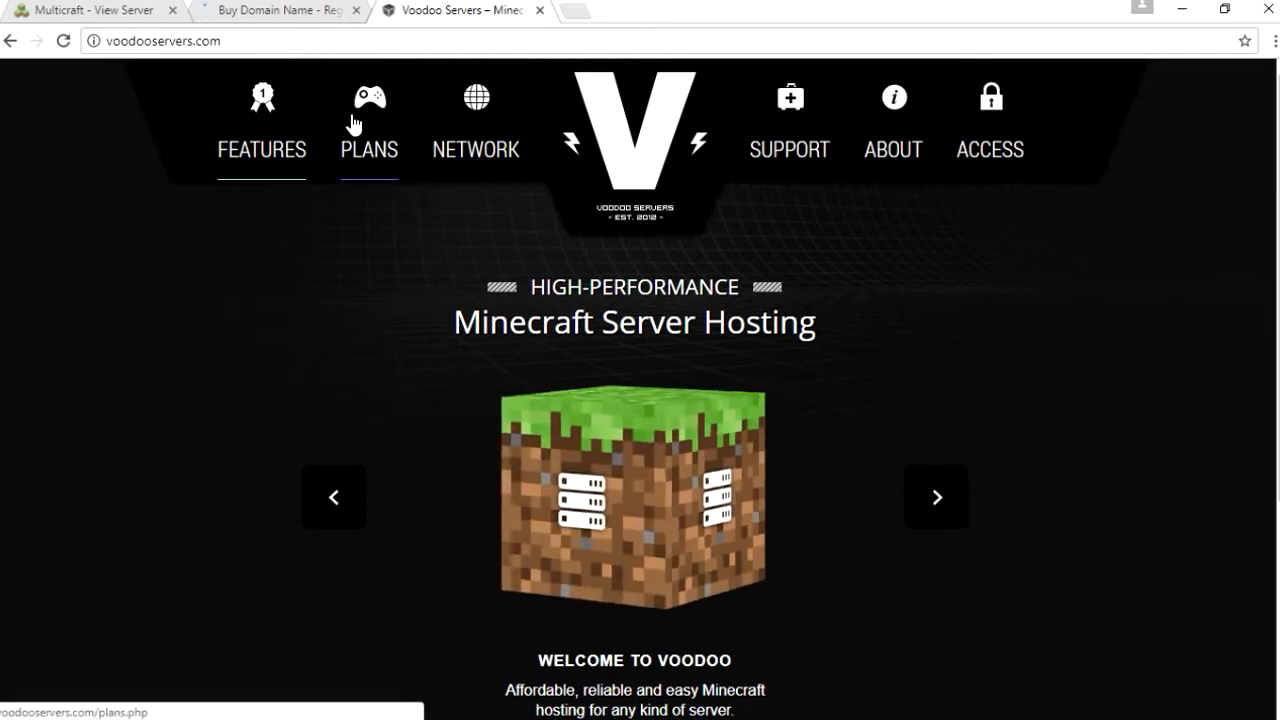
View the Minecraft hosting plans: Budget at $2/GB and Premium at $4/GB
{"action": "left_click", "coordinate": [368, 148]}
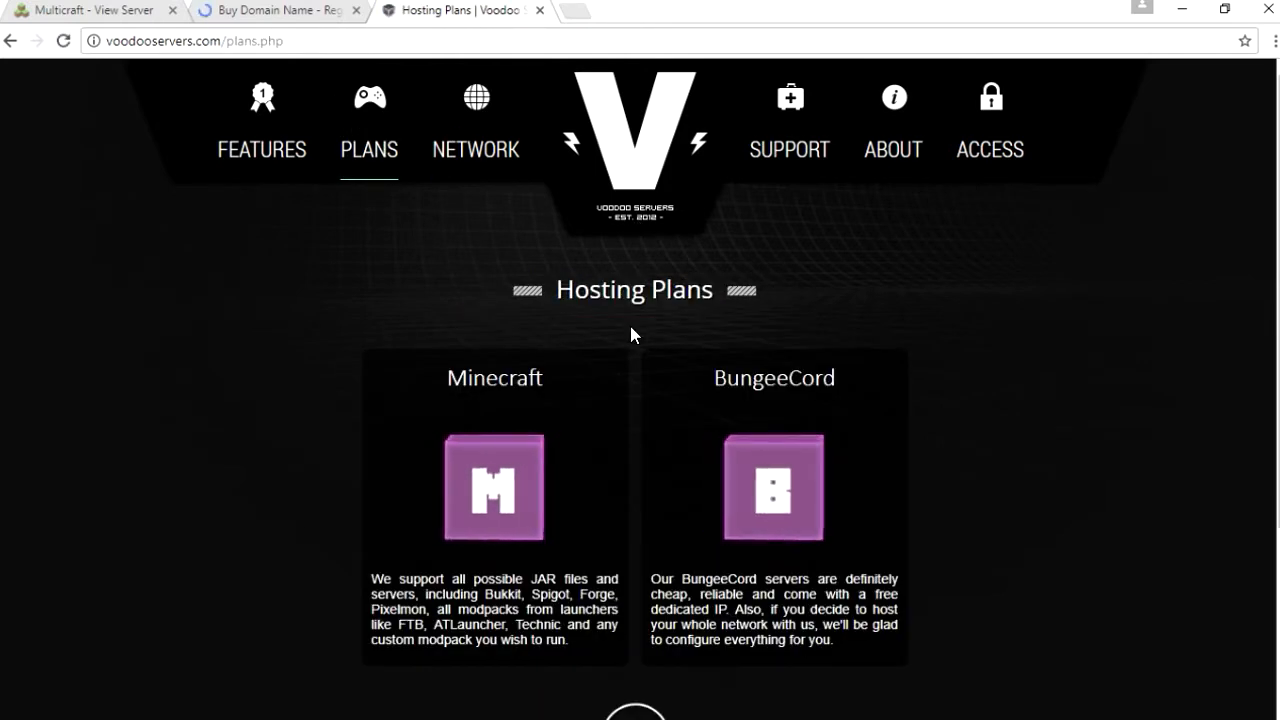
{"action": "mouse_move", "coordinate": [496, 472]}
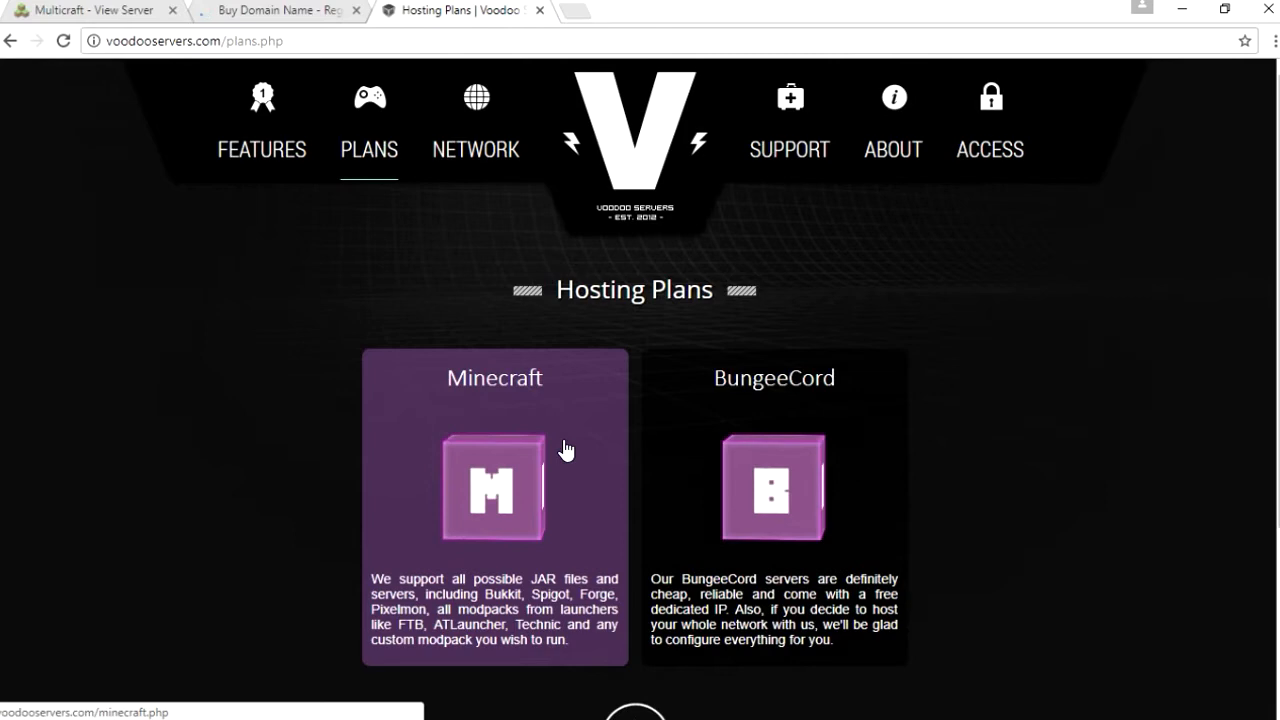
{"action": "left_click", "coordinate": [494, 488]}
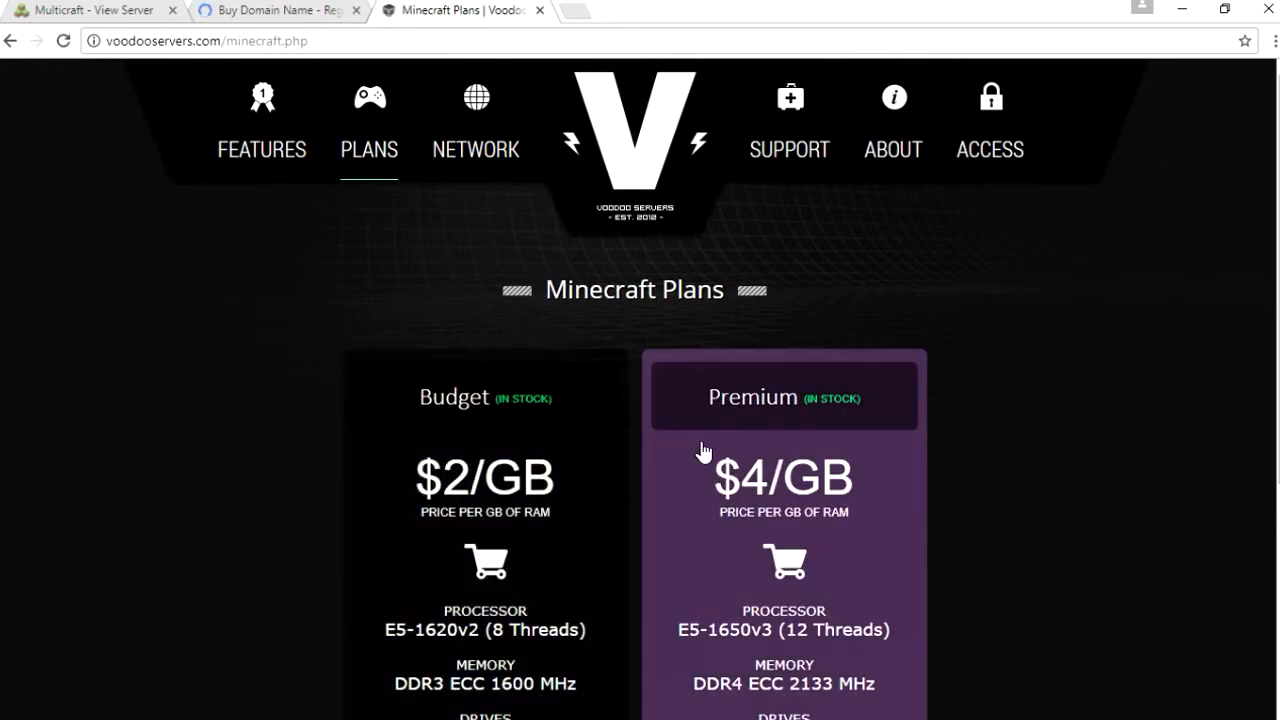
{"action": "scroll", "scroll_direction": "down", "scroll_amount": 3}
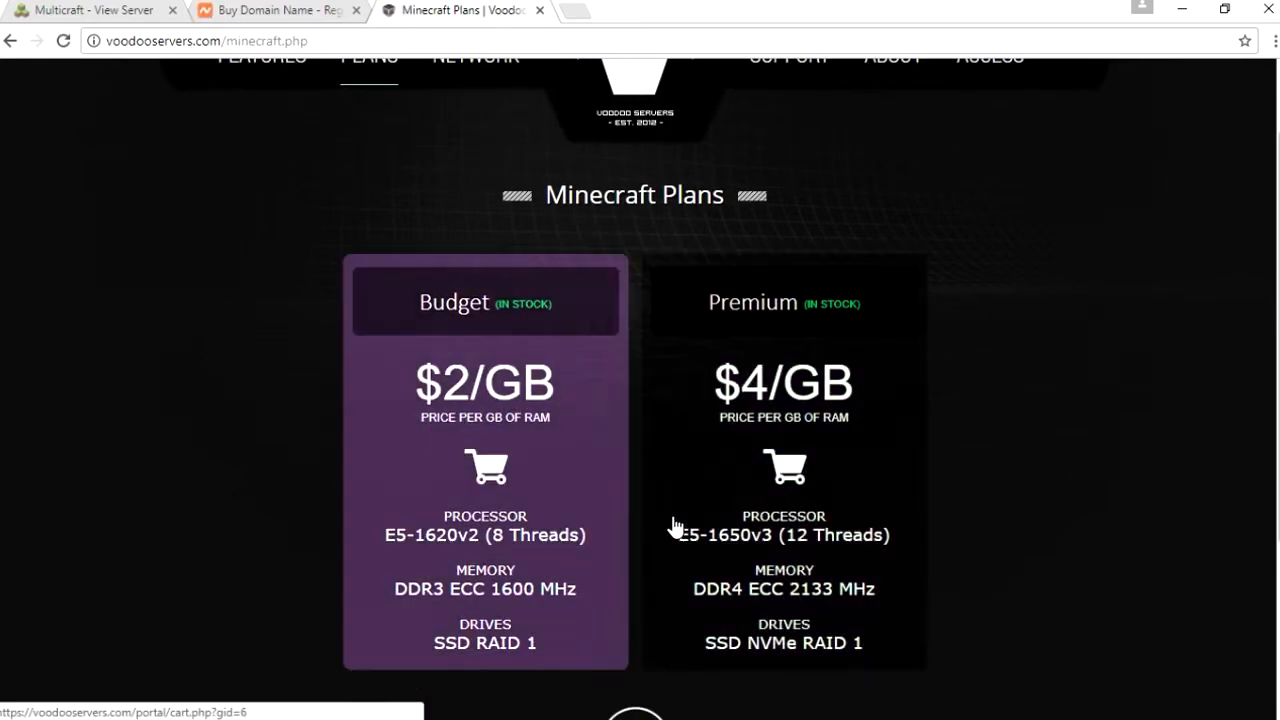
{"action": "mouse_move", "coordinate": [784, 476]}
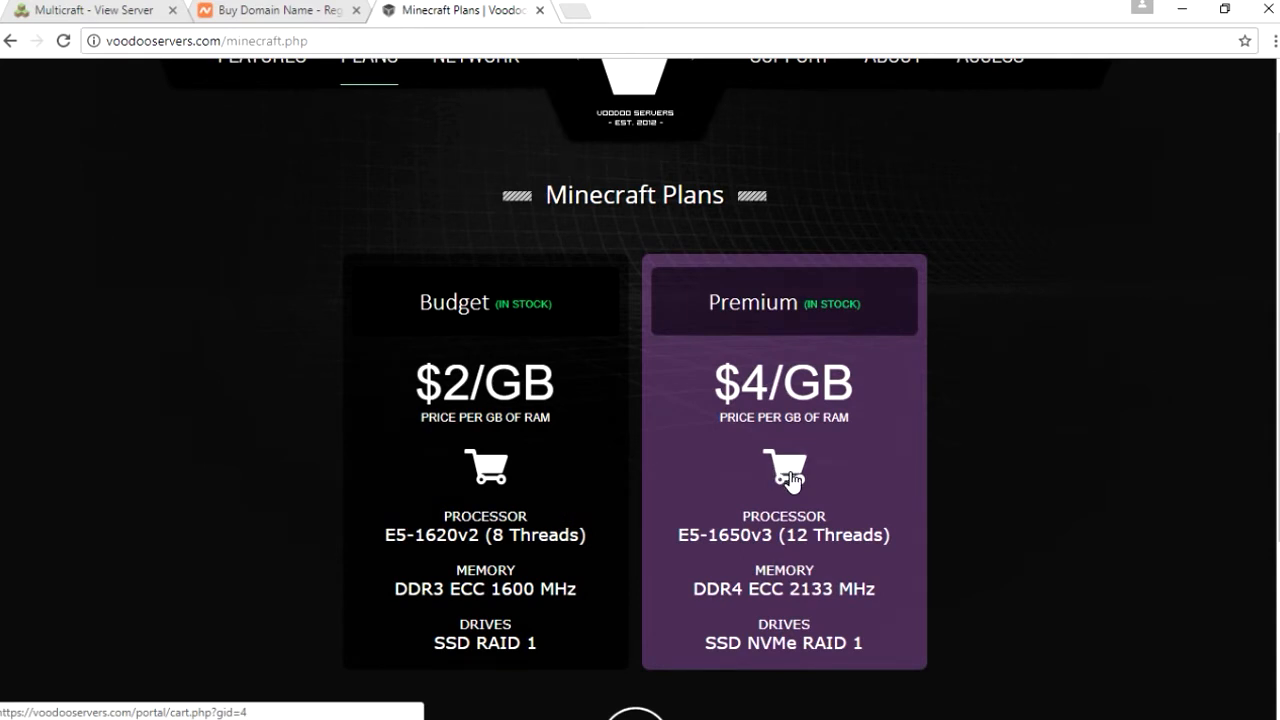
{"action": "left_click", "coordinate": [784, 468]}
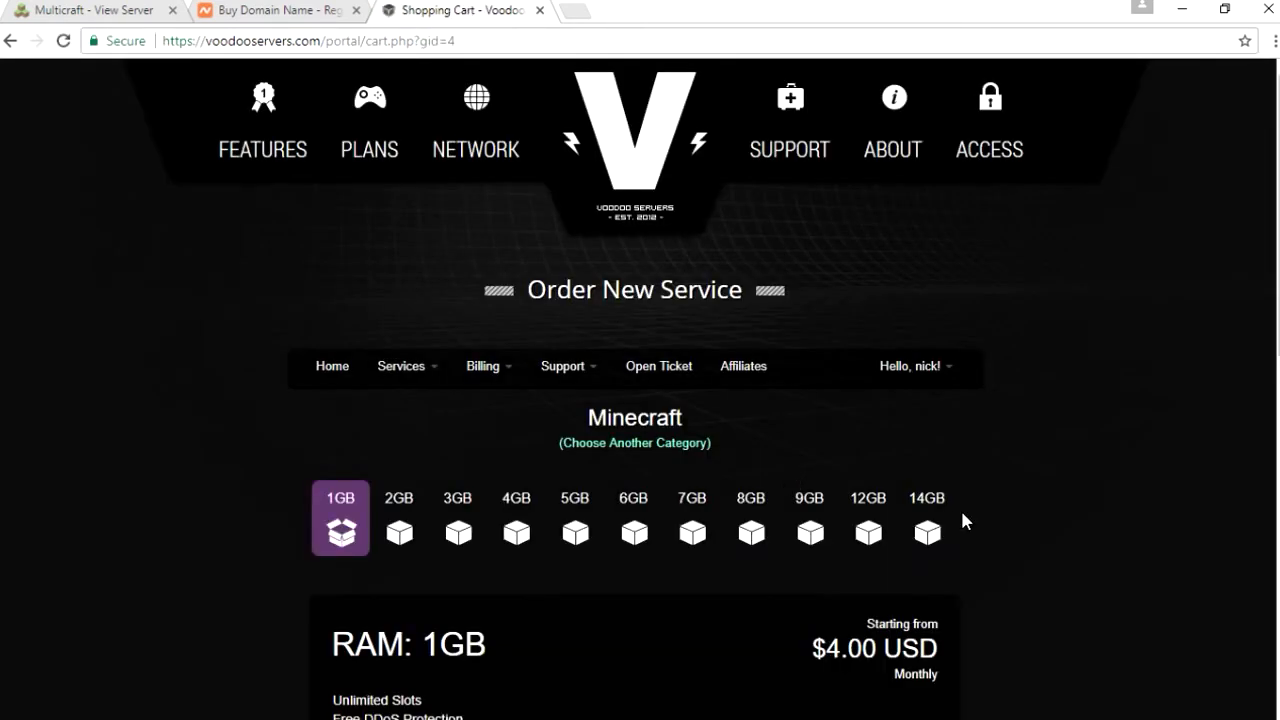
{"action": "left_click", "coordinate": [924, 516]}
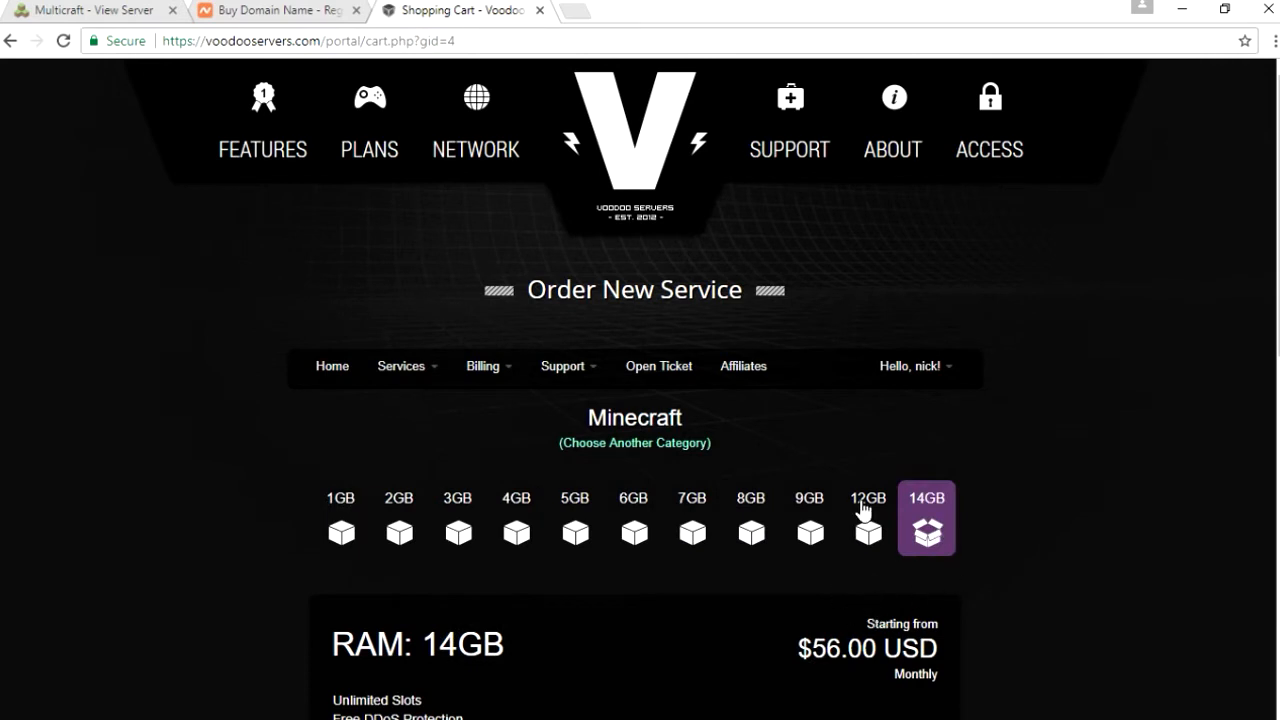
{"action": "left_click", "coordinate": [868, 518]}
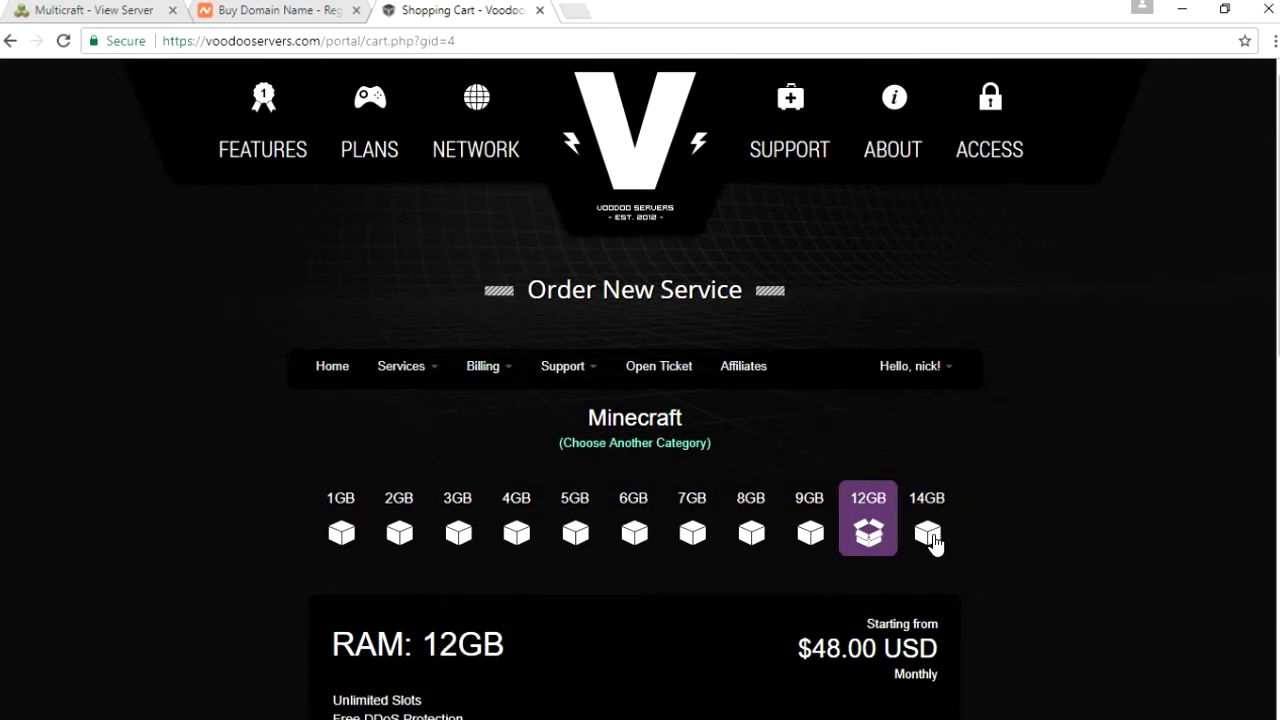
{"action": "left_click", "coordinate": [926, 532]}
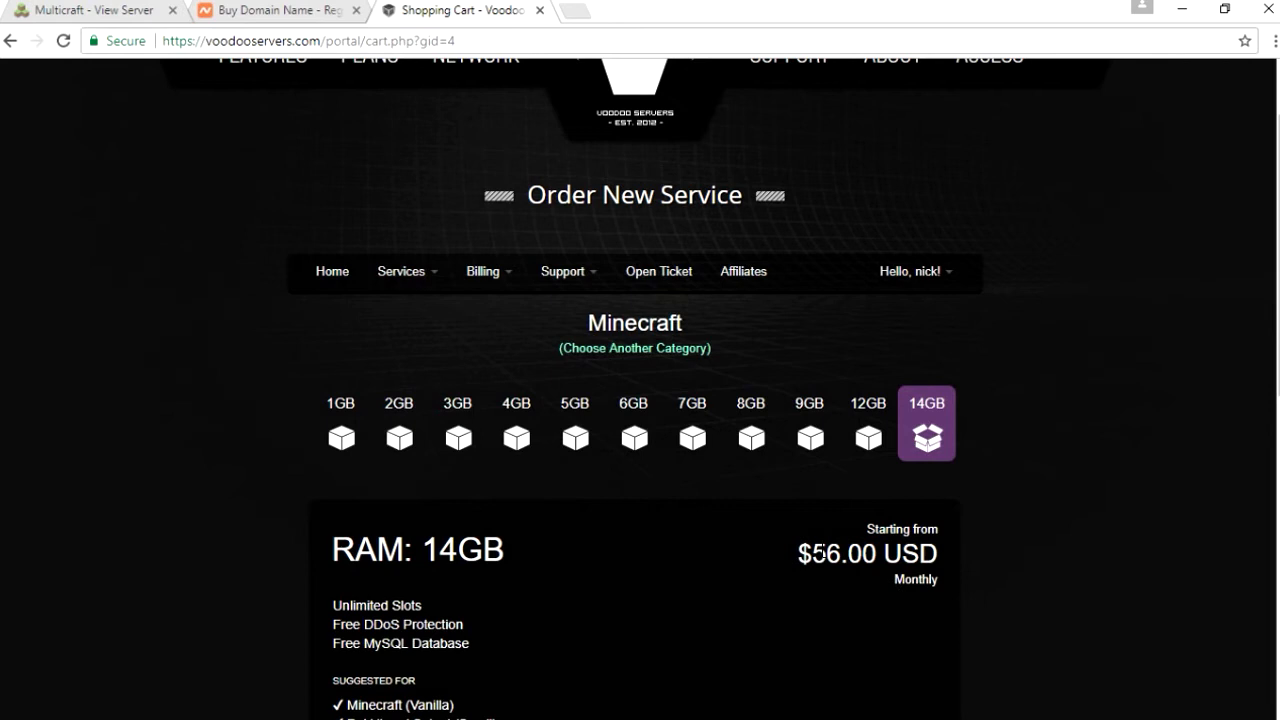
{"action": "left_click", "coordinate": [868, 436]}
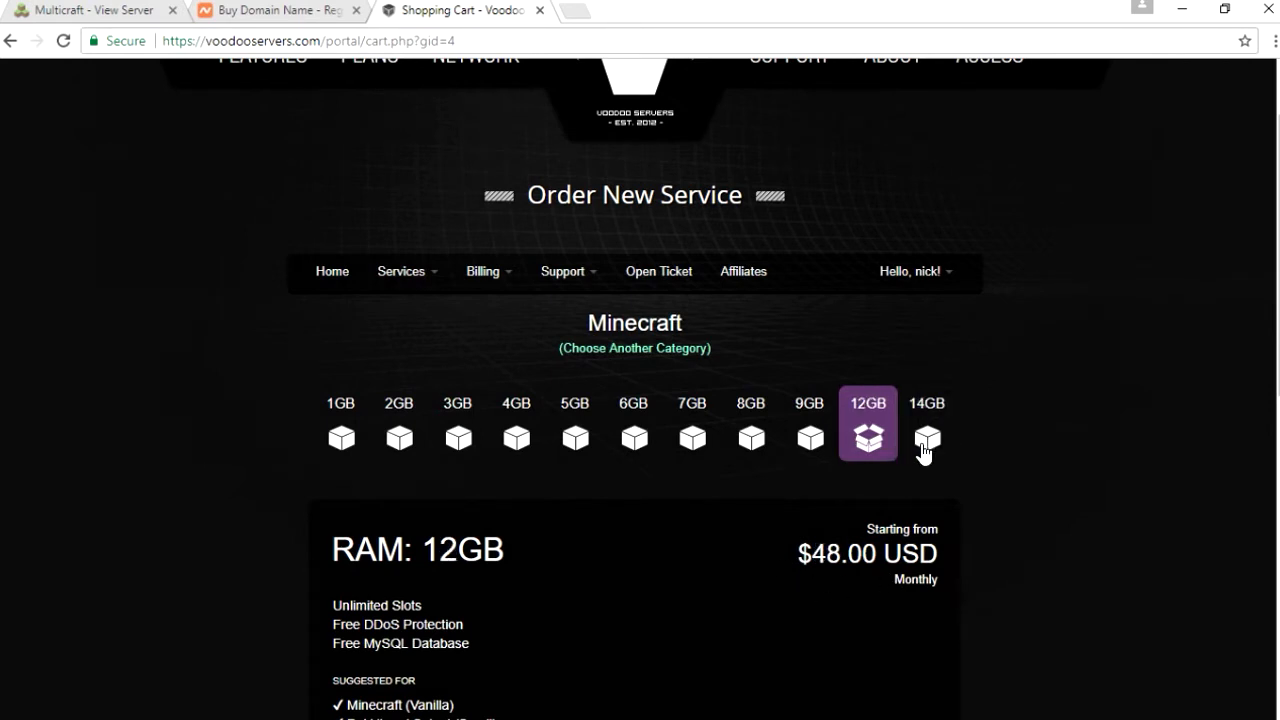
{"action": "left_click", "coordinate": [926, 438]}
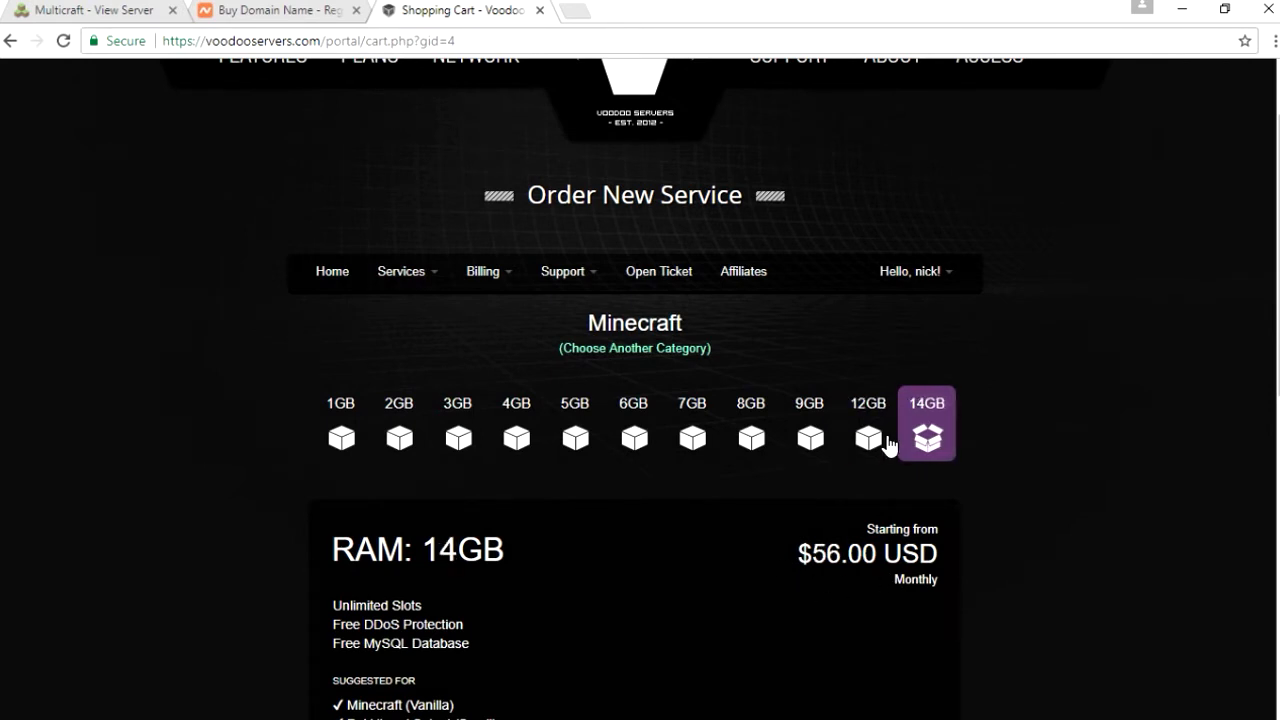
{"action": "left_click", "coordinate": [868, 436]}
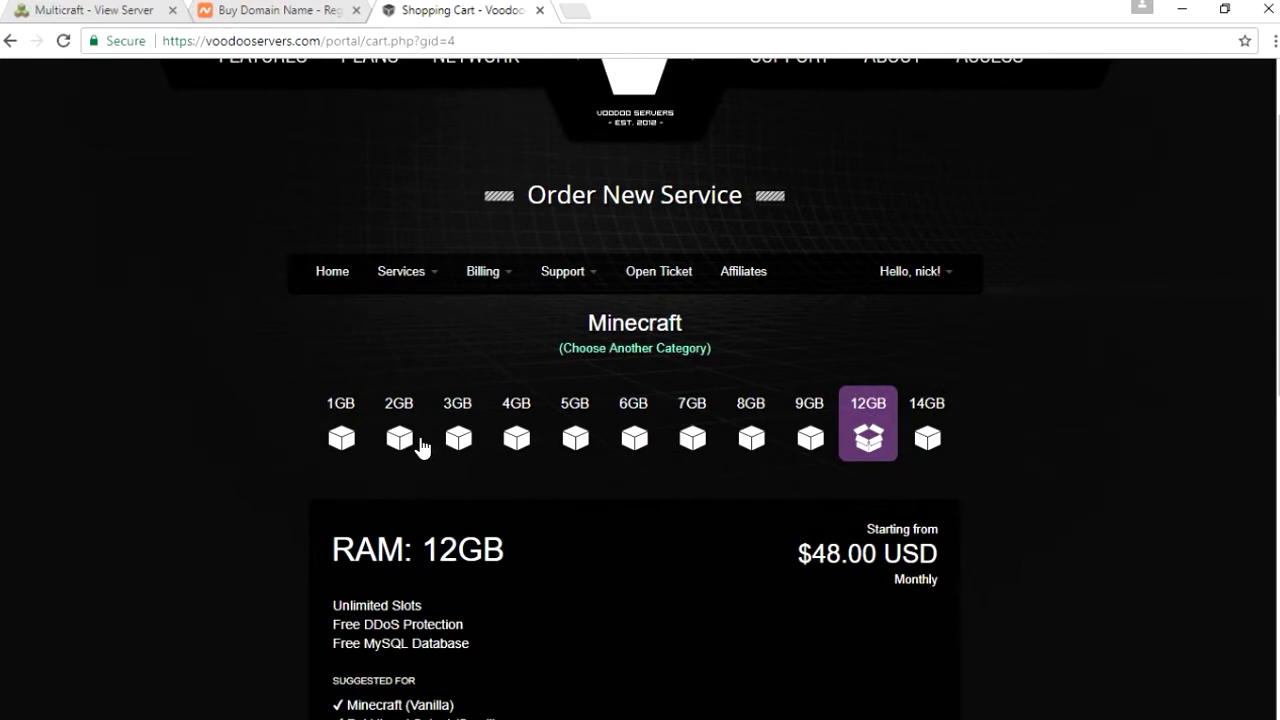
{"action": "left_click", "coordinate": [398, 438]}
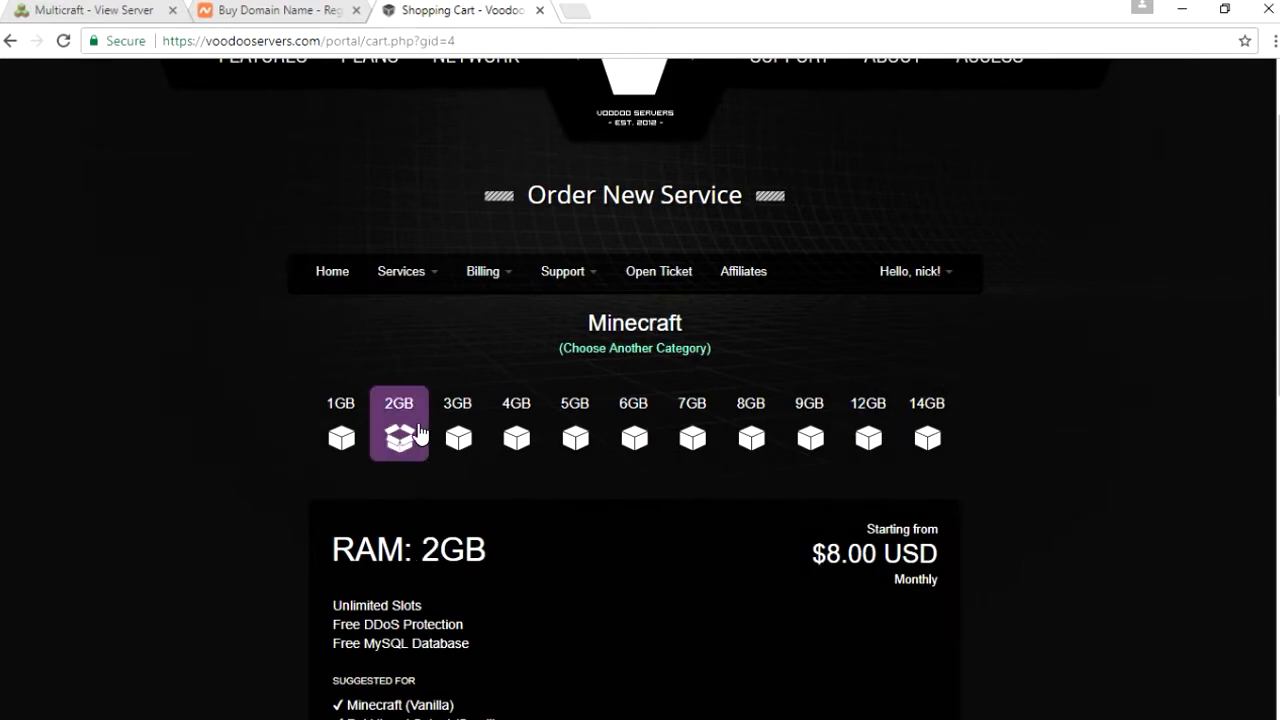
{"action": "left_click", "coordinate": [516, 436]}
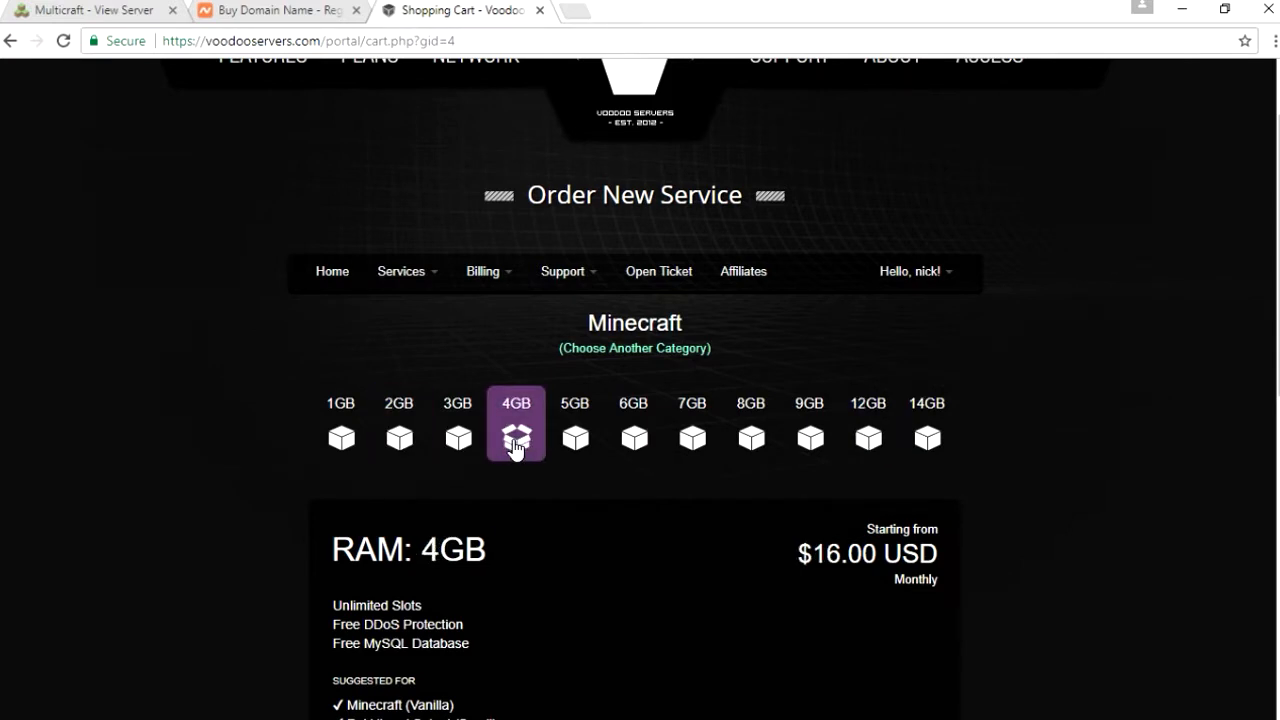
{"action": "scroll", "scroll_direction": "down", "scroll_amount": 3}
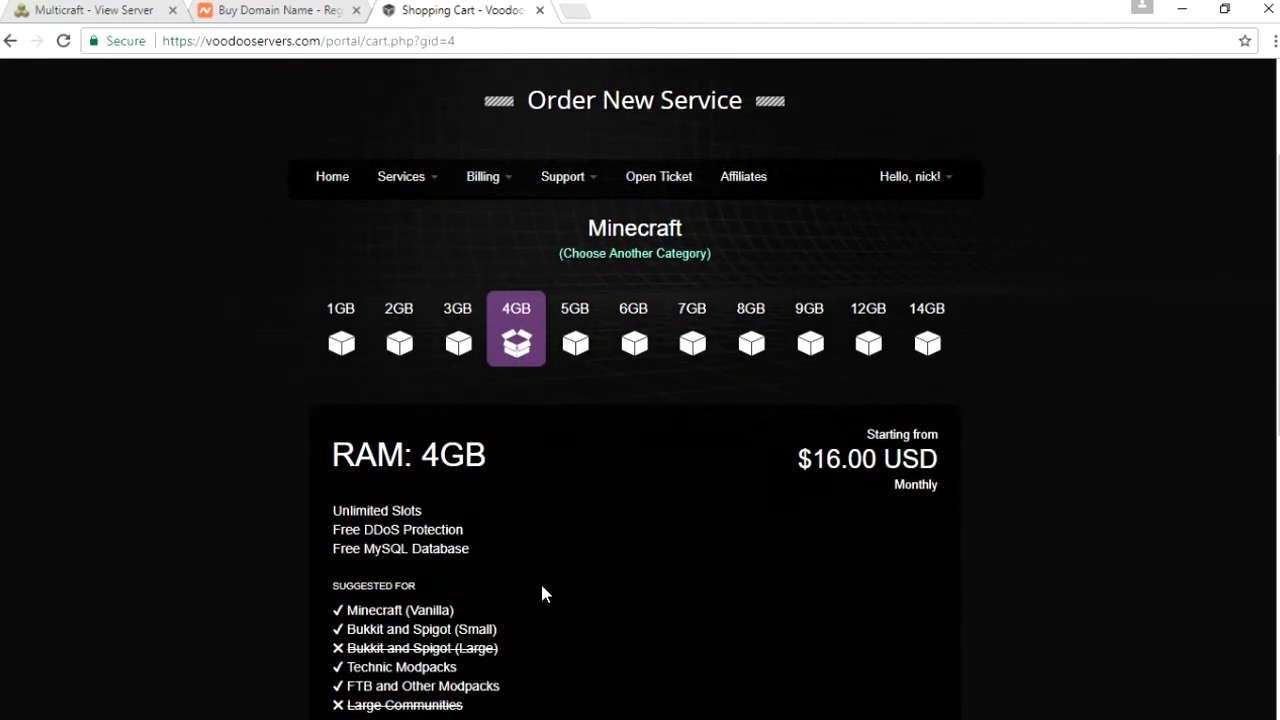
{"action": "mouse_move", "coordinate": [612, 540]}
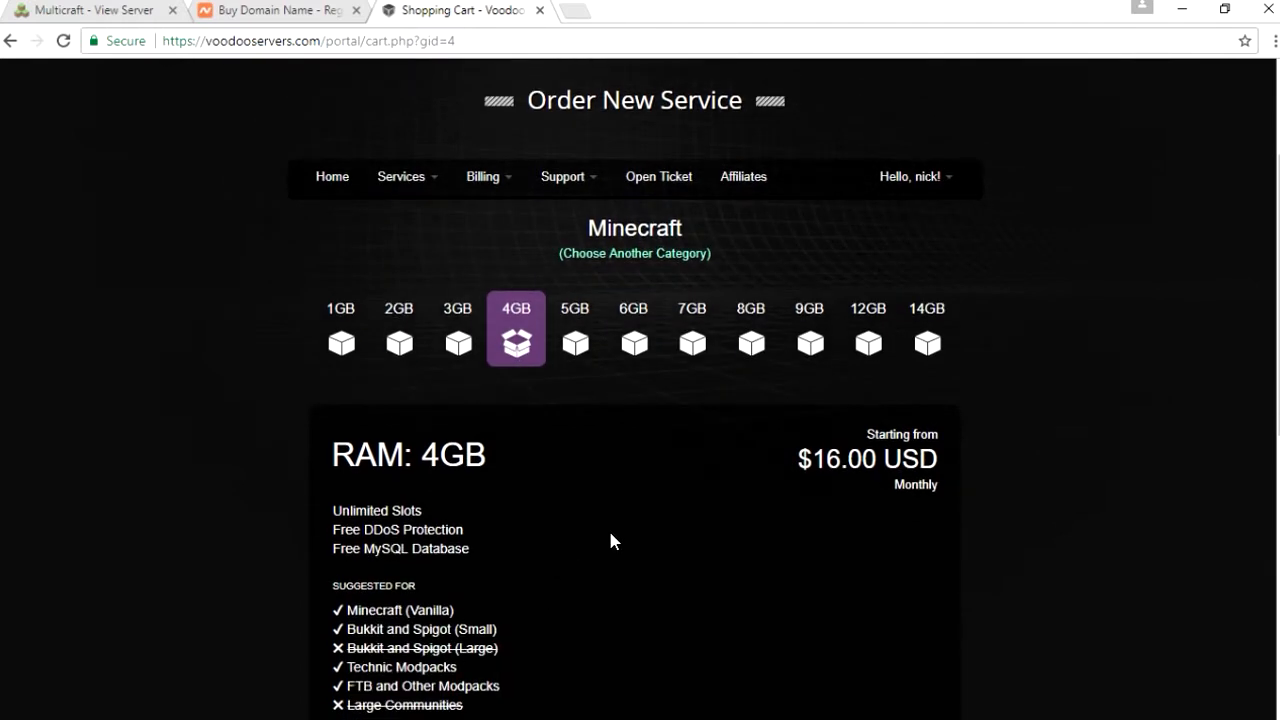
{"action": "left_click", "coordinate": [868, 328]}
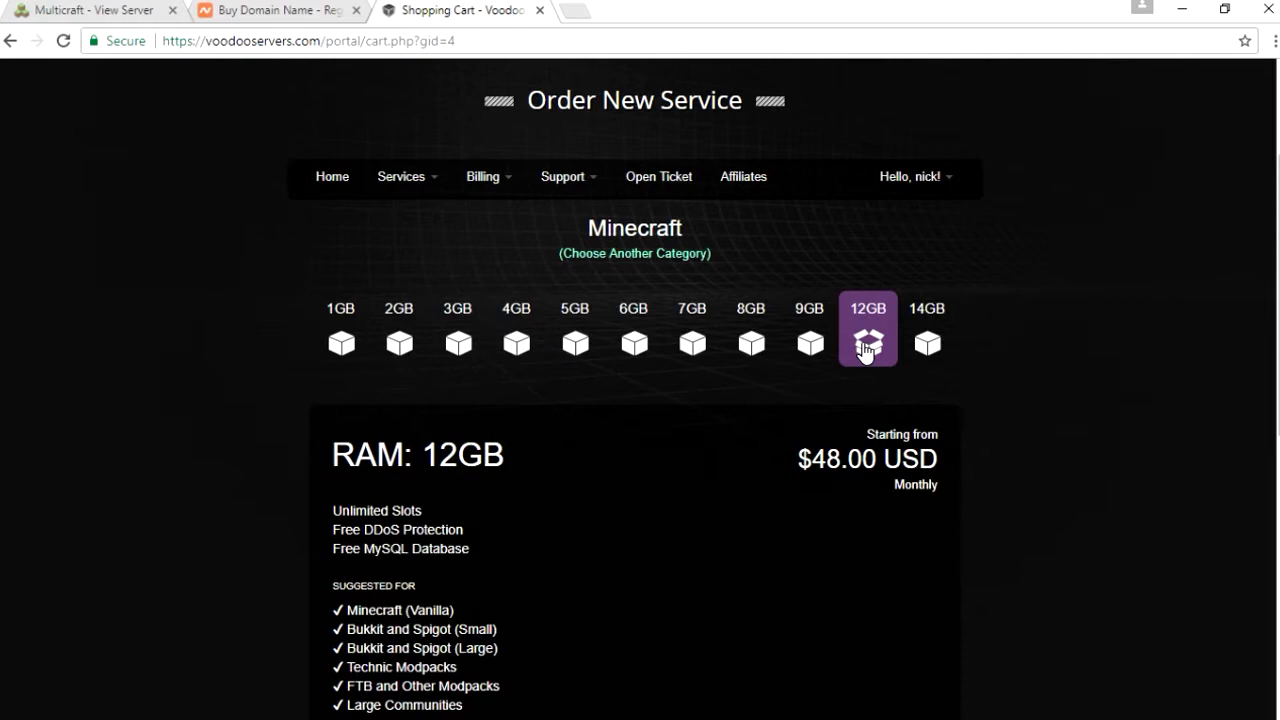
{"action": "mouse_move", "coordinate": [784, 440]}
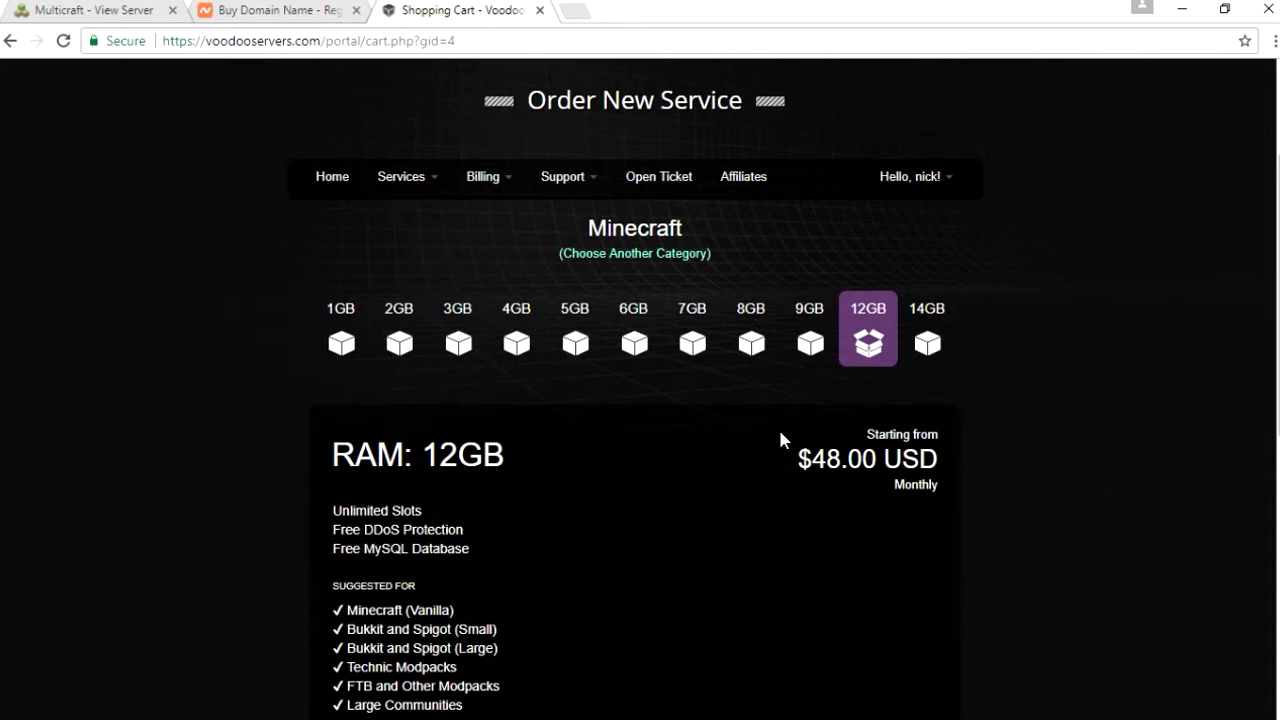
{"action": "mouse_move", "coordinate": [456, 516]}
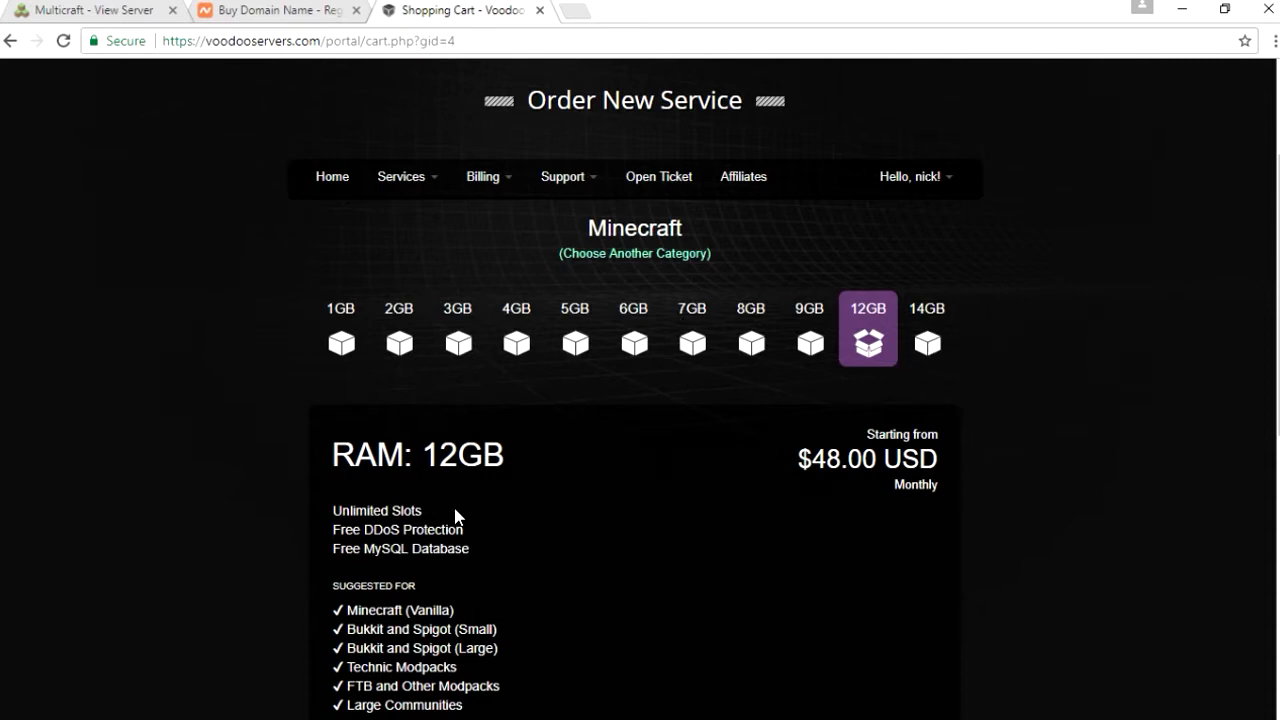
{"action": "mouse_move", "coordinate": [424, 240]}
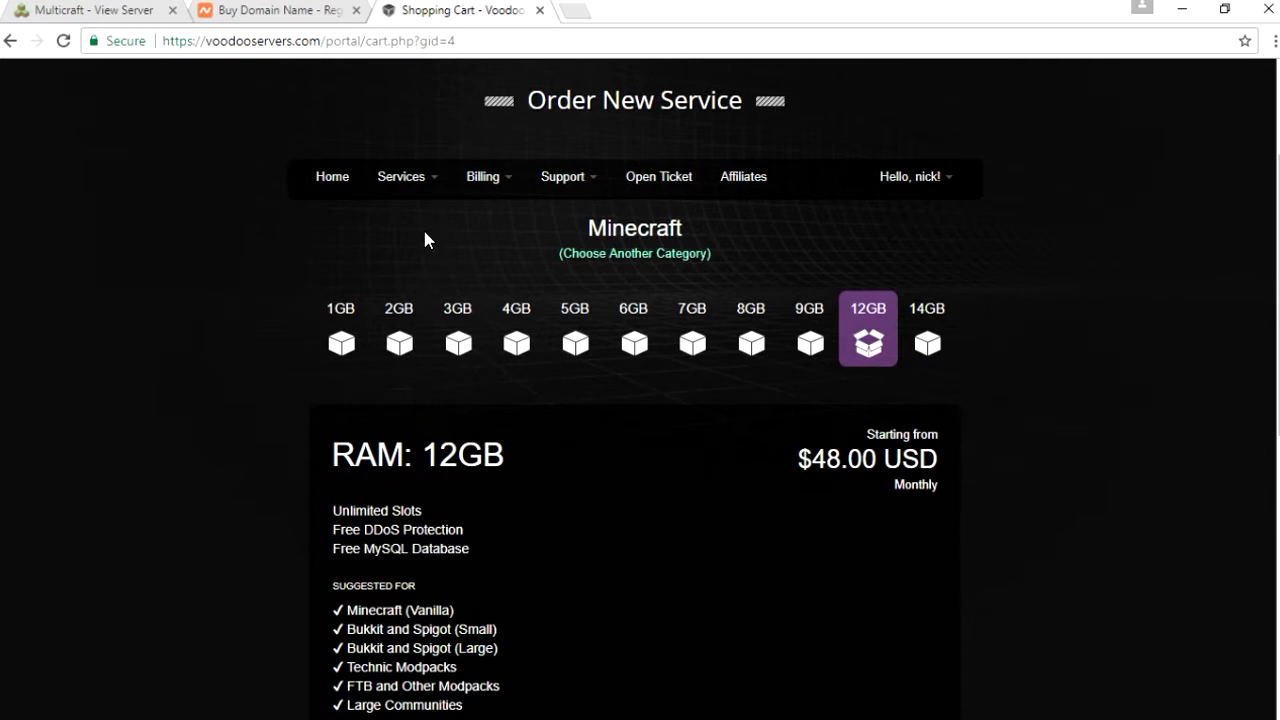
{"action": "mouse_move", "coordinate": [398, 350]}
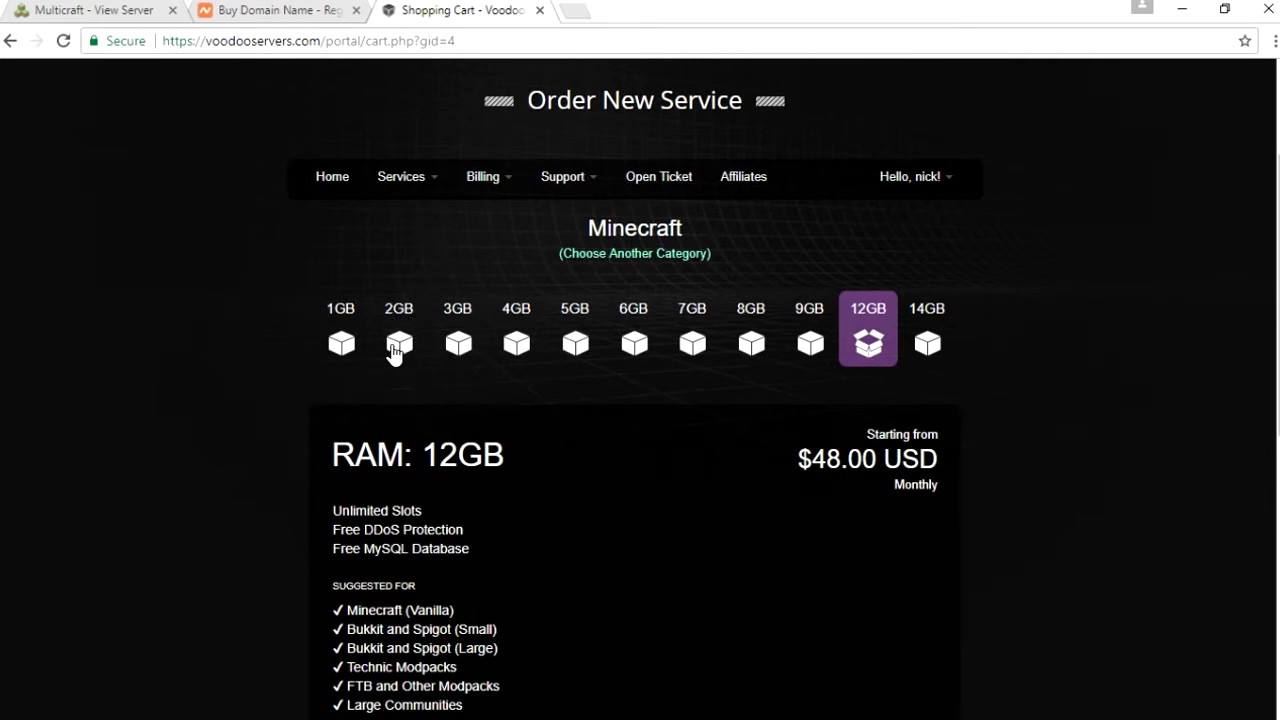
{"action": "left_click", "coordinate": [398, 330]}
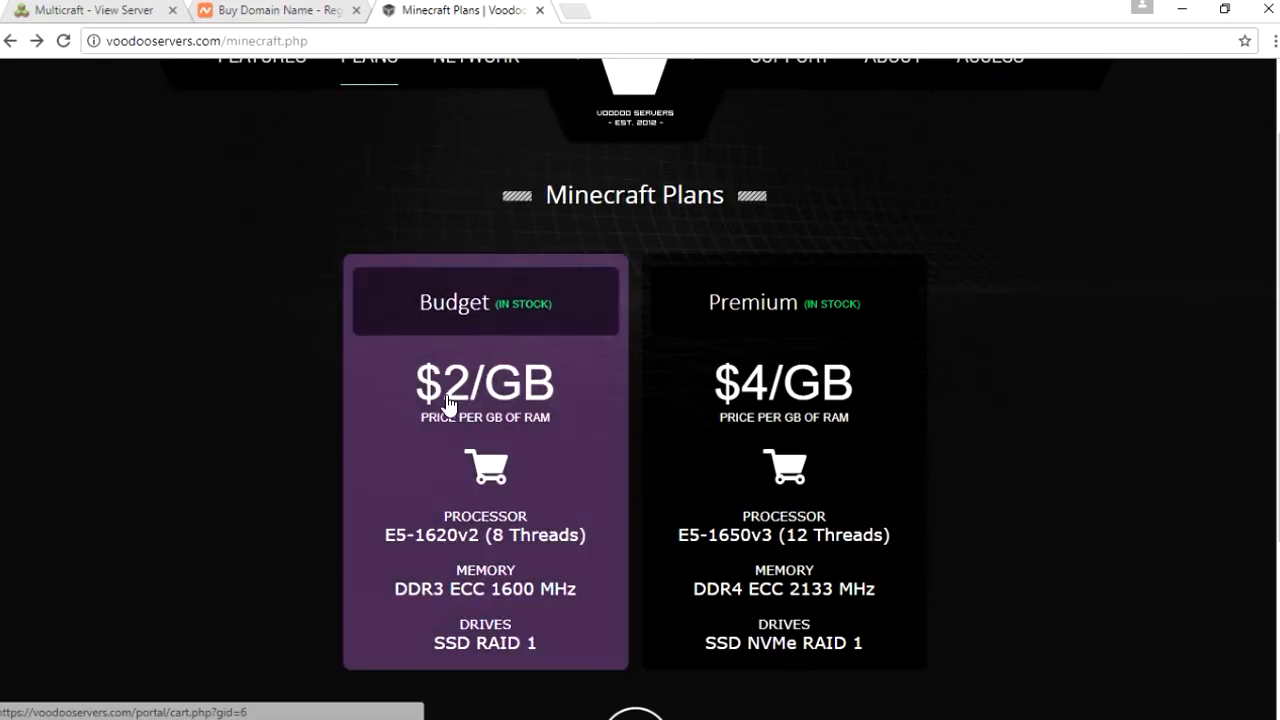
{"action": "left_click", "coordinate": [484, 468]}
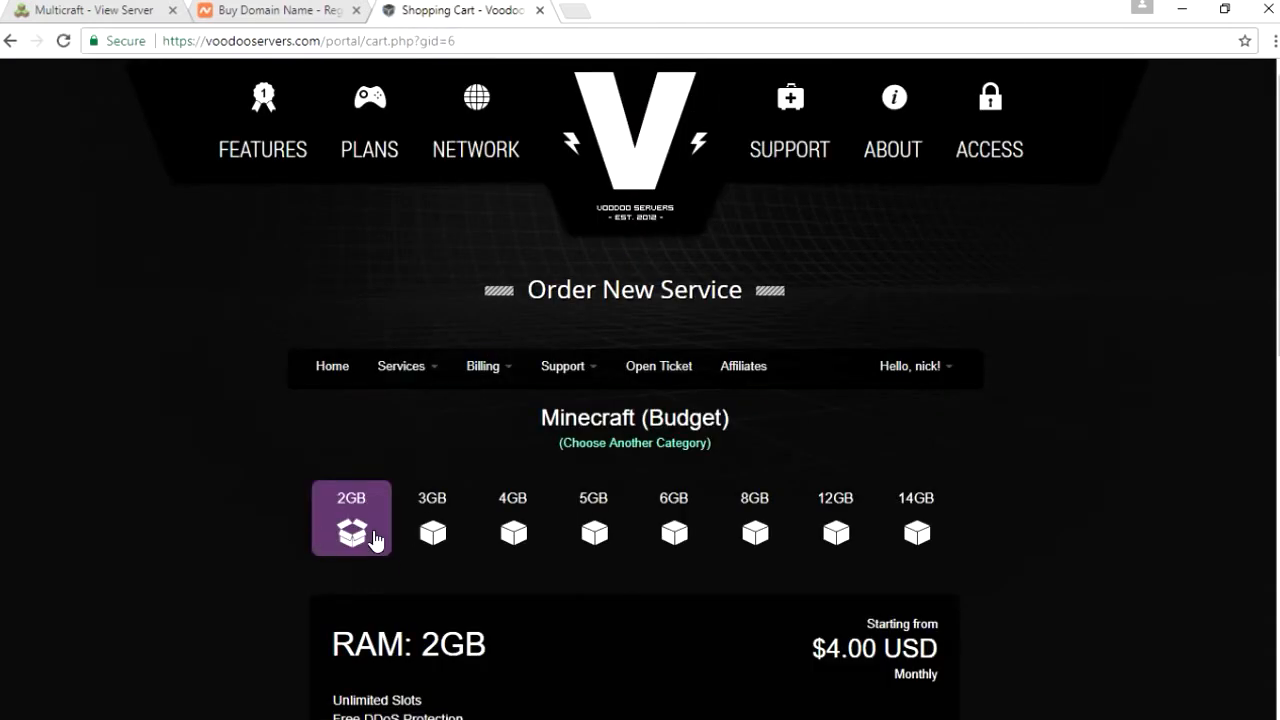
{"action": "scroll", "scroll_direction": "down", "scroll_amount": 3}
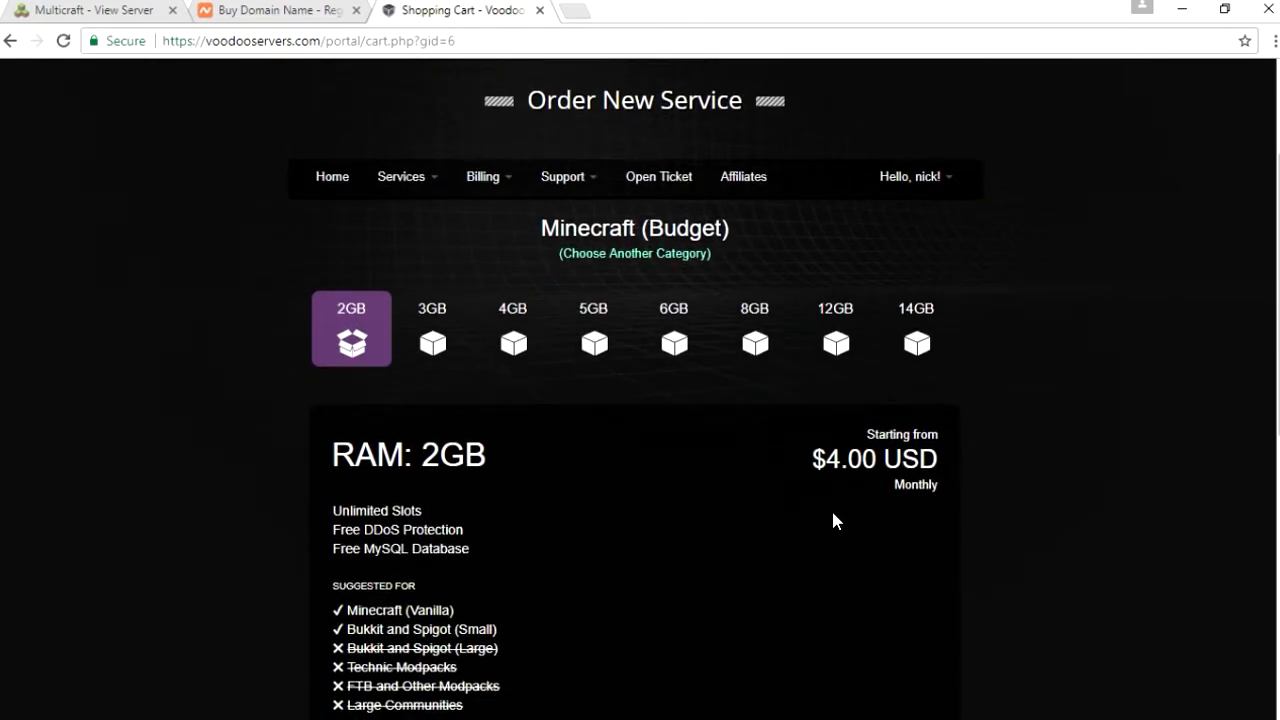
{"action": "mouse_move", "coordinate": [490, 420]}
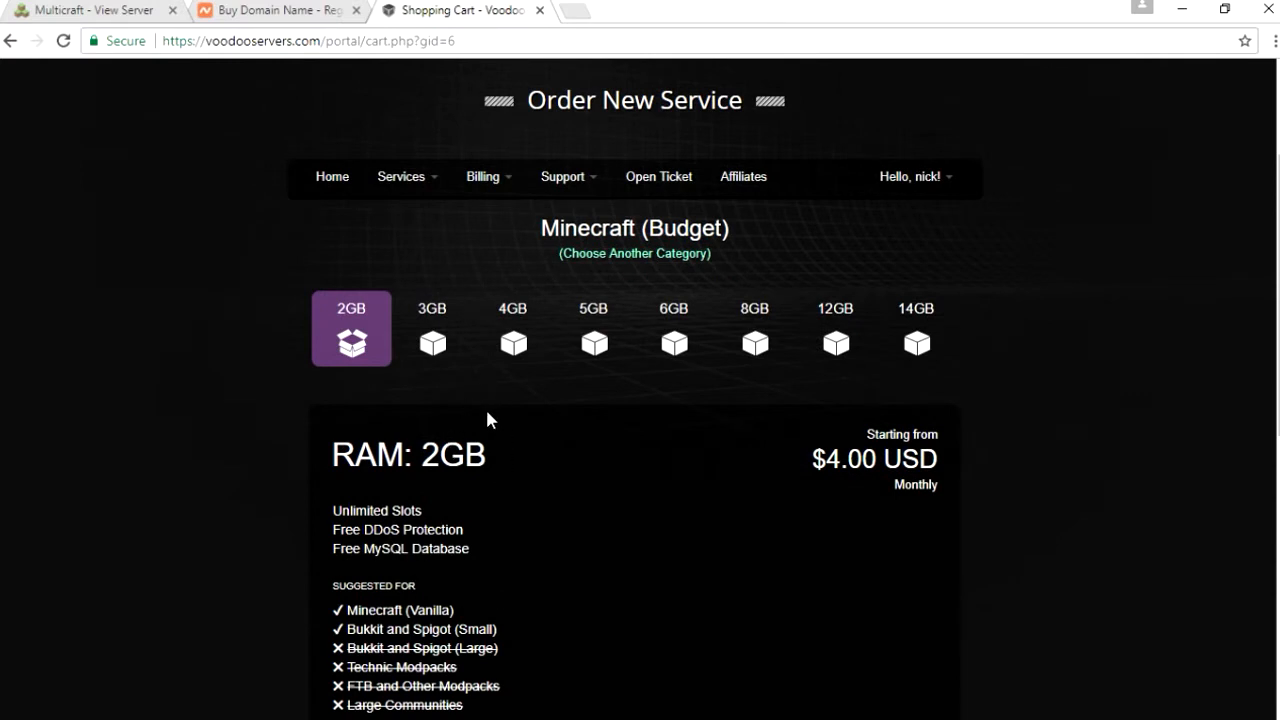
{"action": "mouse_move", "coordinate": [492, 404]}
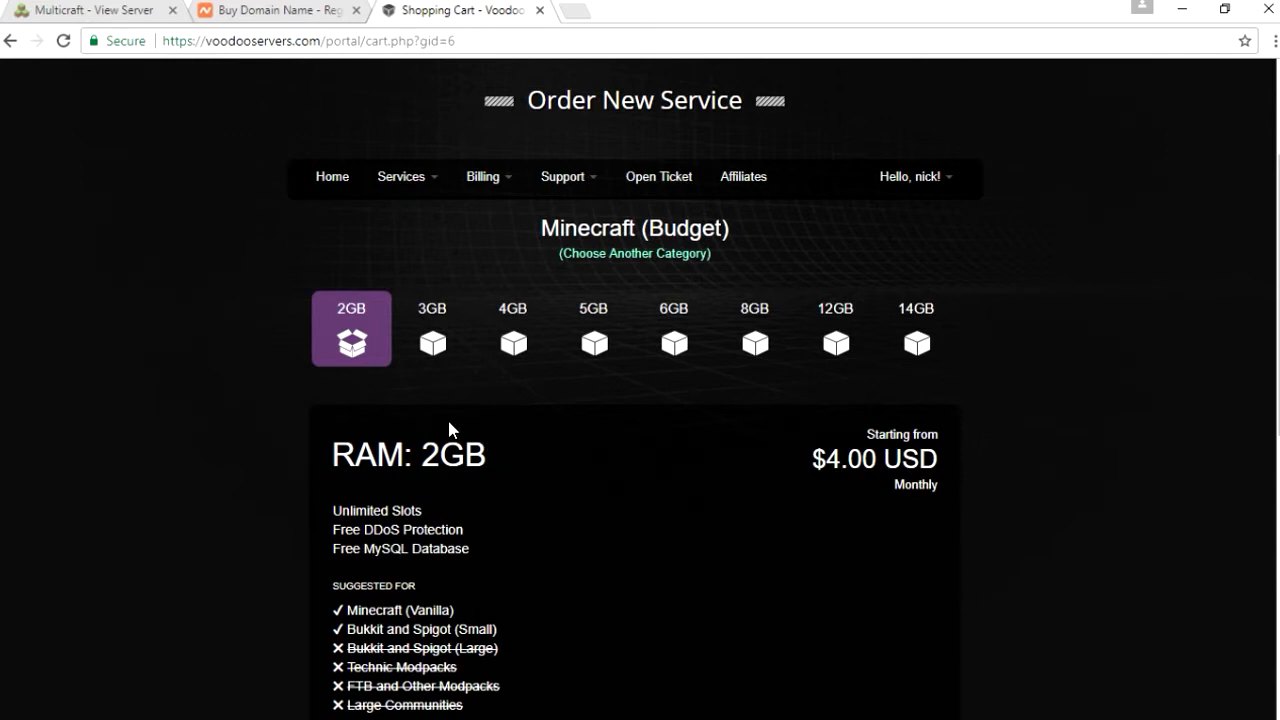
{"action": "left_click", "coordinate": [836, 328]}
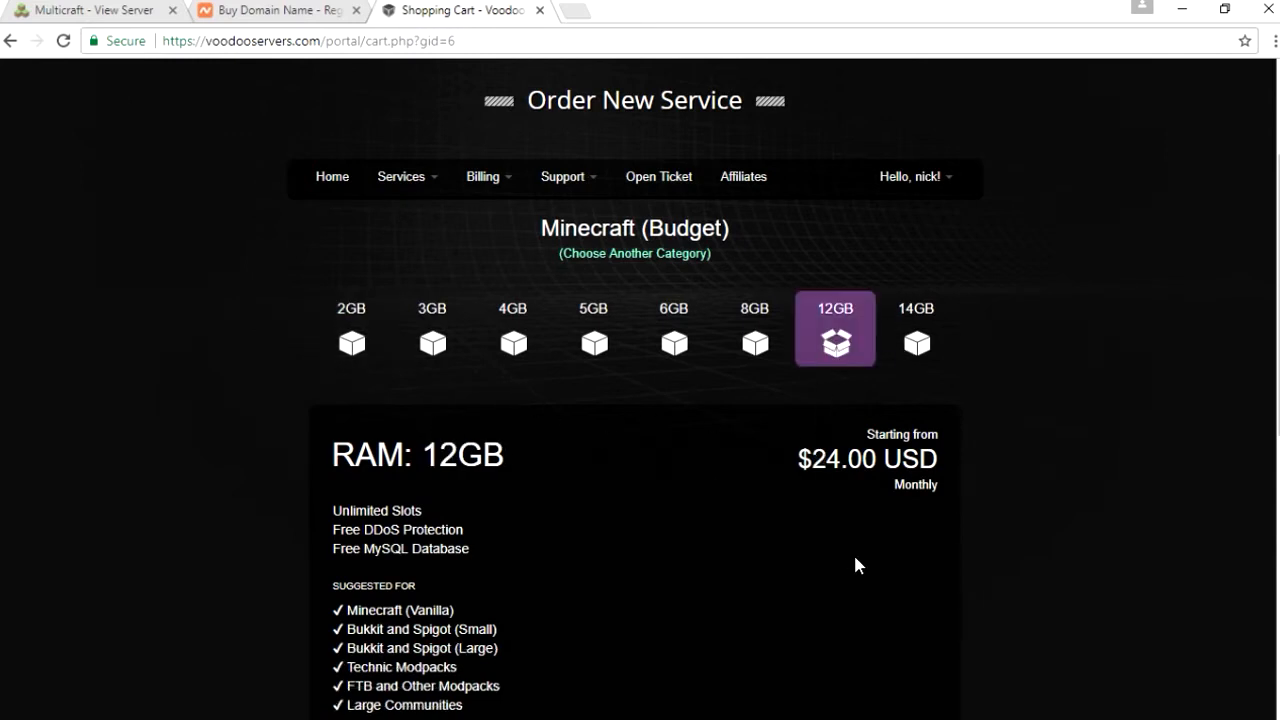
{"action": "scroll", "scroll_direction": "down", "scroll_amount": 3}
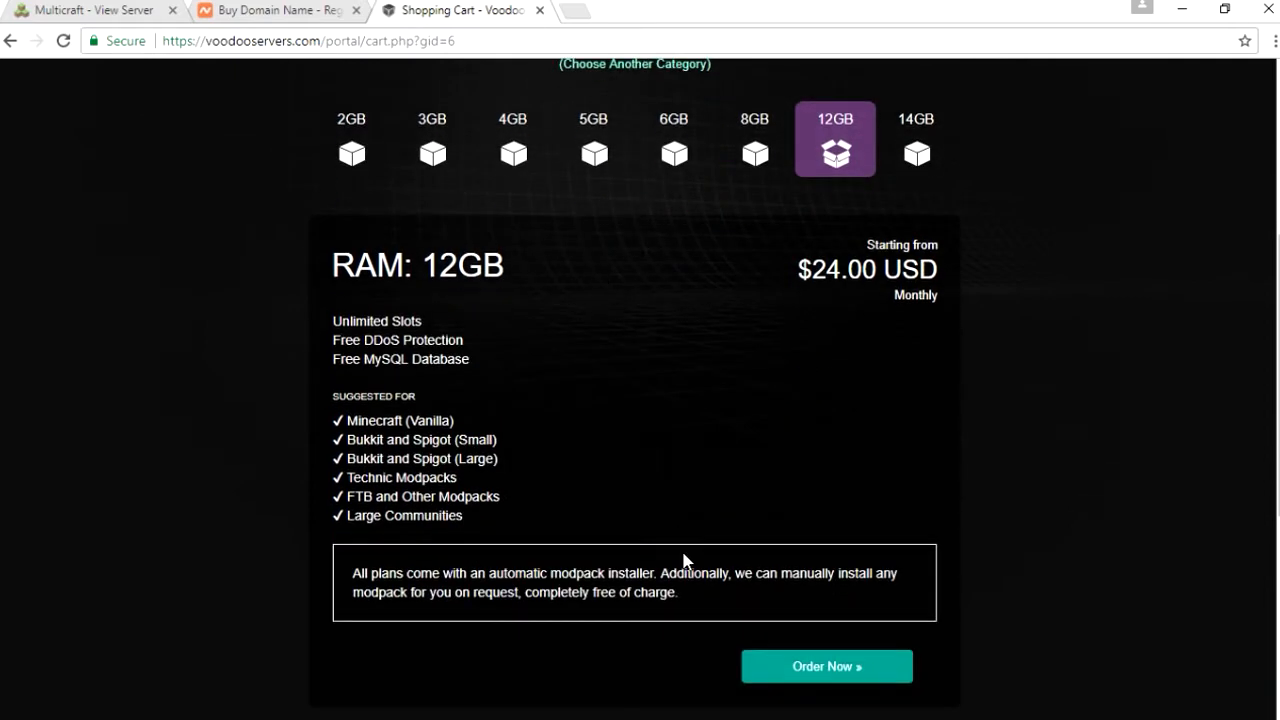
{"action": "scroll", "scroll_direction": "up", "scroll_amount": 3}
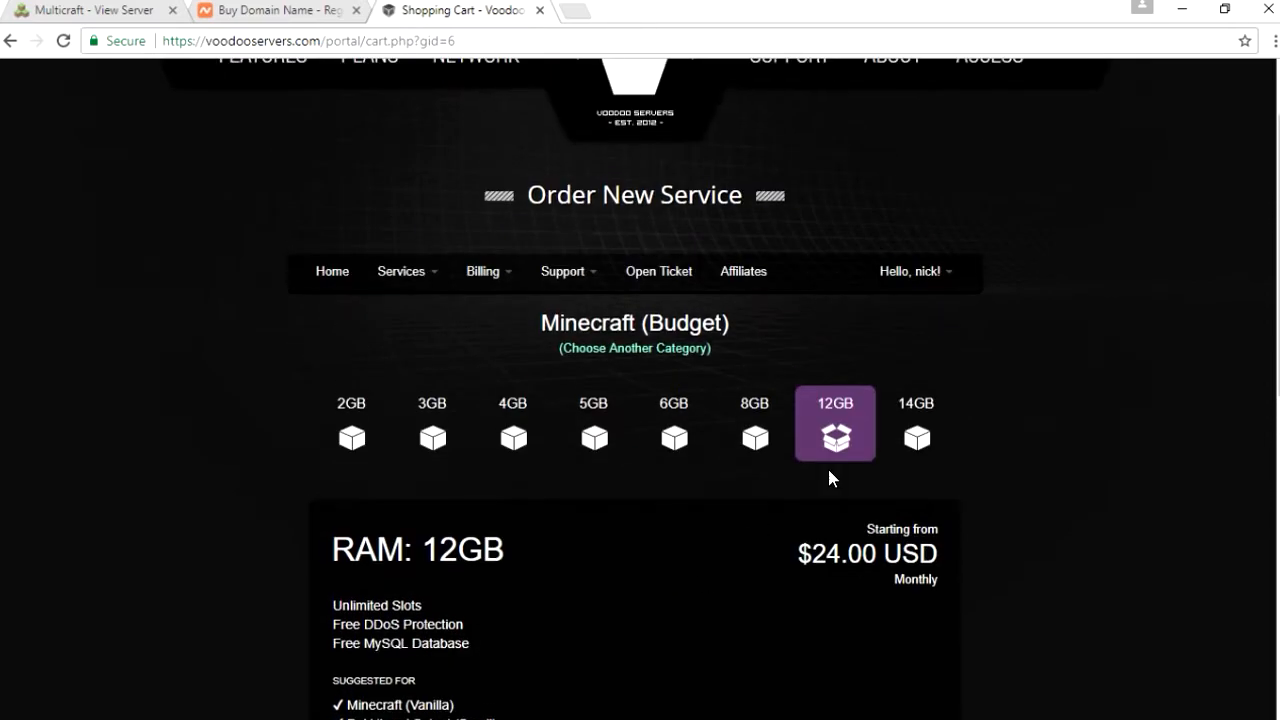
{"action": "mouse_move", "coordinate": [608, 258]}
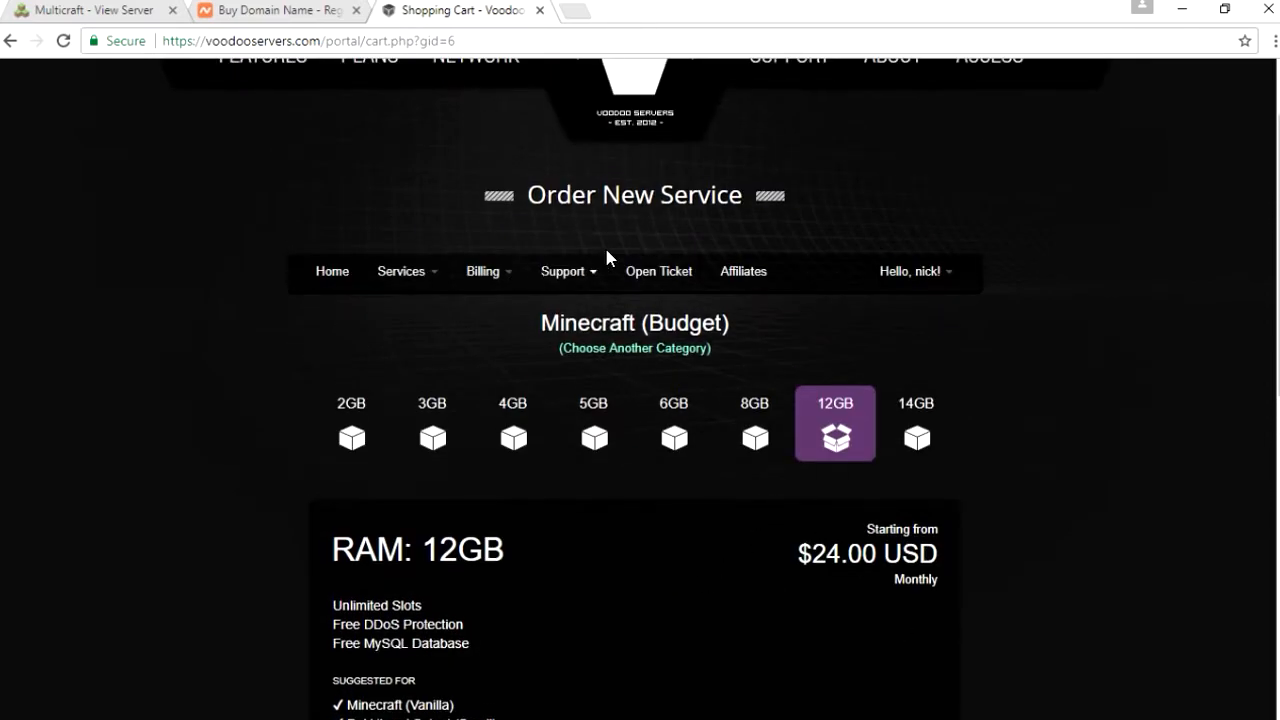
{"action": "mouse_move", "coordinate": [568, 278]}
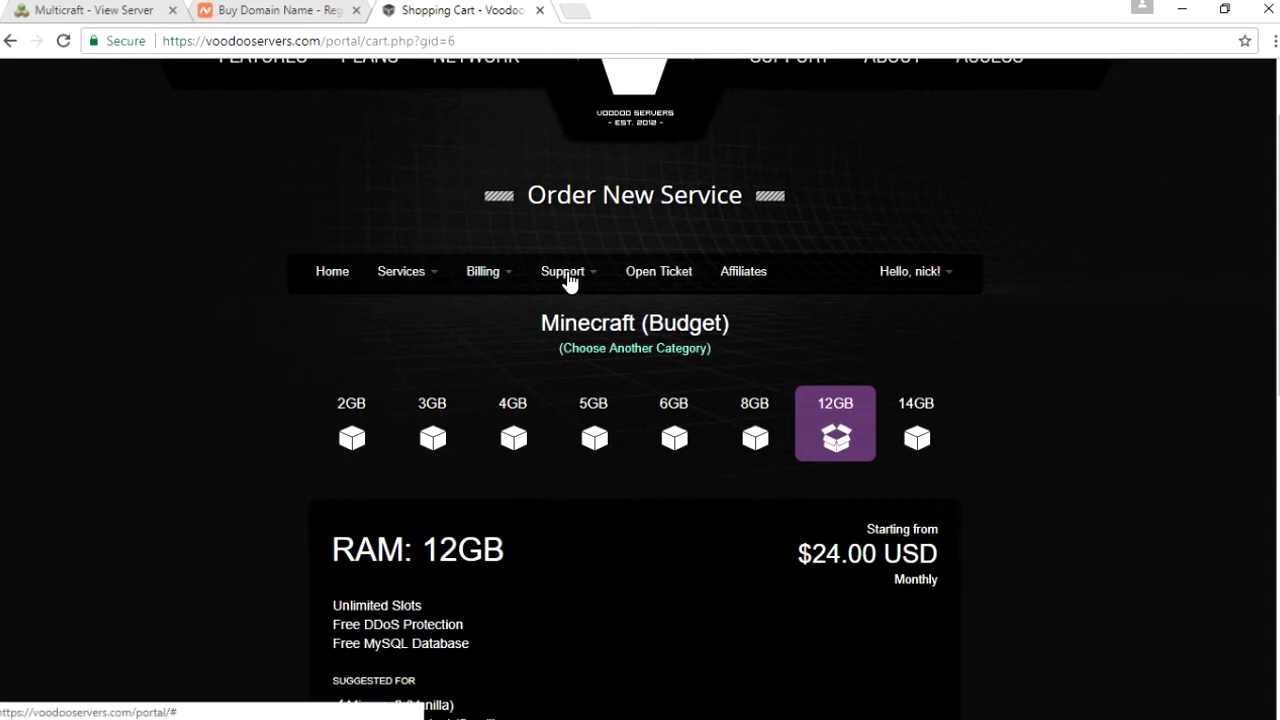
{"action": "mouse_move", "coordinate": [404, 272]}
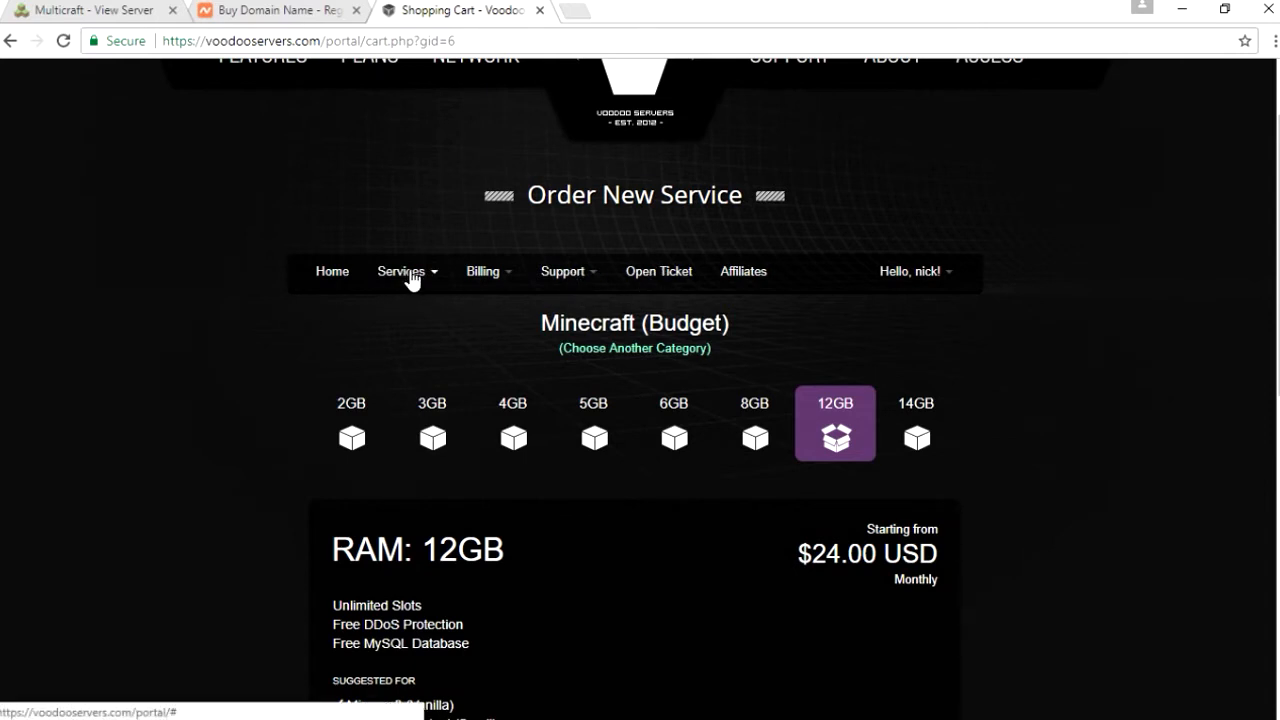
{"action": "mouse_move", "coordinate": [416, 288]}
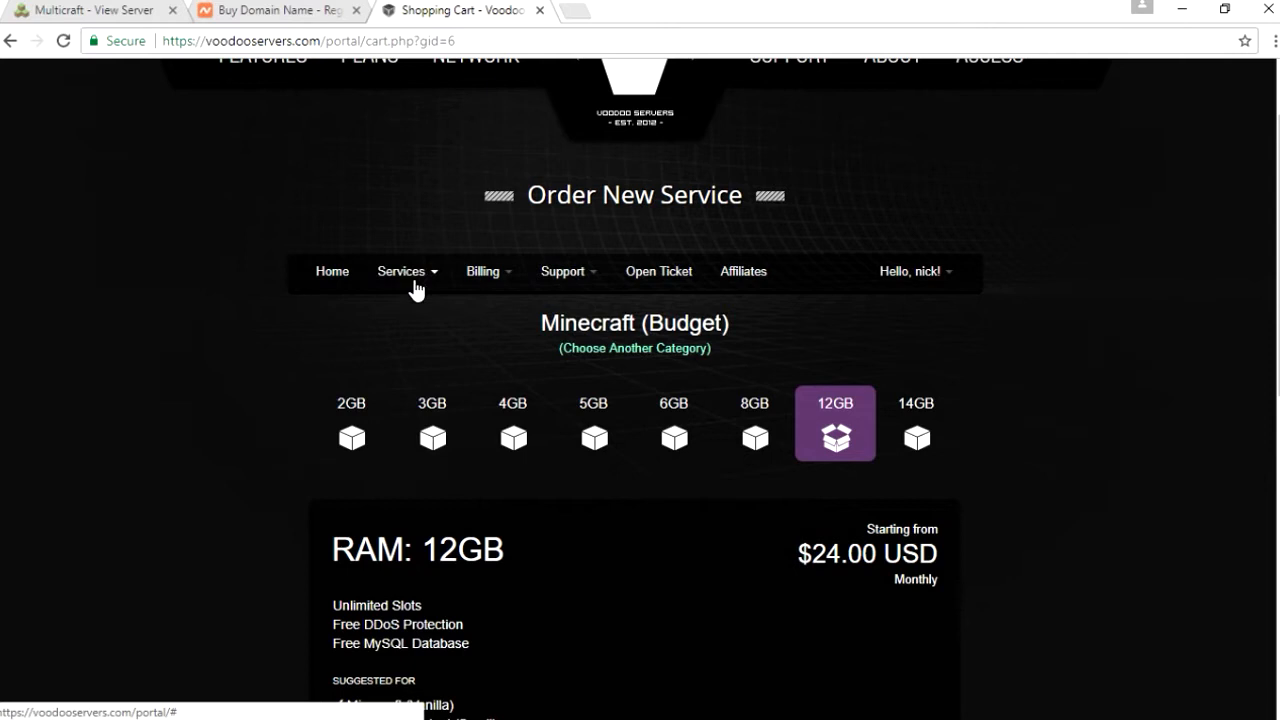
{"action": "mouse_move", "coordinate": [332, 308]}
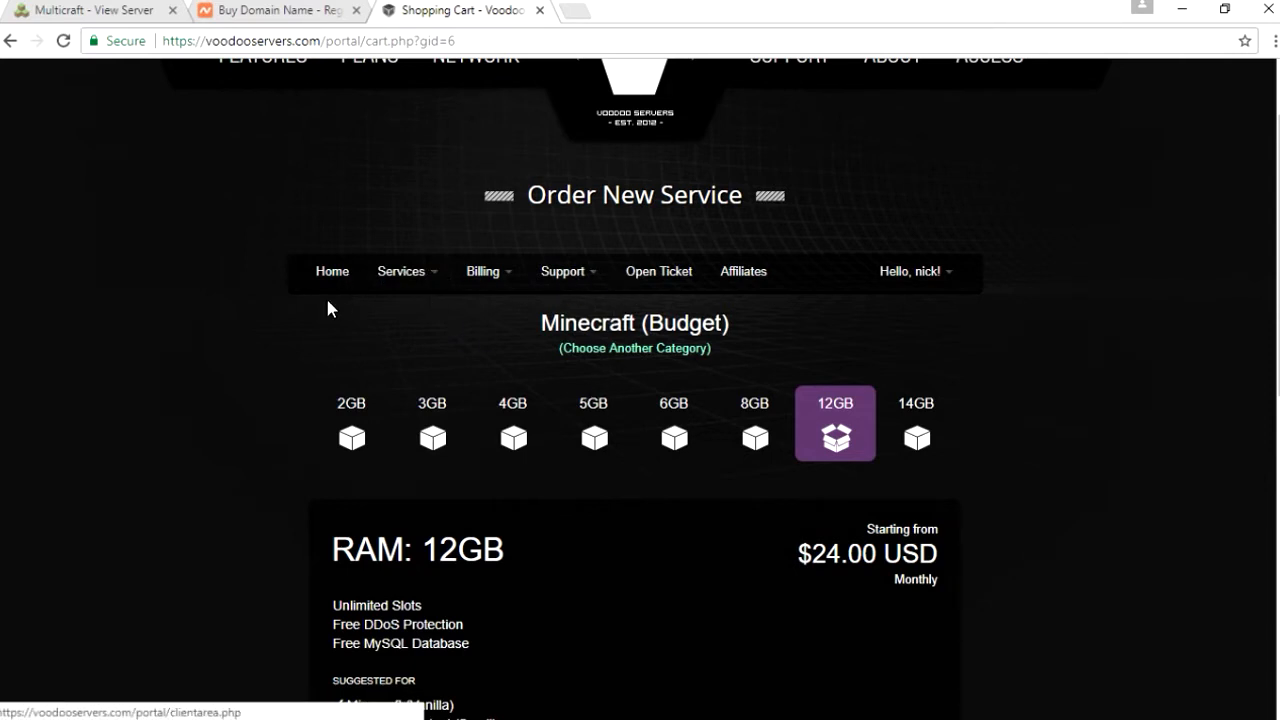
{"action": "mouse_move", "coordinate": [204, 404]}
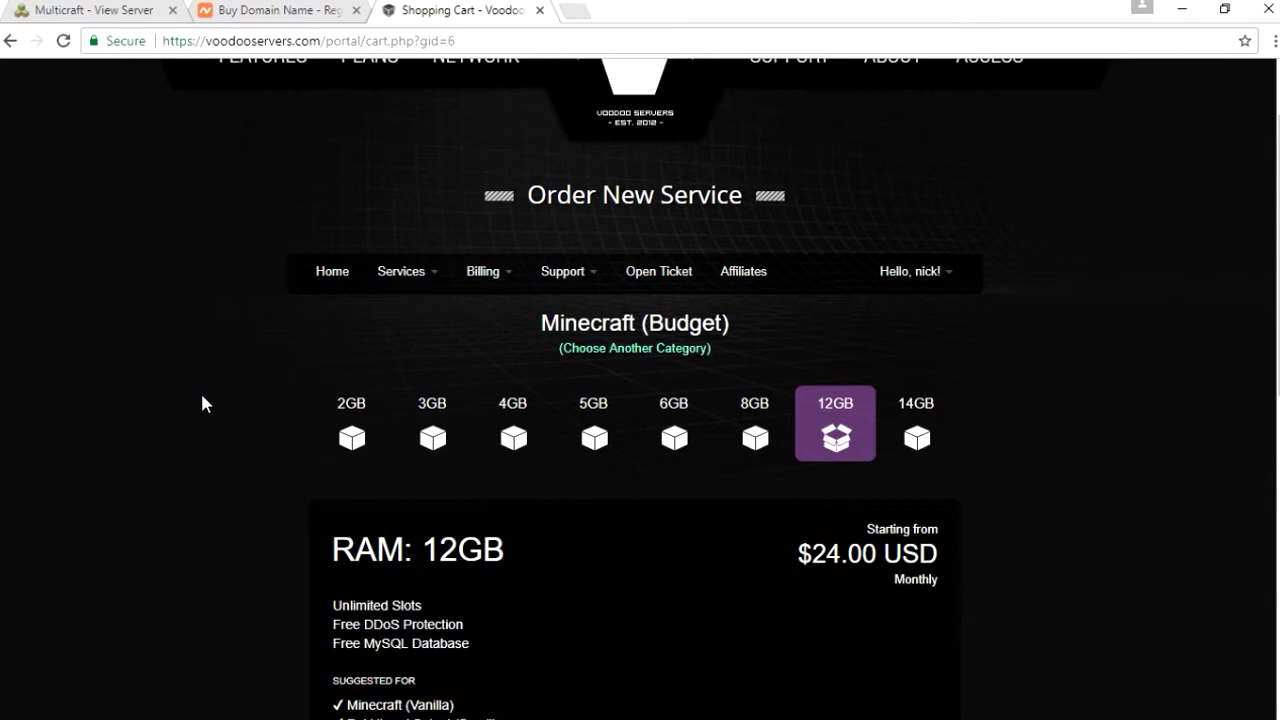
{"action": "mouse_move", "coordinate": [556, 304]}
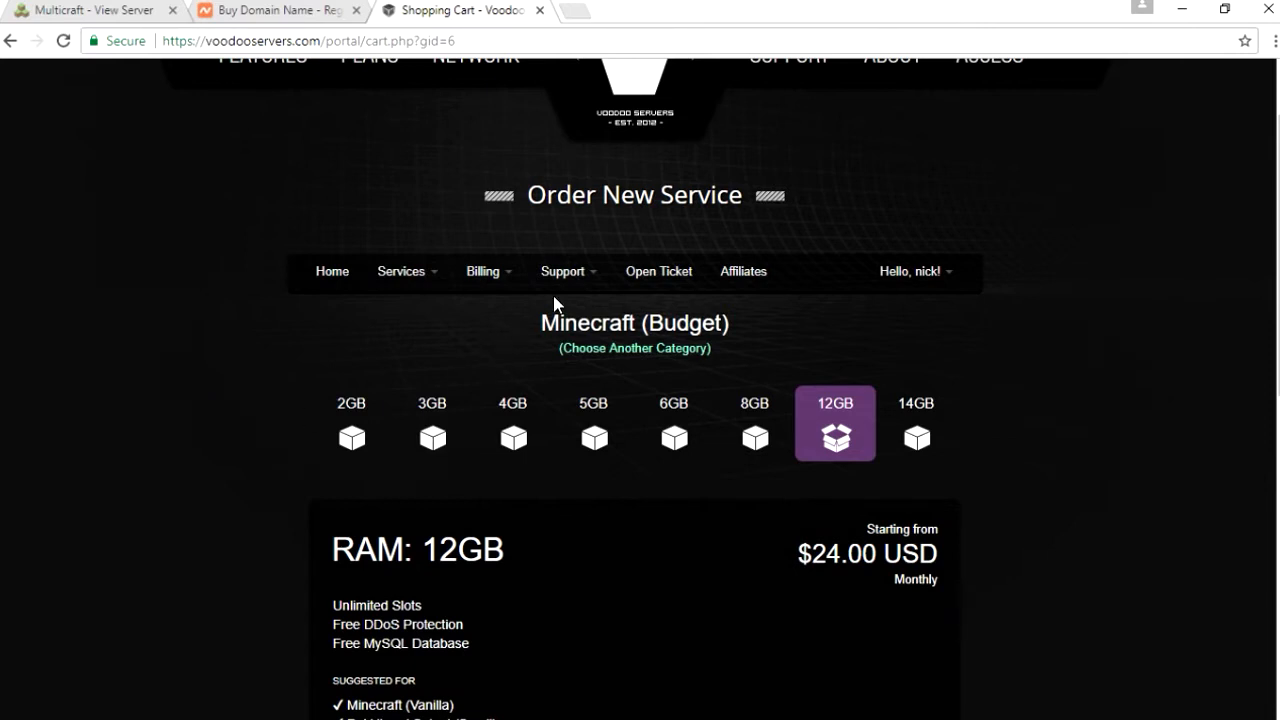
{"action": "mouse_move", "coordinate": [658, 272]}
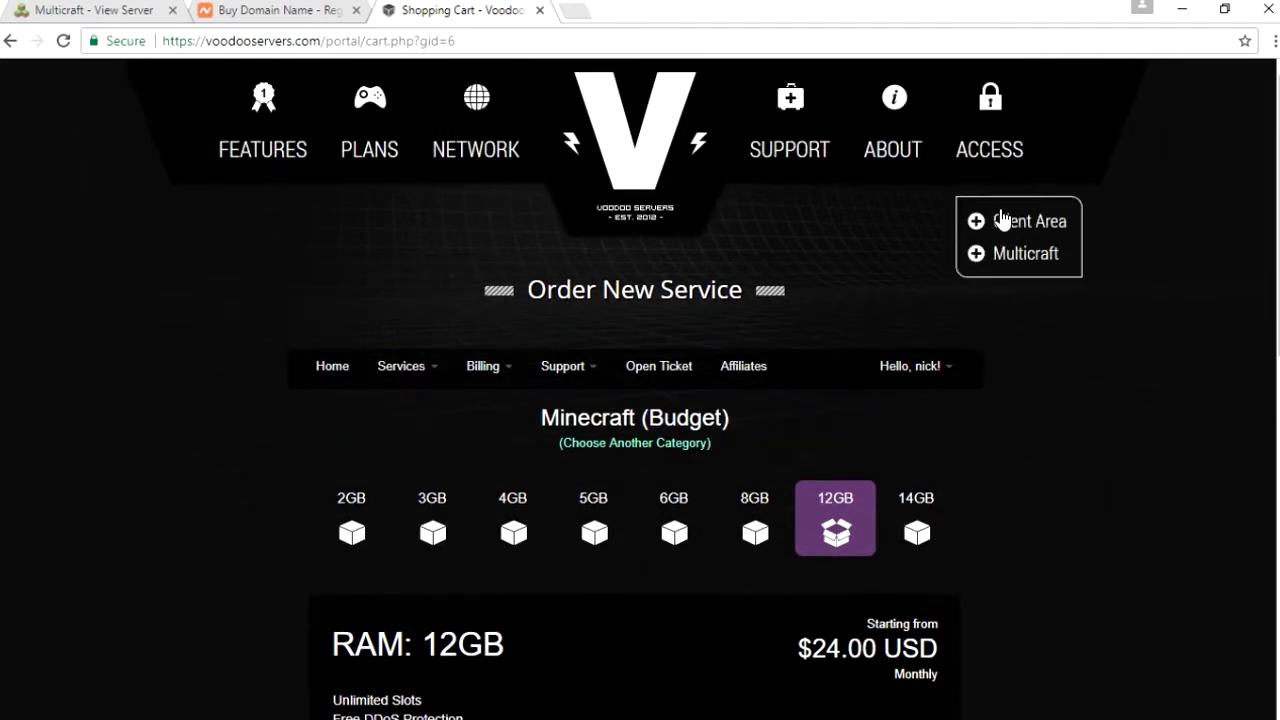
From the Client Area account overview, begin opening a new support ticket
{"action": "left_click", "coordinate": [1028, 220]}
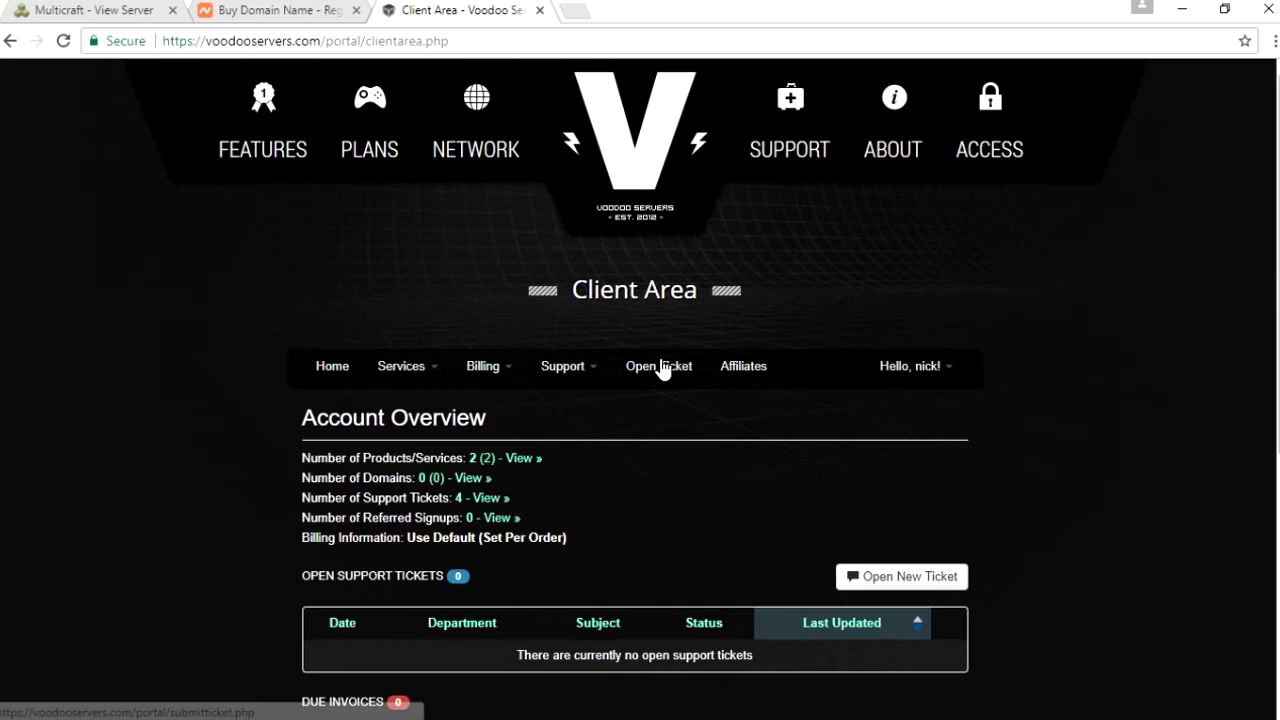
{"action": "left_click", "coordinate": [658, 364]}
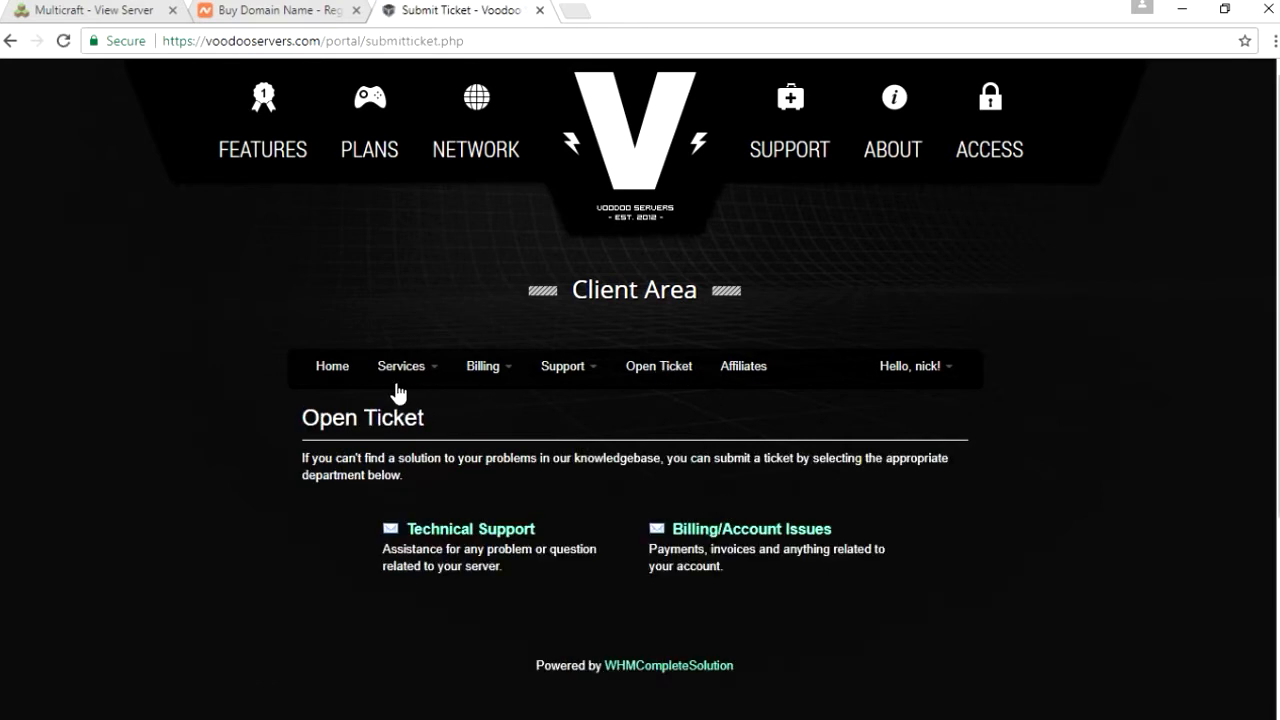
{"action": "left_click", "coordinate": [332, 366]}
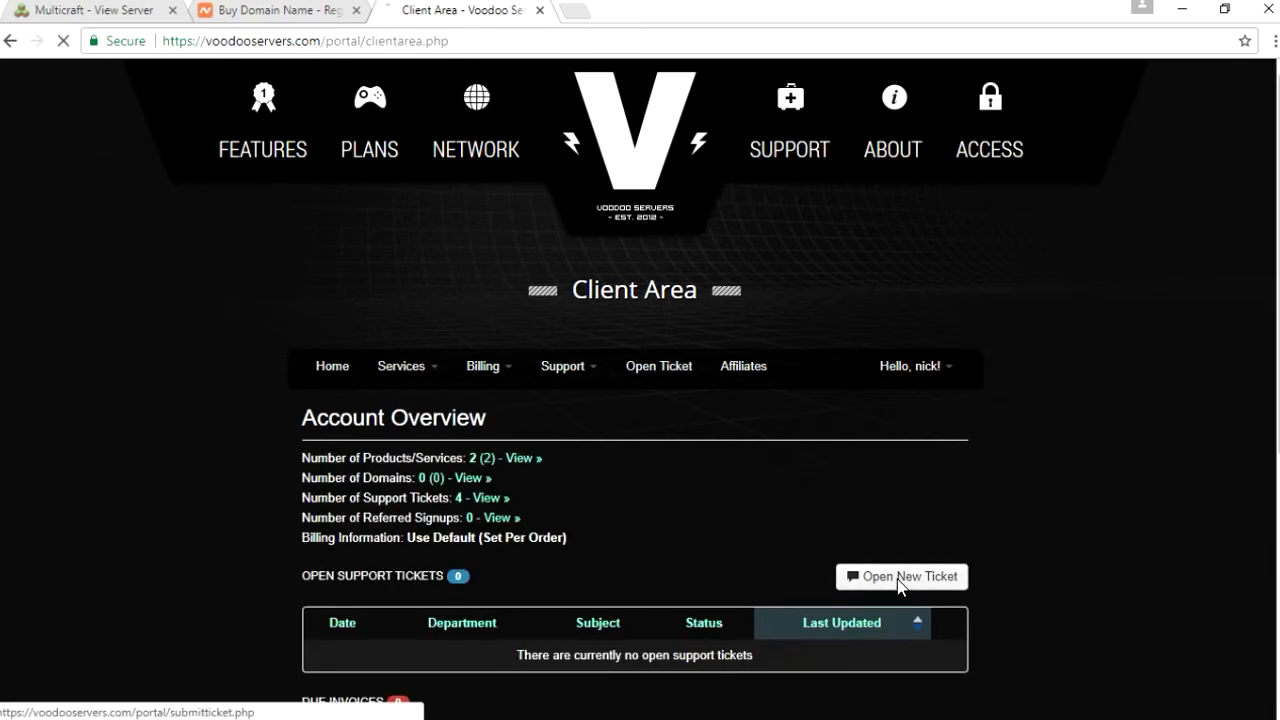
{"action": "left_click", "coordinate": [900, 576]}
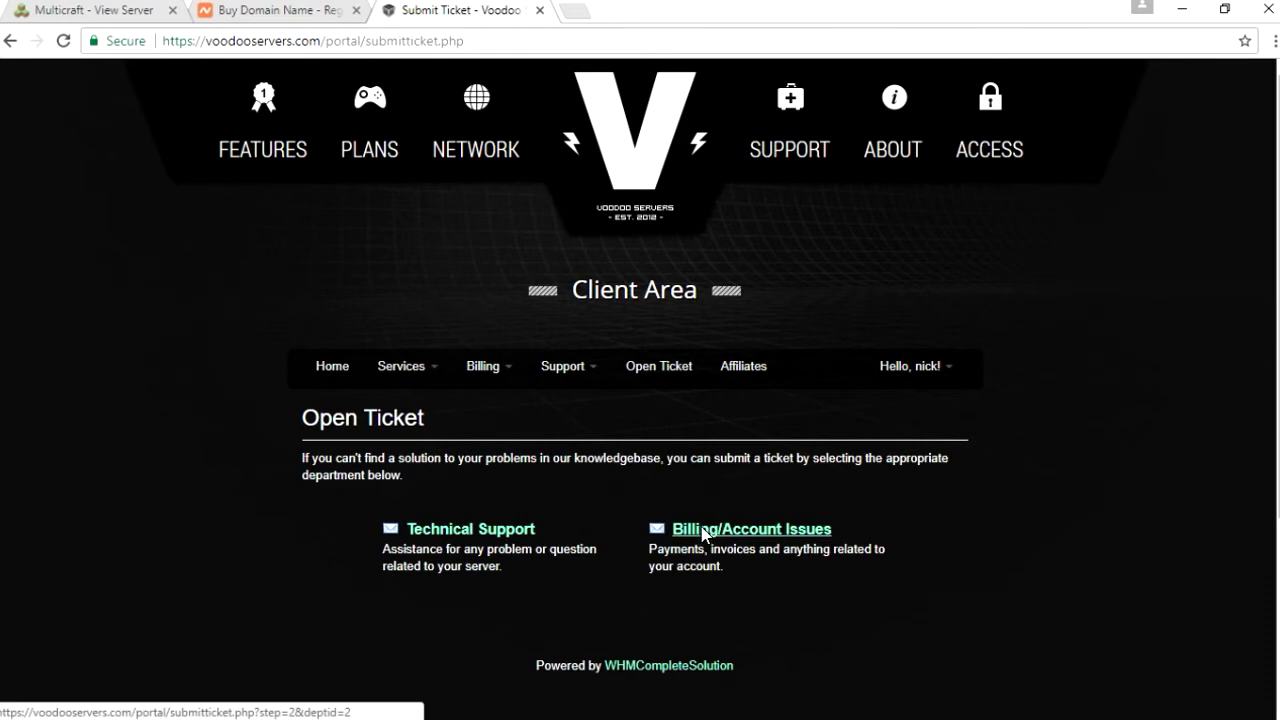
File a Billing/Account Issues ticket for the dedicated IP, linked to MC / 12GB - 1816, priority High
{"action": "left_click", "coordinate": [752, 528]}
{"action": "type", "text": "i need my dedicated ip plz asap"}
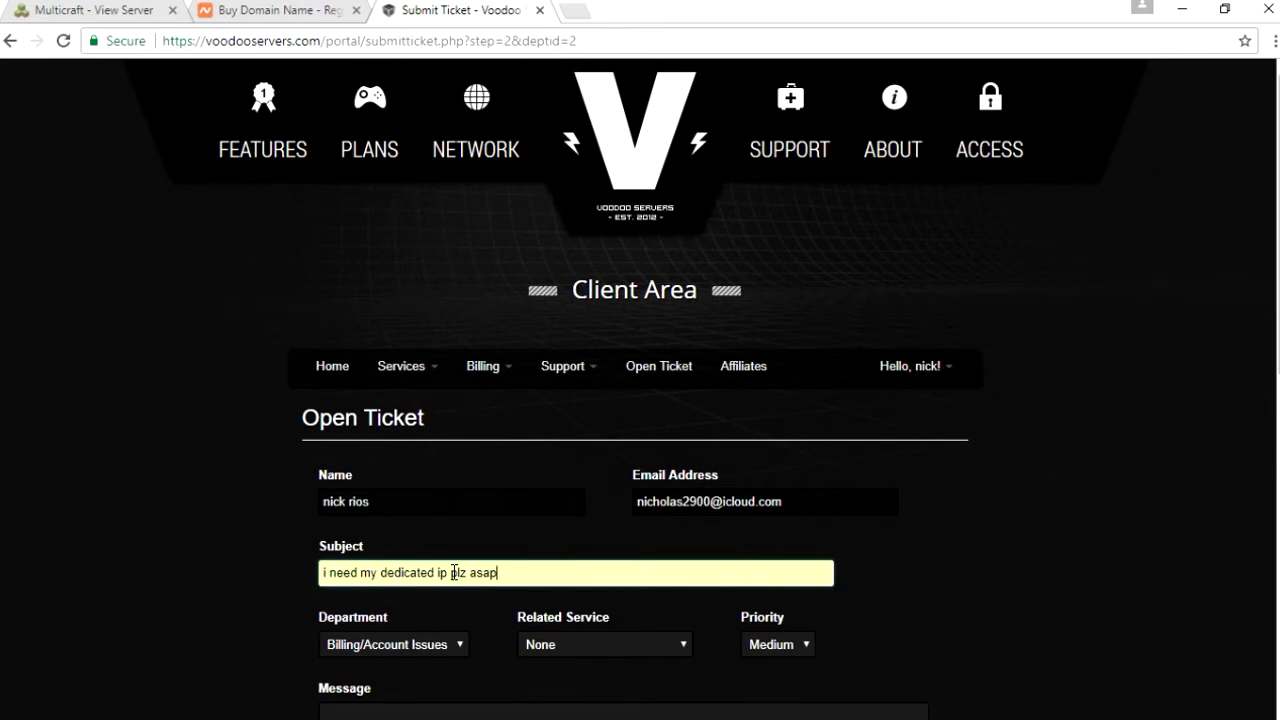
{"action": "left_click", "coordinate": [776, 644]}
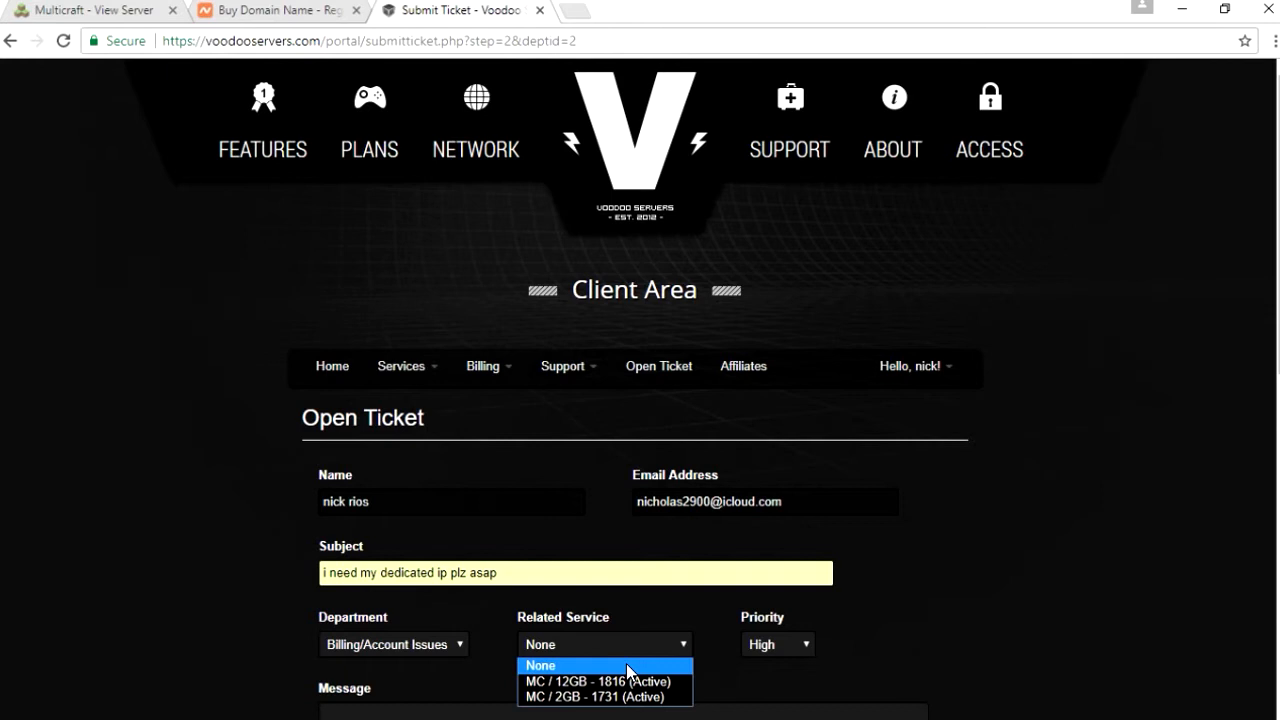
{"action": "left_click", "coordinate": [596, 680]}
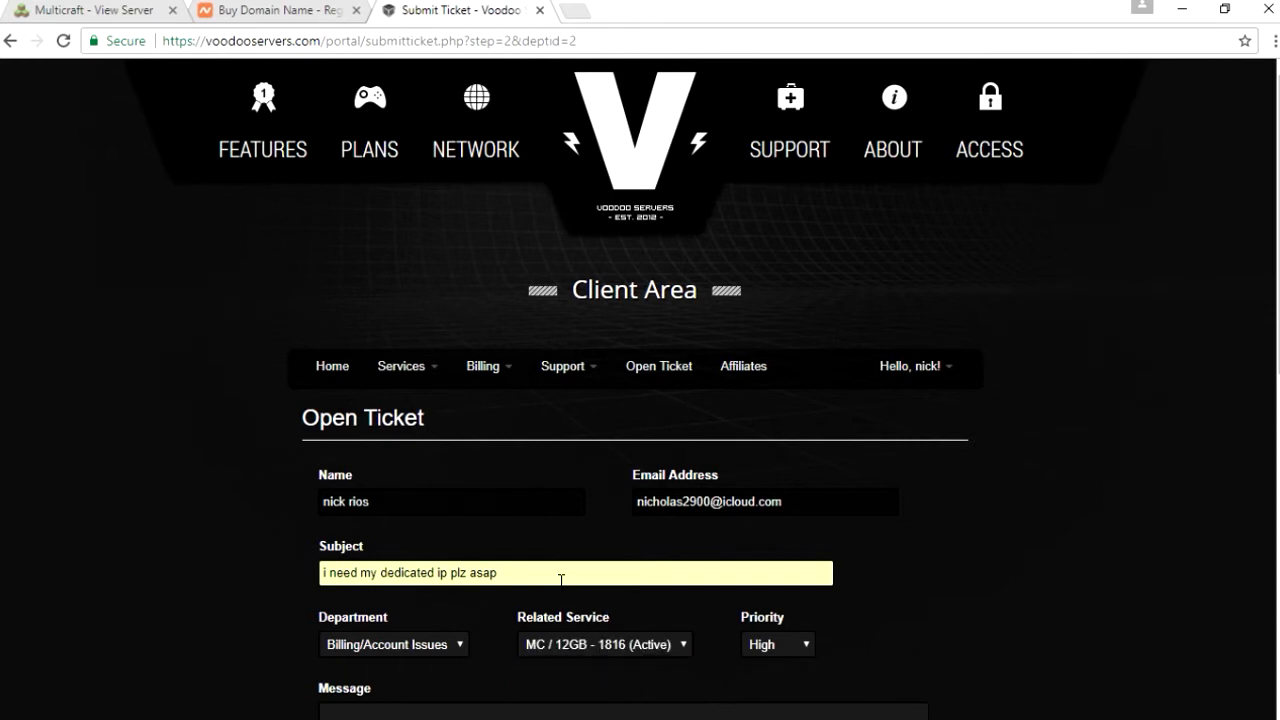
{"action": "scroll", "scroll_direction": "down", "scroll_amount": 3}
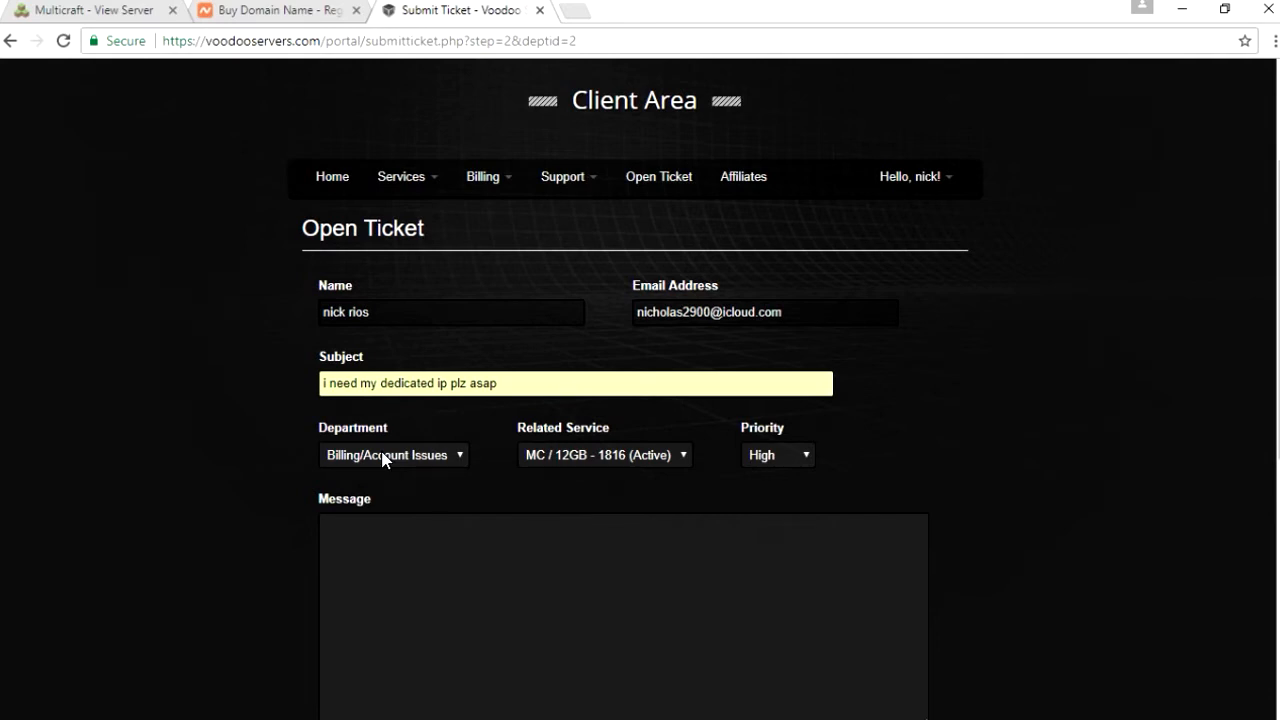
{"action": "mouse_move", "coordinate": [764, 364]}
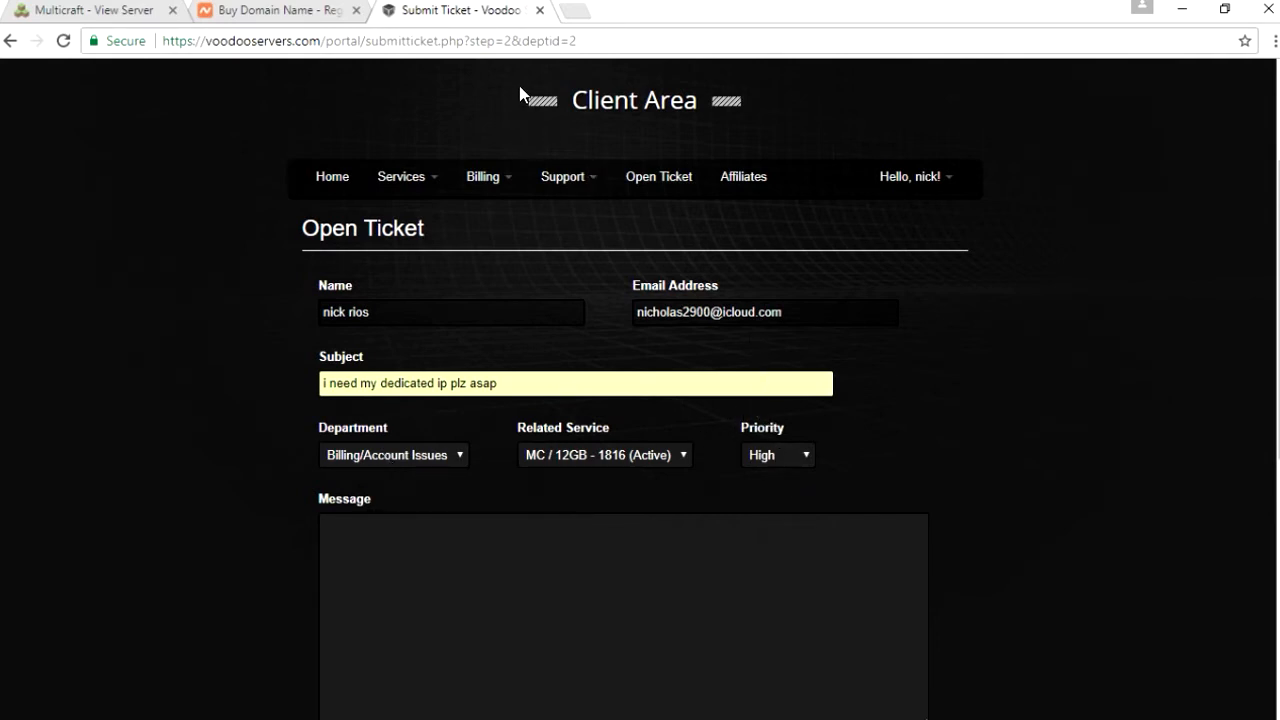
{"action": "mouse_move", "coordinate": [920, 184]}
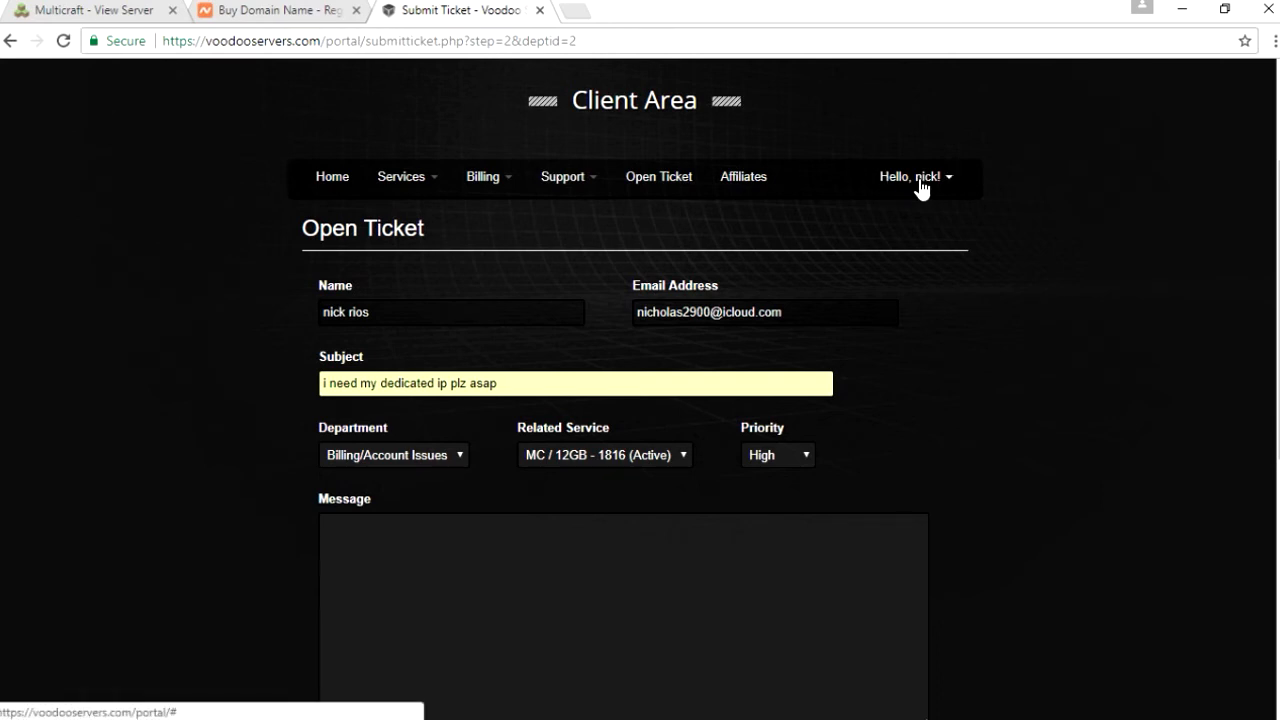
{"action": "mouse_move", "coordinate": [776, 188]}
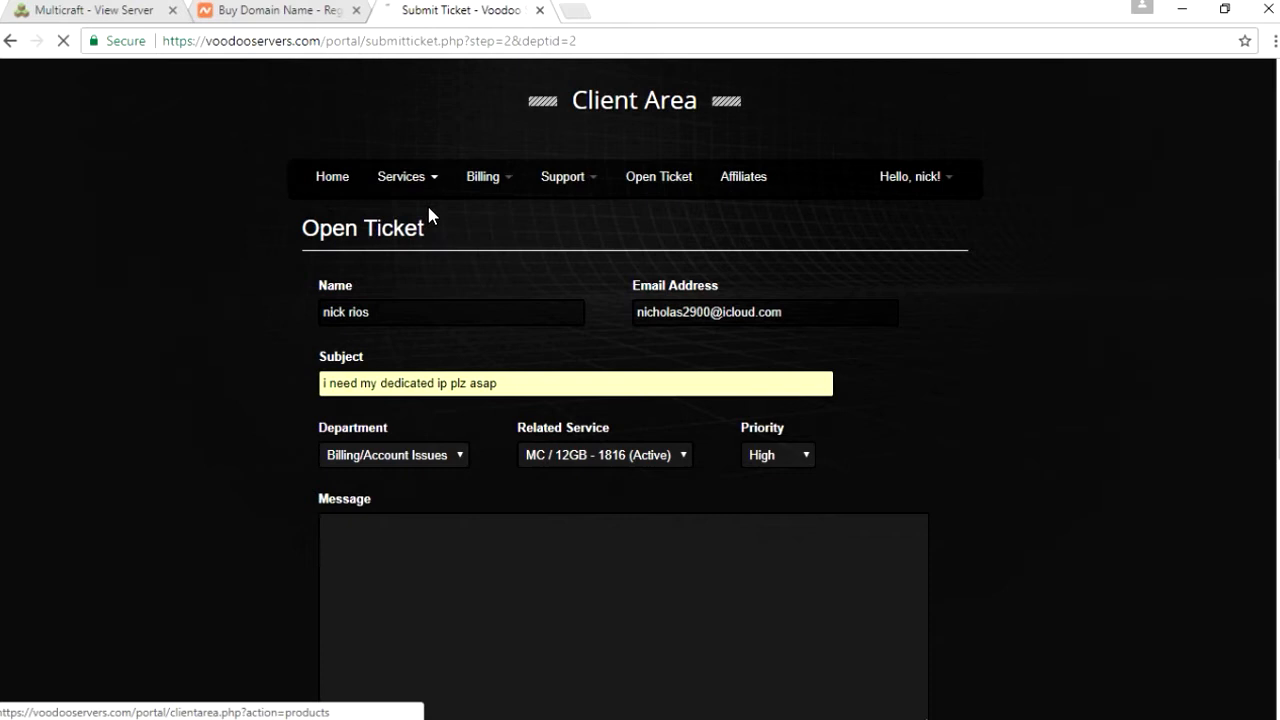
From My Services, launch the Multicraft manager for the 12GB server
{"action": "left_click", "coordinate": [400, 176]}
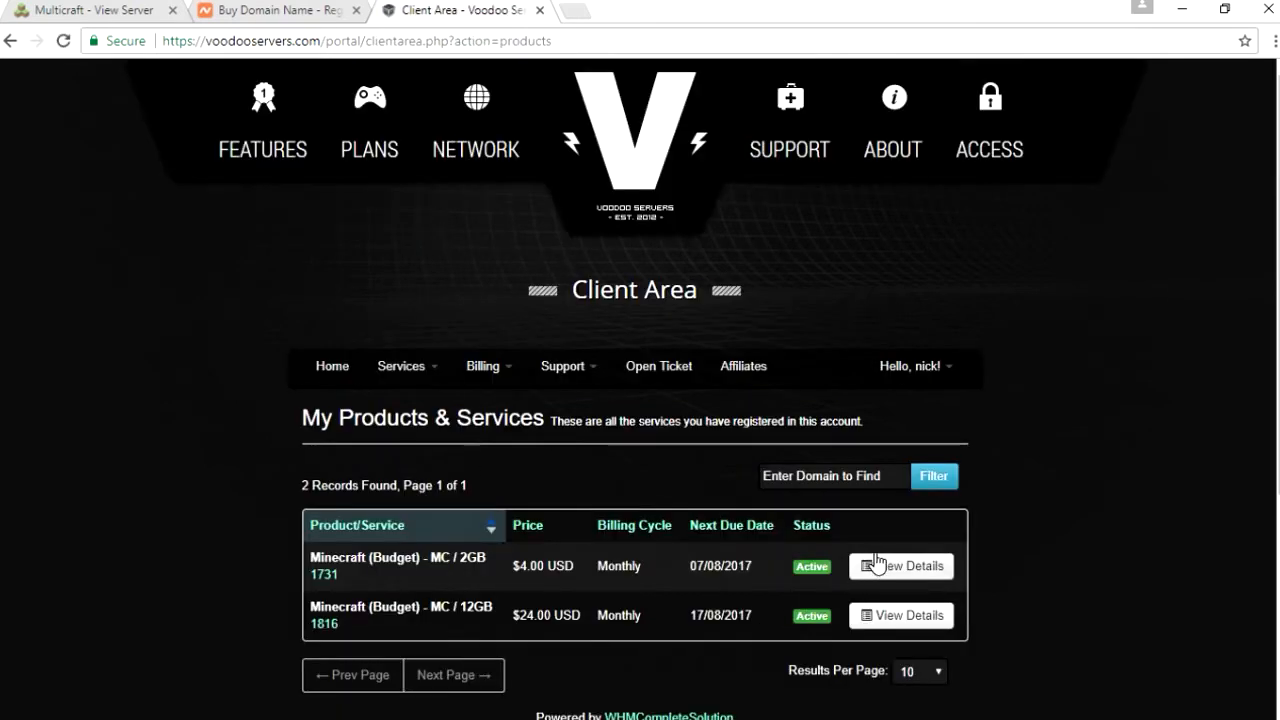
{"action": "mouse_move", "coordinate": [980, 156]}
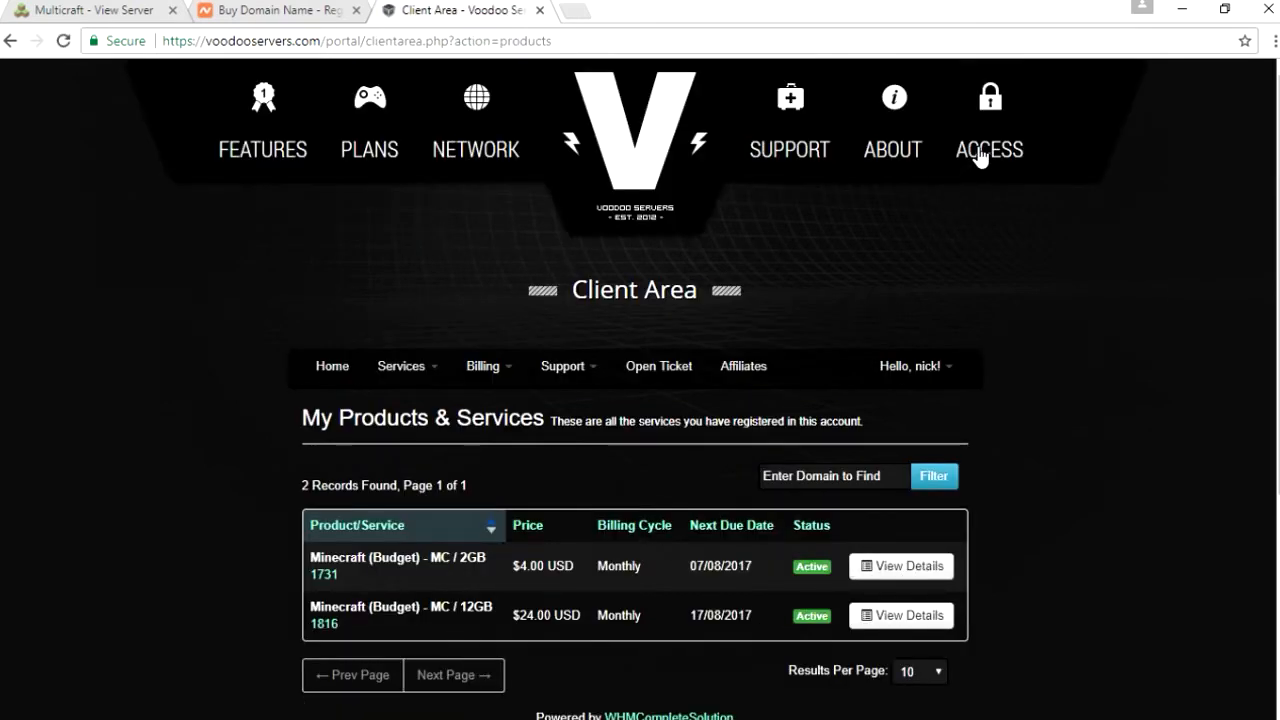
{"action": "left_click", "coordinate": [988, 148]}
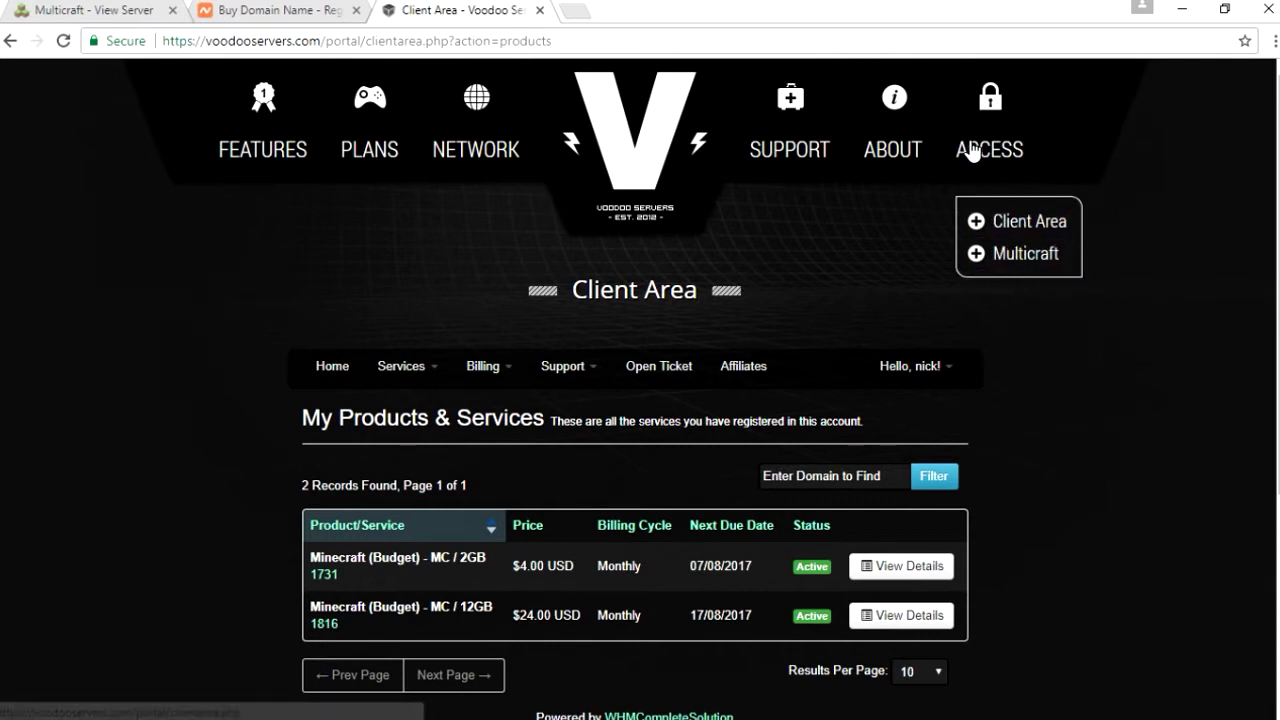
{"action": "left_click", "coordinate": [1034, 252]}
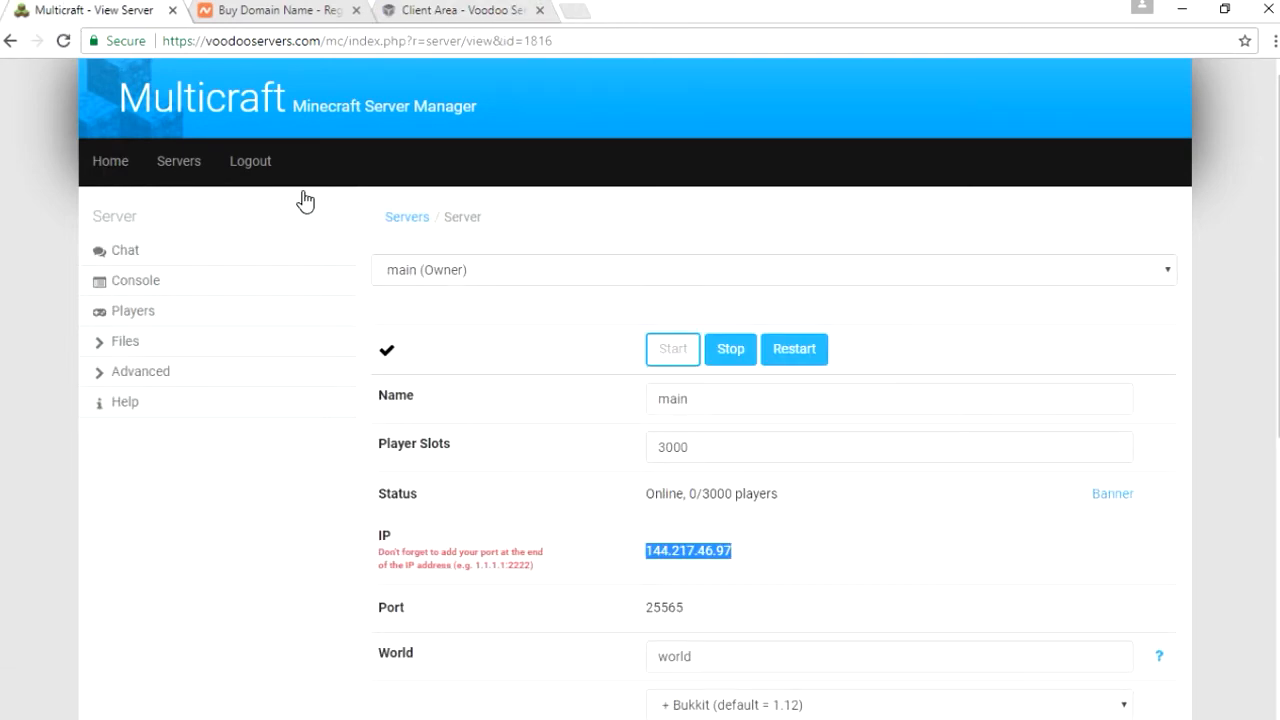
Select the server IP 144.217.46.97 (port 25565) and switch to the Namecheap tab
{"action": "left_click", "coordinate": [820, 544]}
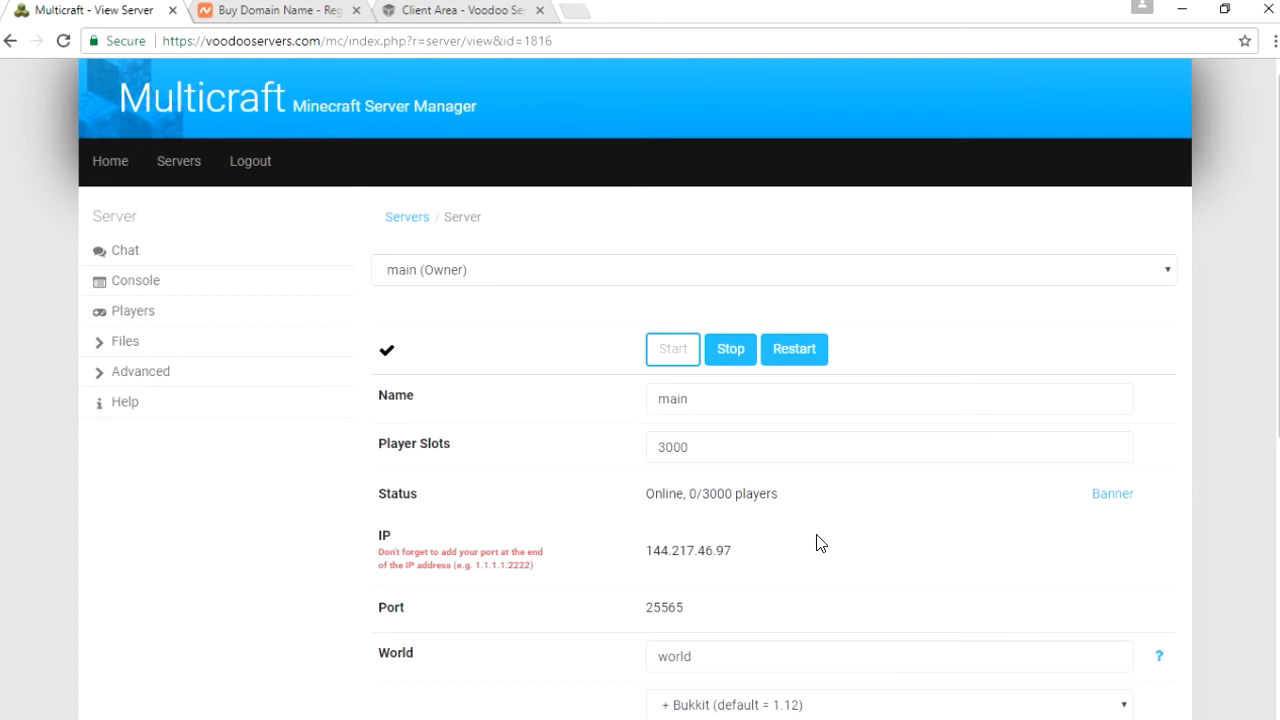
{"action": "mouse_move", "coordinate": [664, 624]}
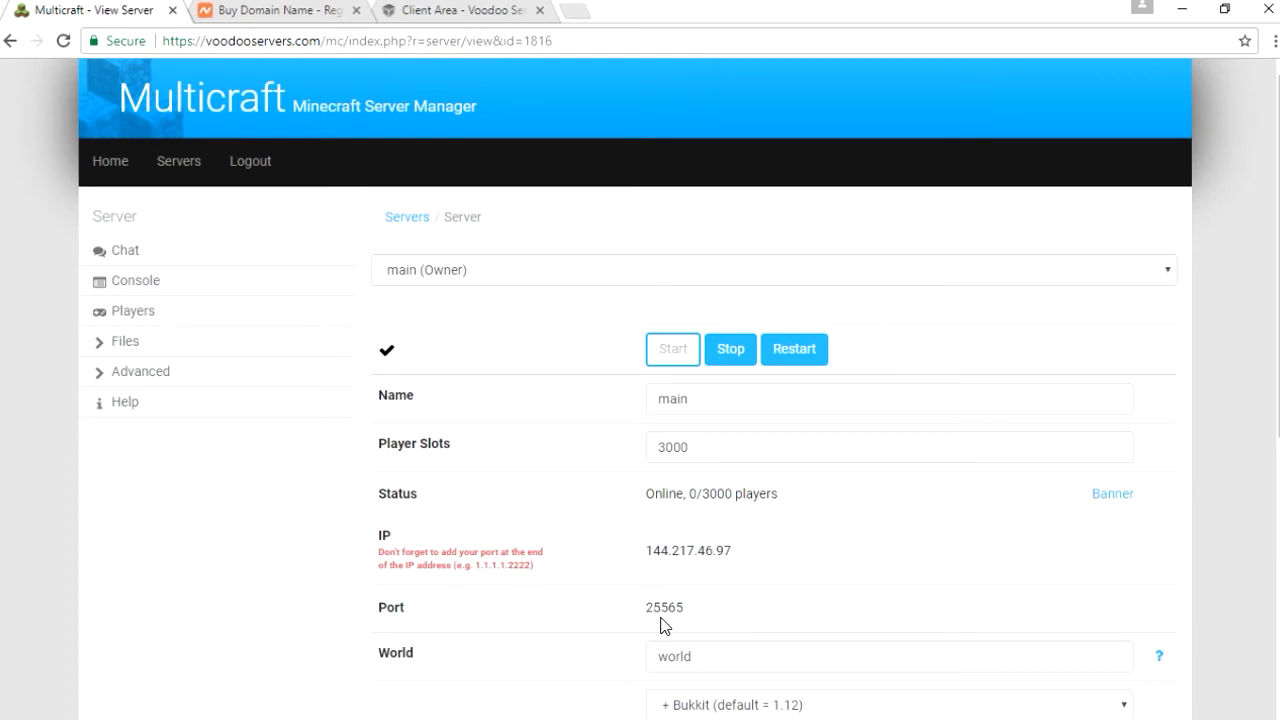
{"action": "double_click", "coordinate": [664, 608]}
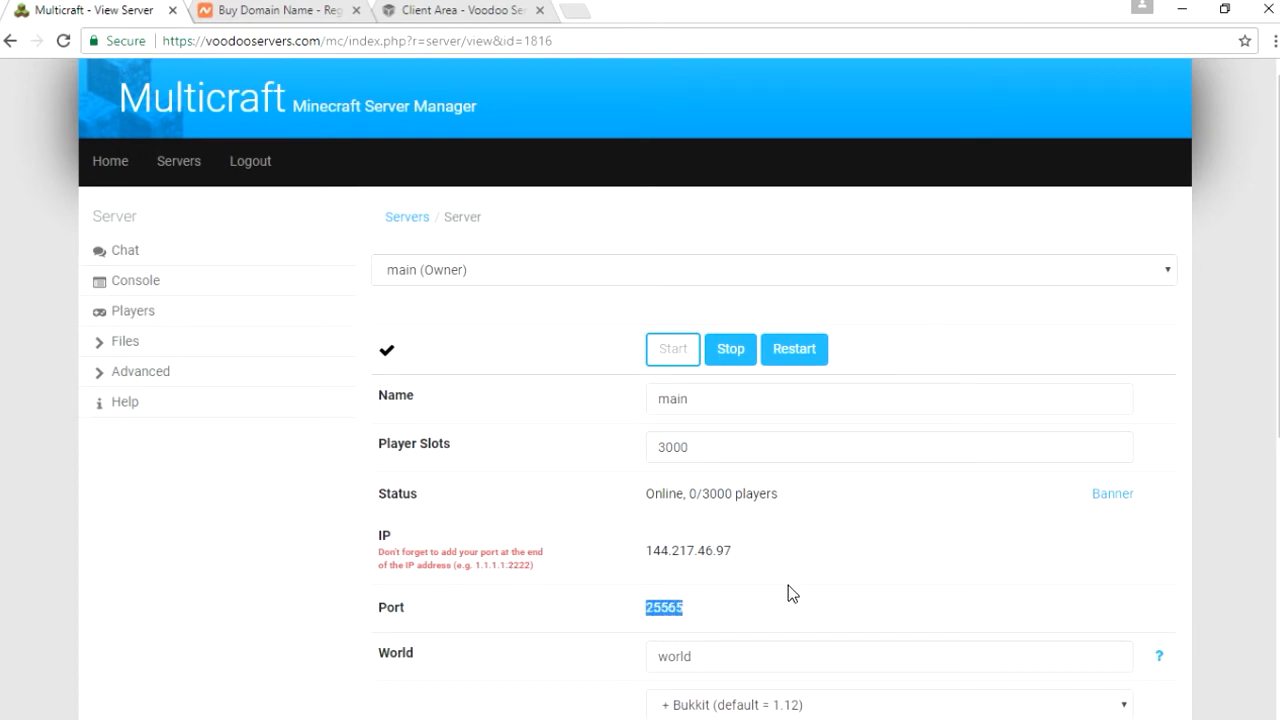
{"action": "double_click", "coordinate": [688, 550]}
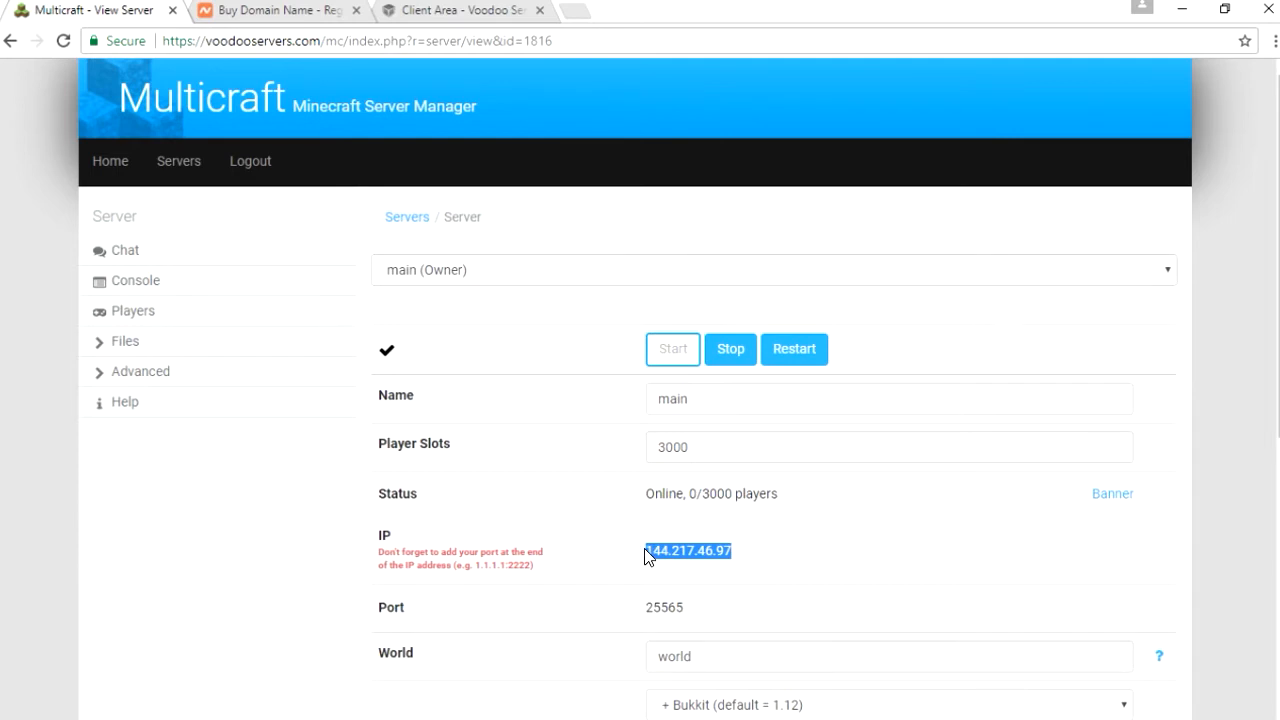
{"action": "mouse_move", "coordinate": [658, 522]}
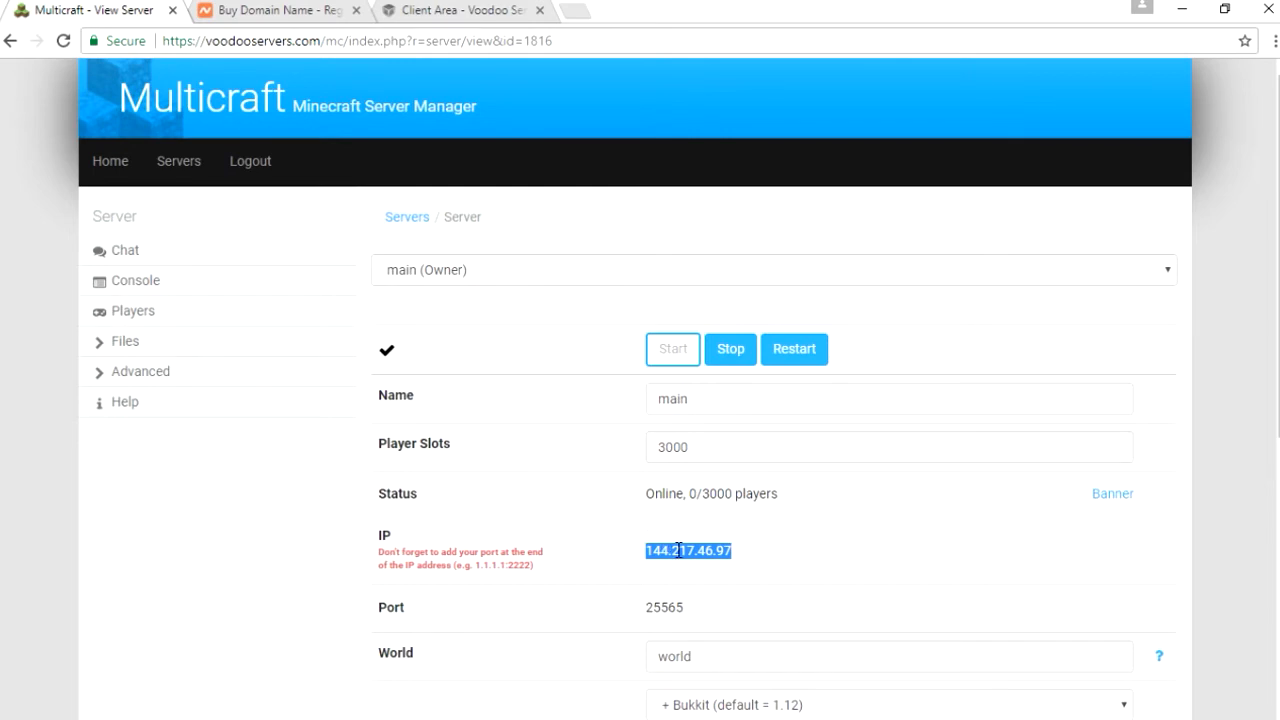
{"action": "left_click", "coordinate": [270, 10]}
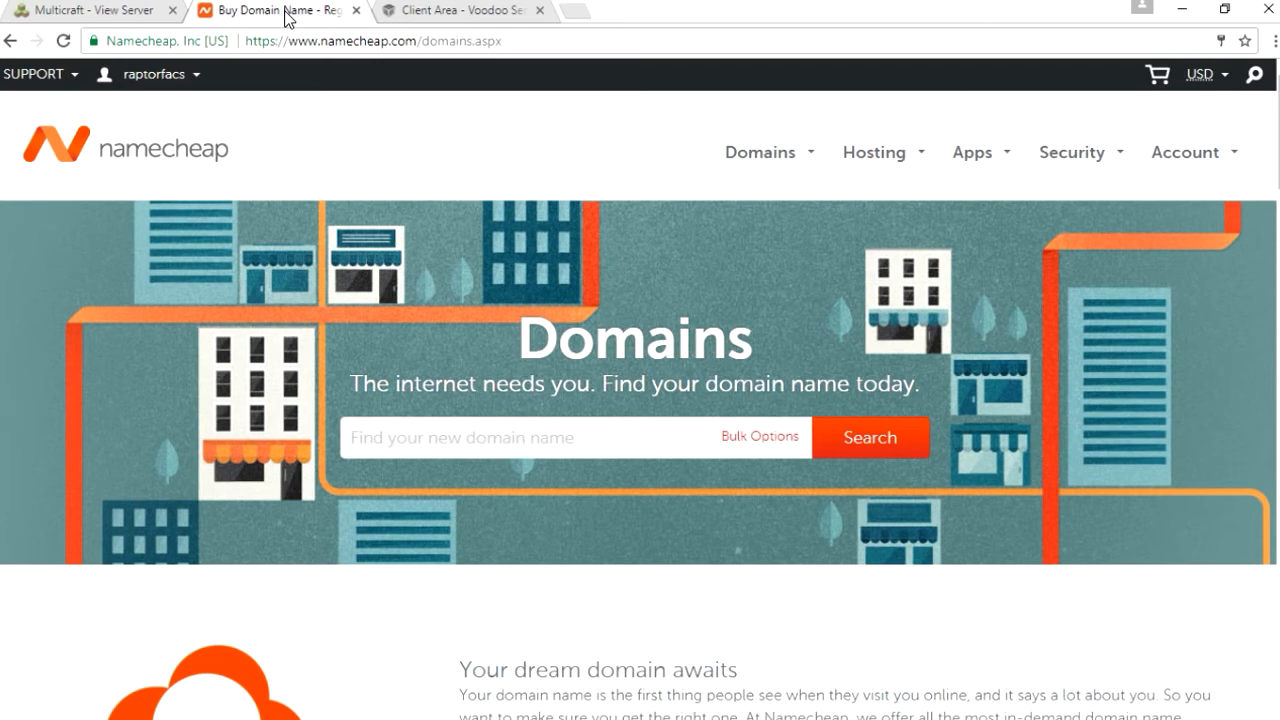
{"action": "mouse_move", "coordinate": [810, 158]}
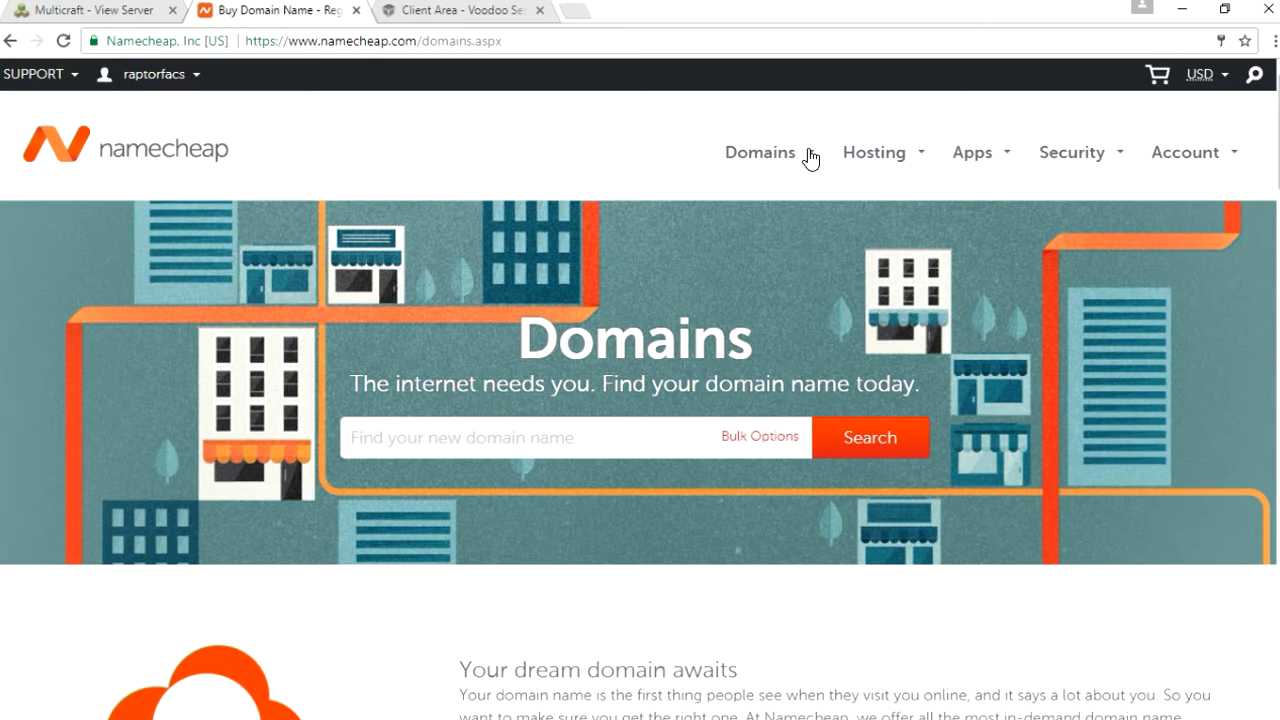
Navigate to the Namecheap account dashboard for Raptor Factions
{"action": "left_click", "coordinate": [760, 152]}
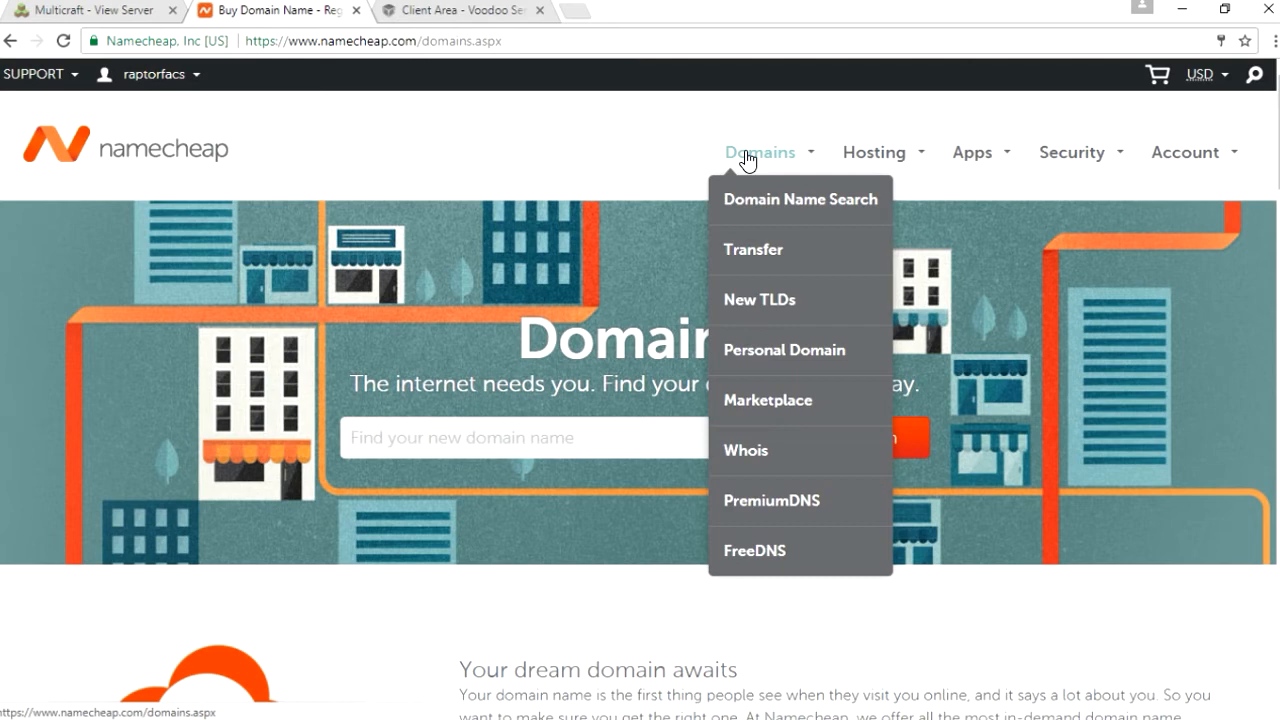
{"action": "mouse_move", "coordinate": [702, 136]}
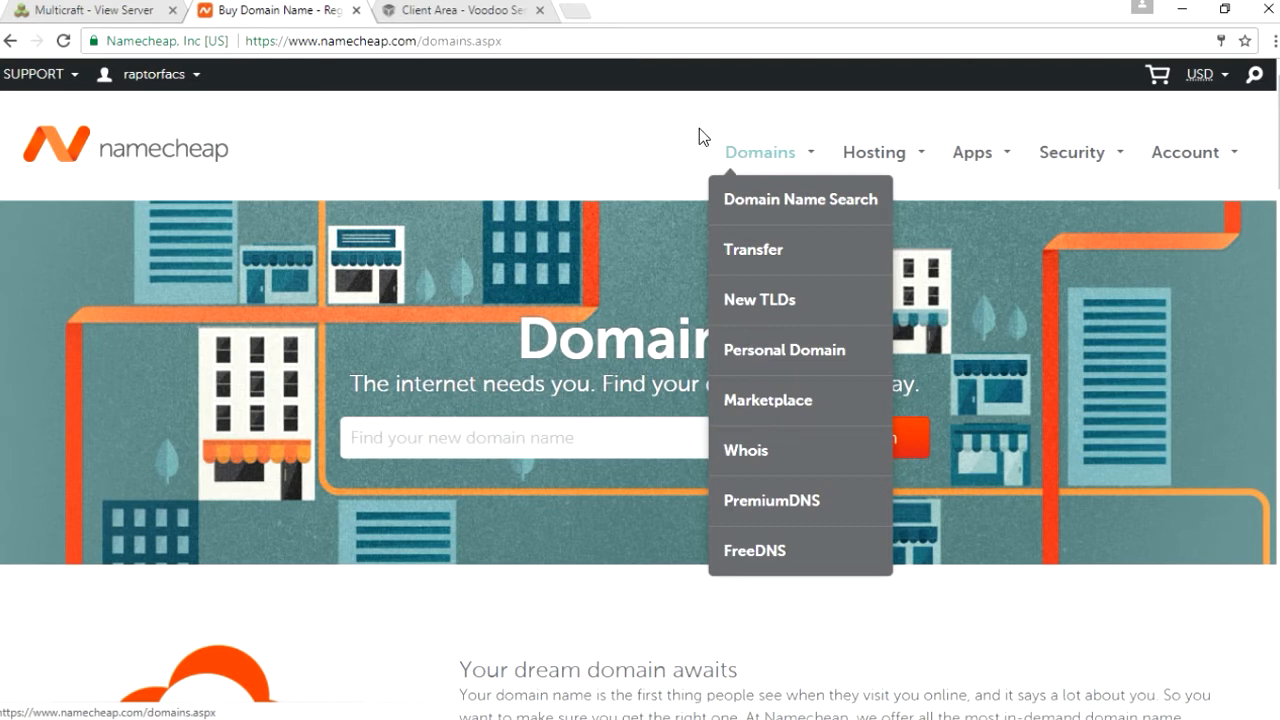
{"action": "left_click", "coordinate": [152, 74]}
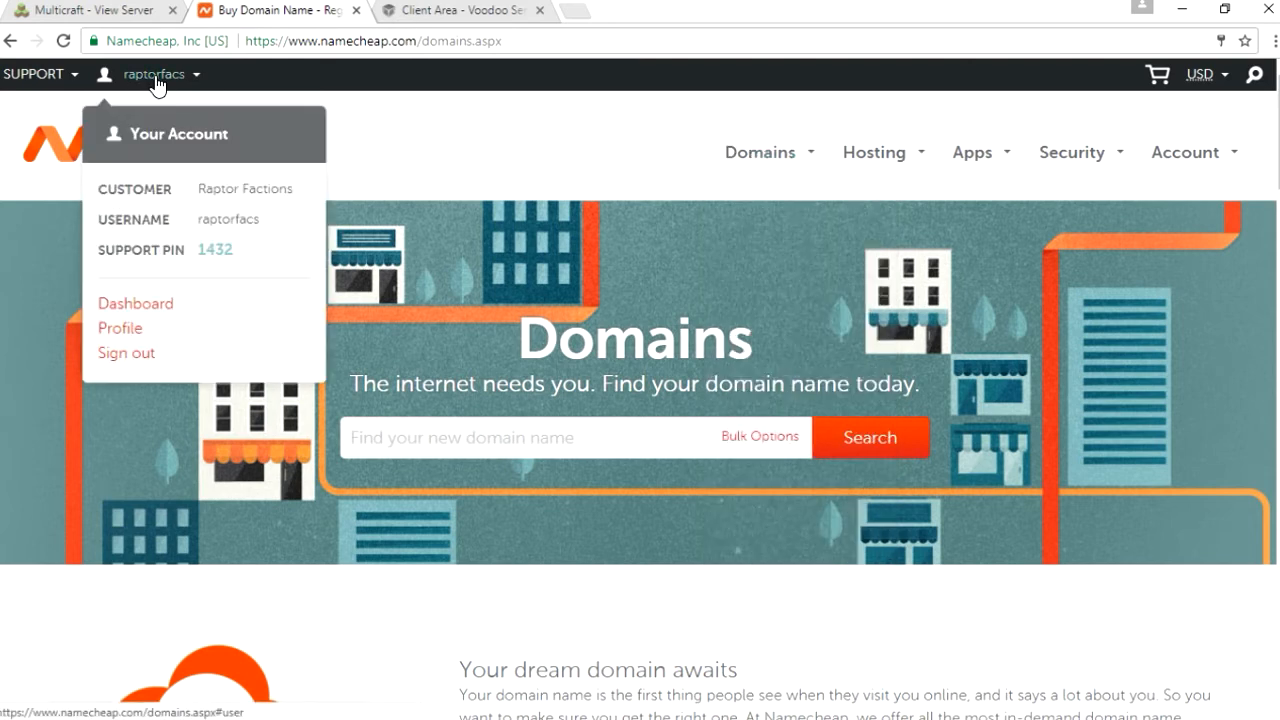
{"action": "left_click", "coordinate": [760, 152]}
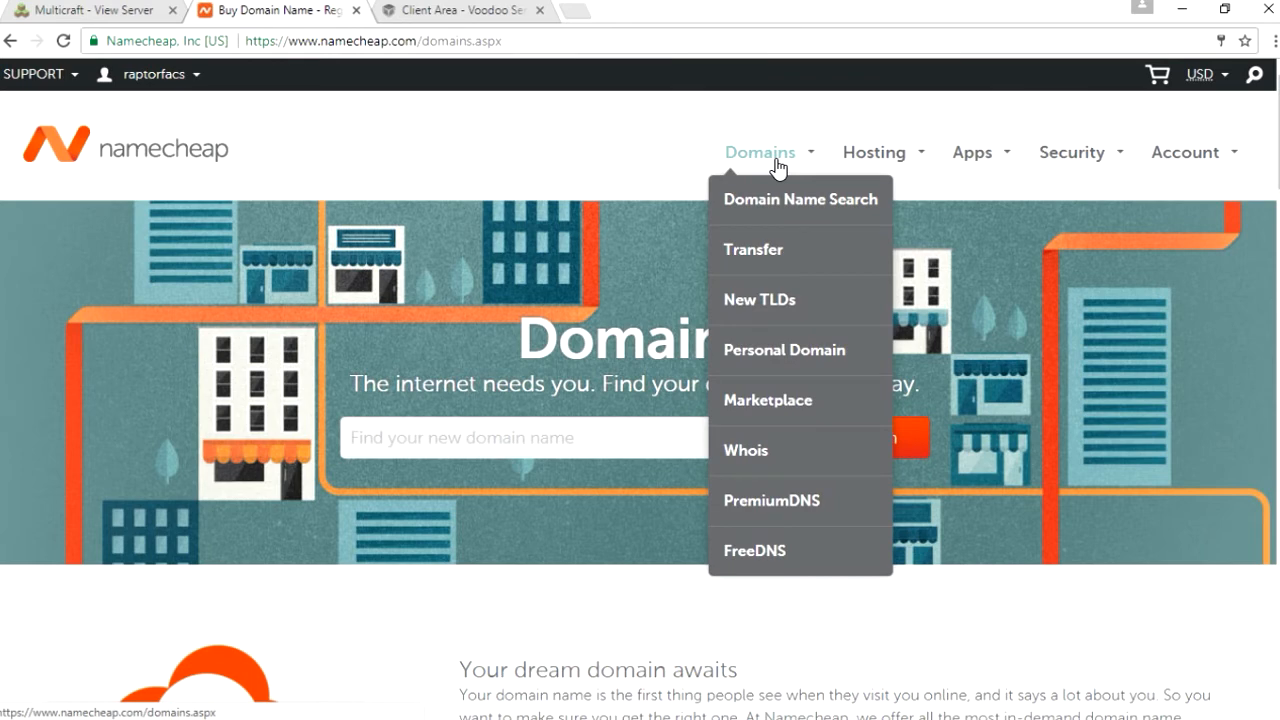
{"action": "mouse_move", "coordinate": [856, 152]}
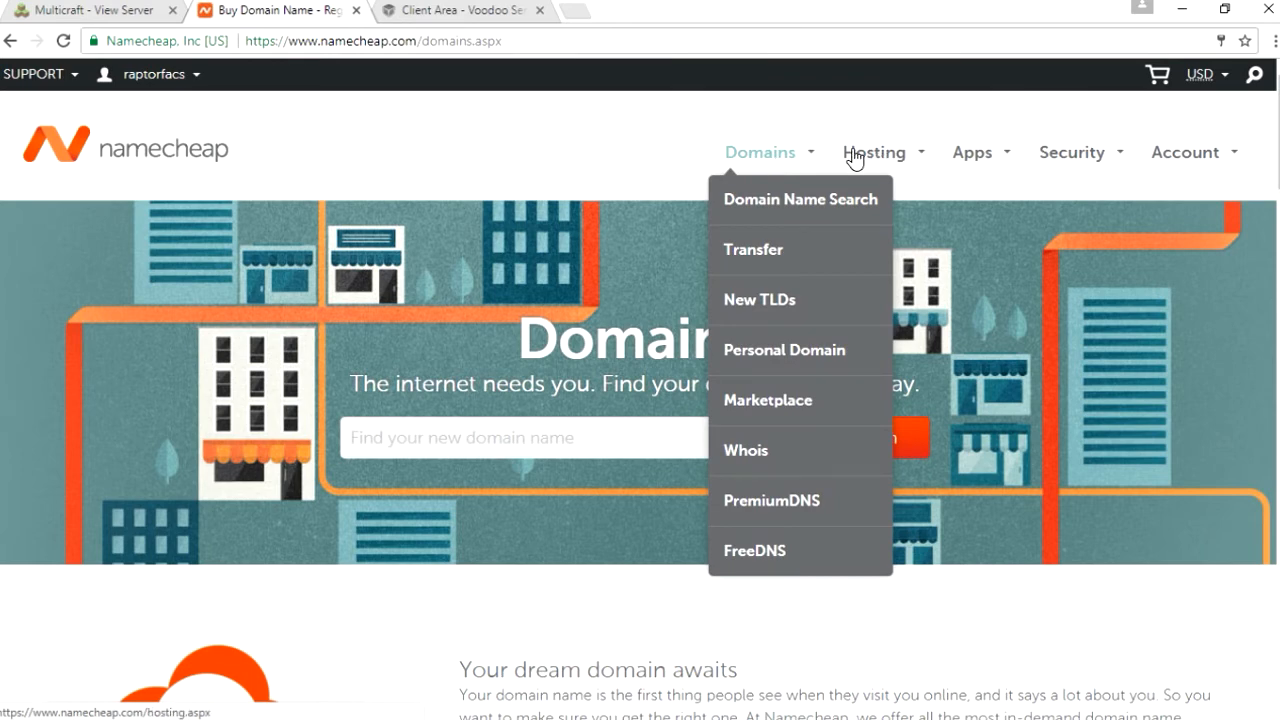
{"action": "left_click", "coordinate": [148, 72]}
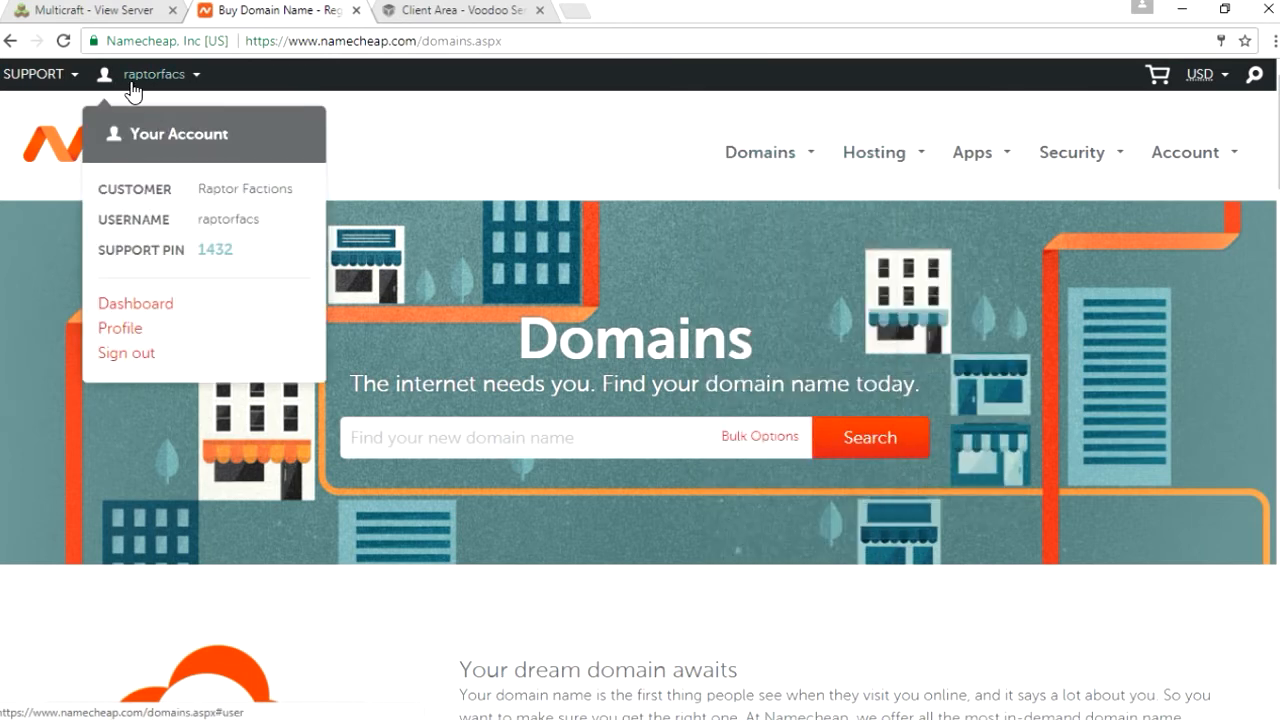
{"action": "left_click", "coordinate": [136, 304]}
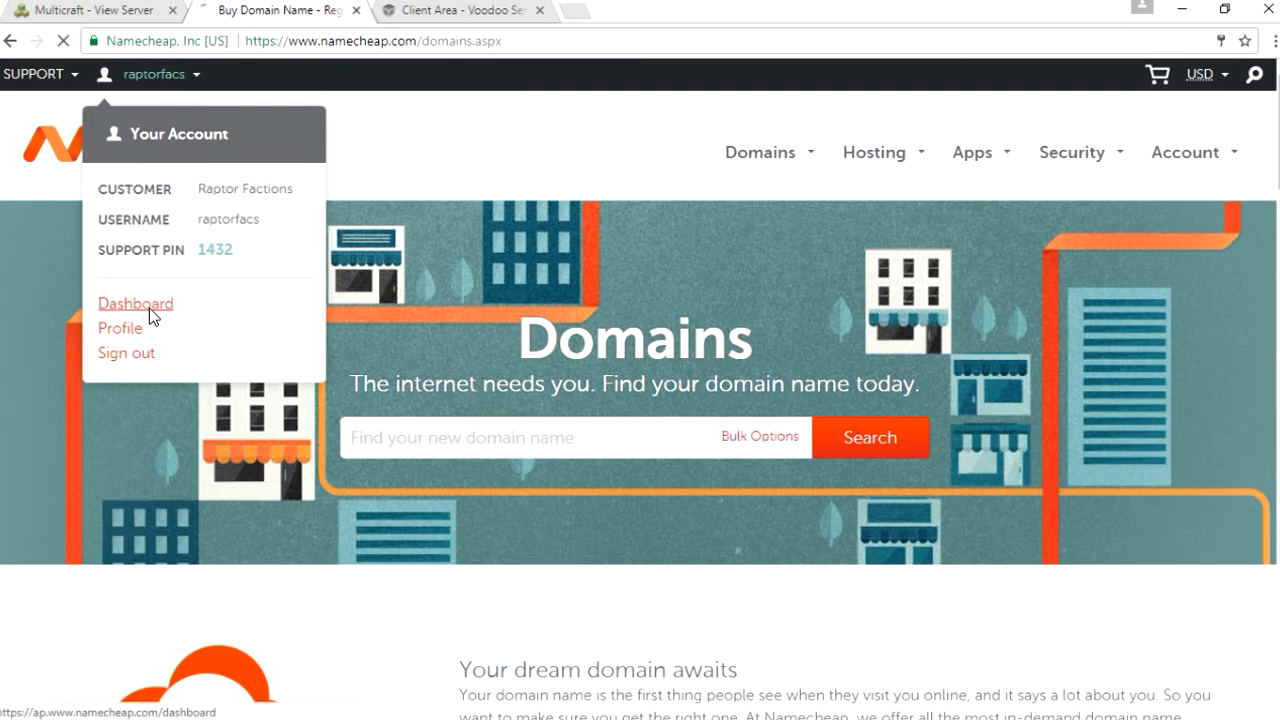
{"action": "left_click", "coordinate": [136, 304]}
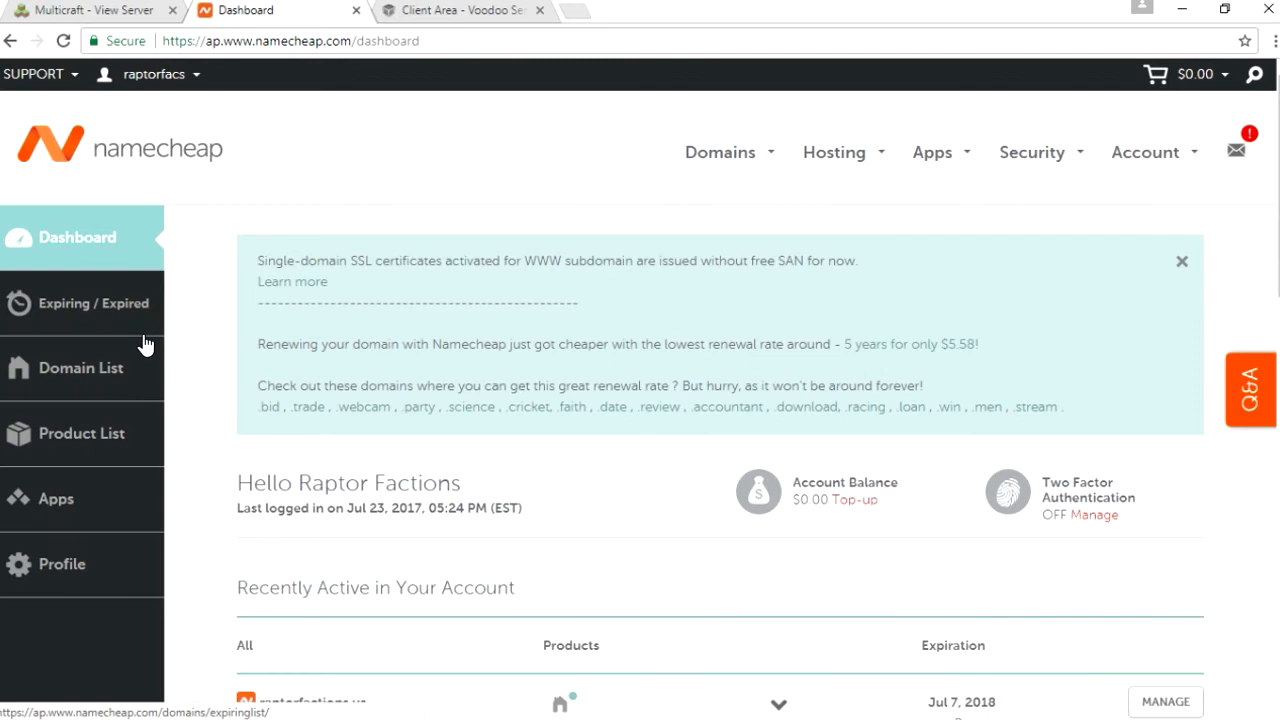
Manage raptorfactions.us from the Domain List and view its Advanced DNS records
{"action": "left_click", "coordinate": [104, 368]}
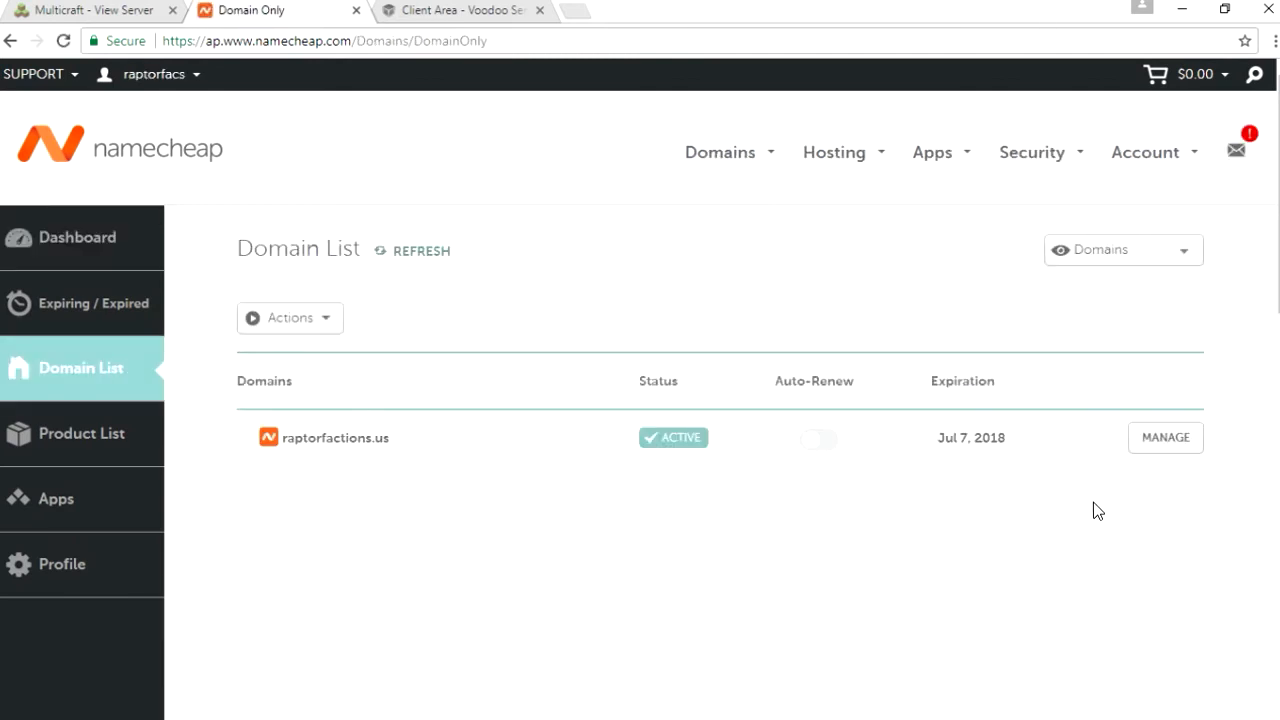
{"action": "left_click", "coordinate": [1164, 436]}
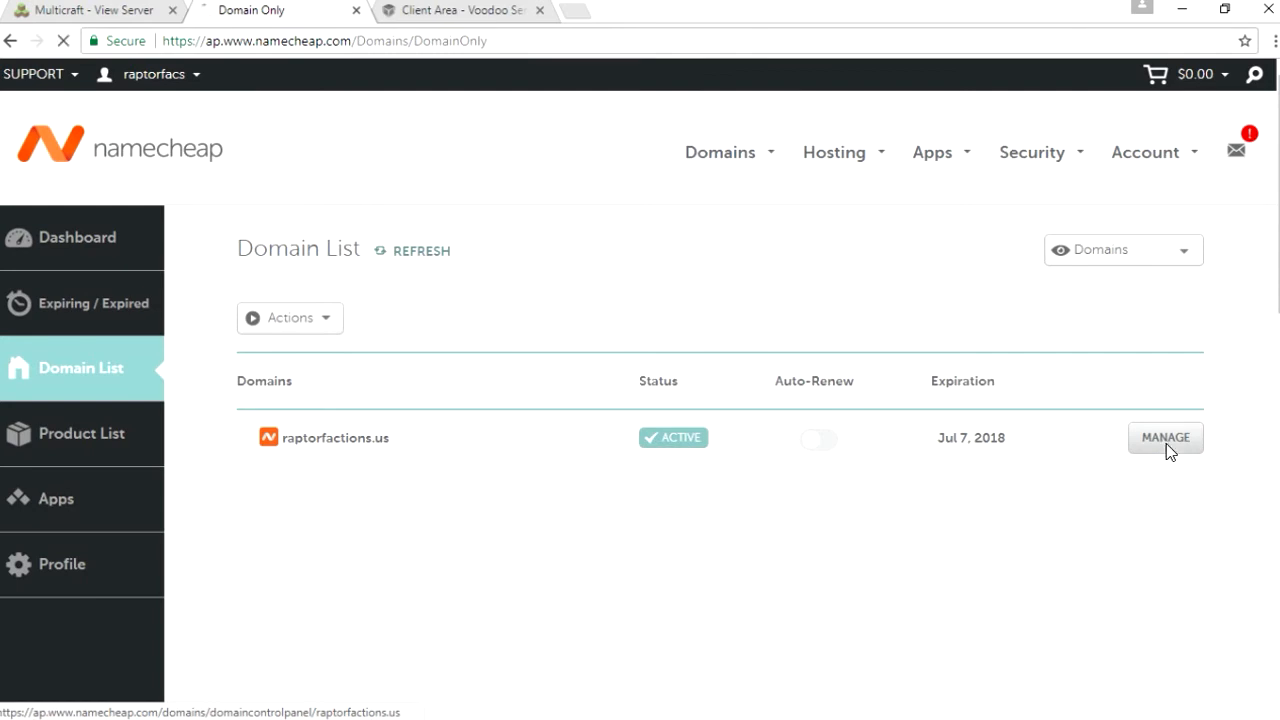
{"action": "left_click", "coordinate": [1164, 436]}
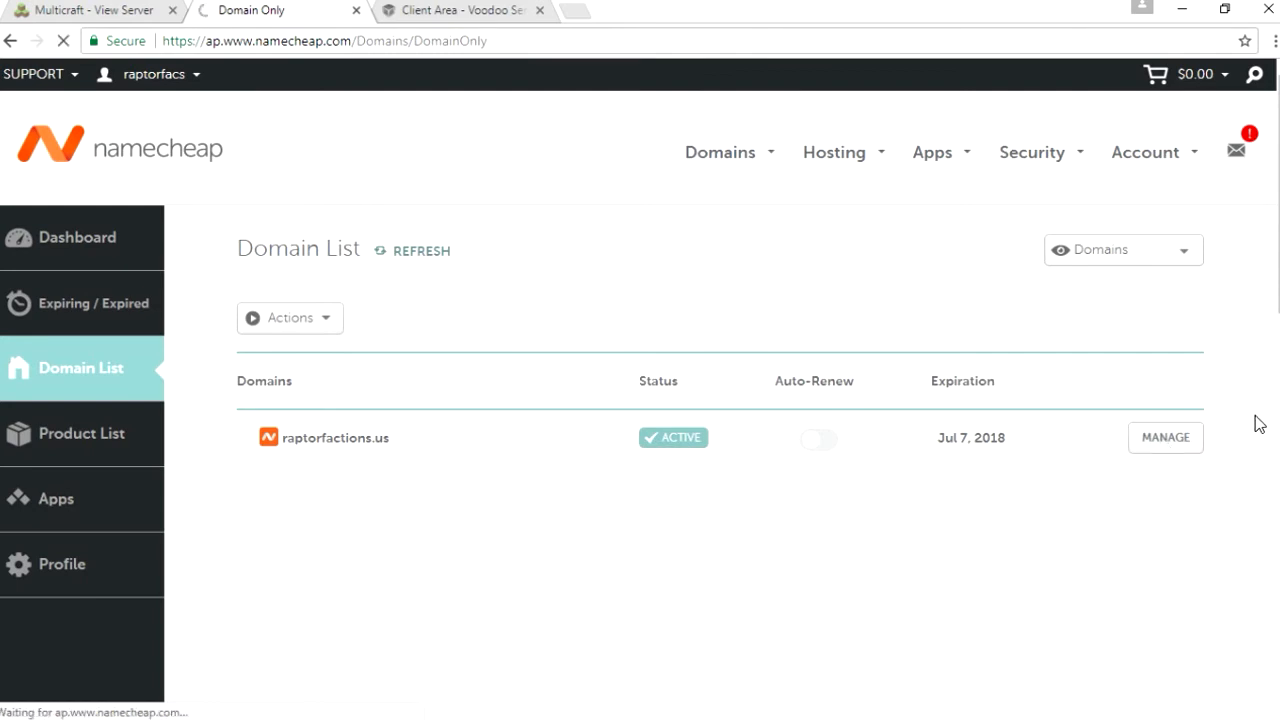
{"action": "left_click", "coordinate": [1164, 436]}
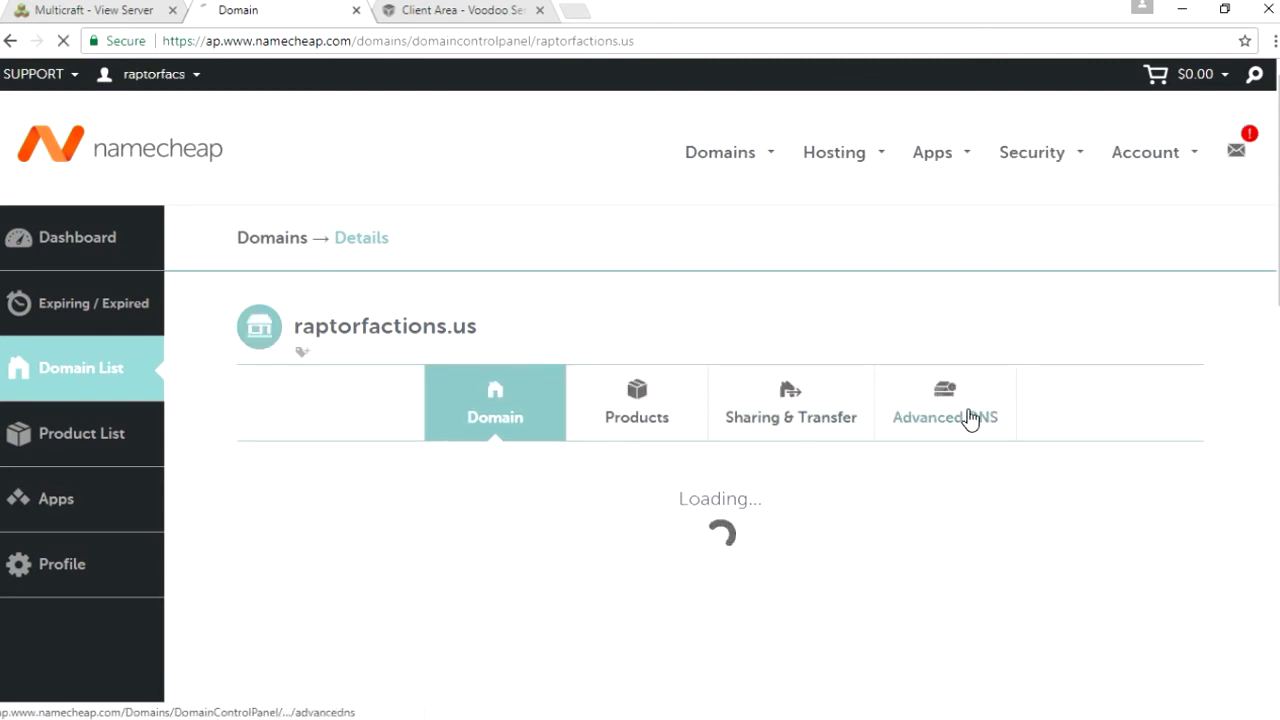
{"action": "left_click", "coordinate": [944, 400]}
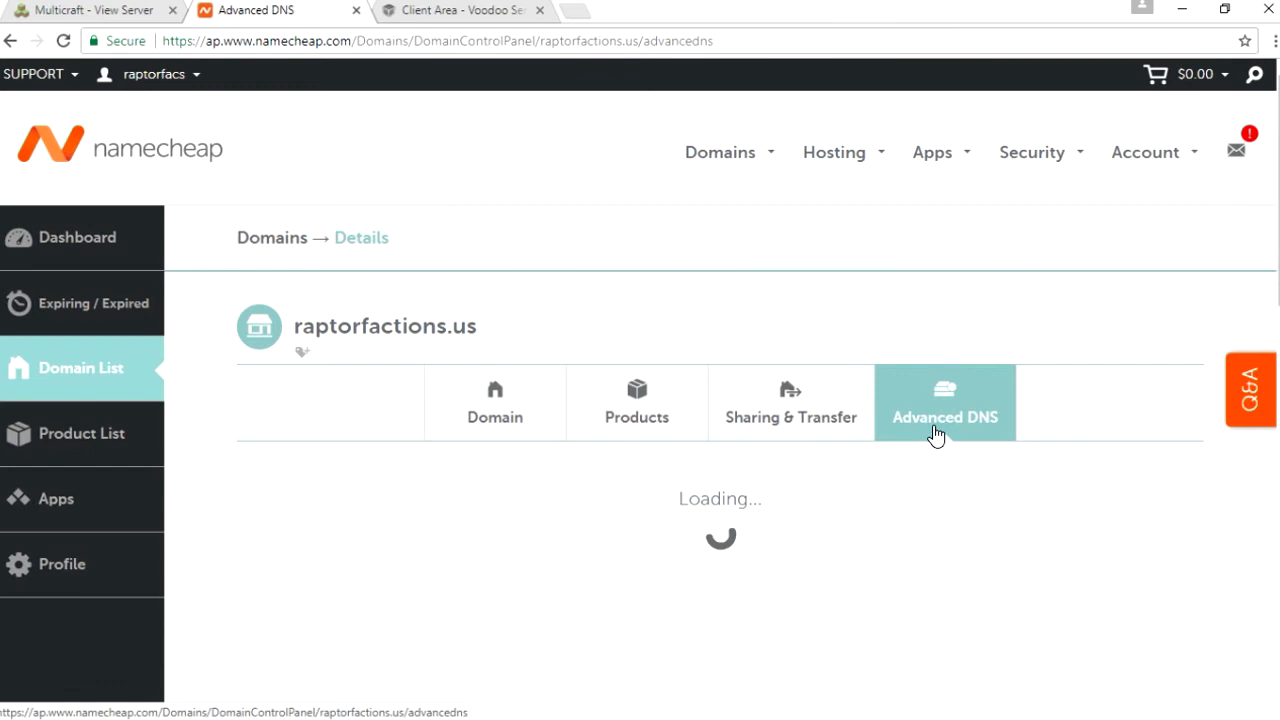
{"action": "mouse_move", "coordinate": [568, 466]}
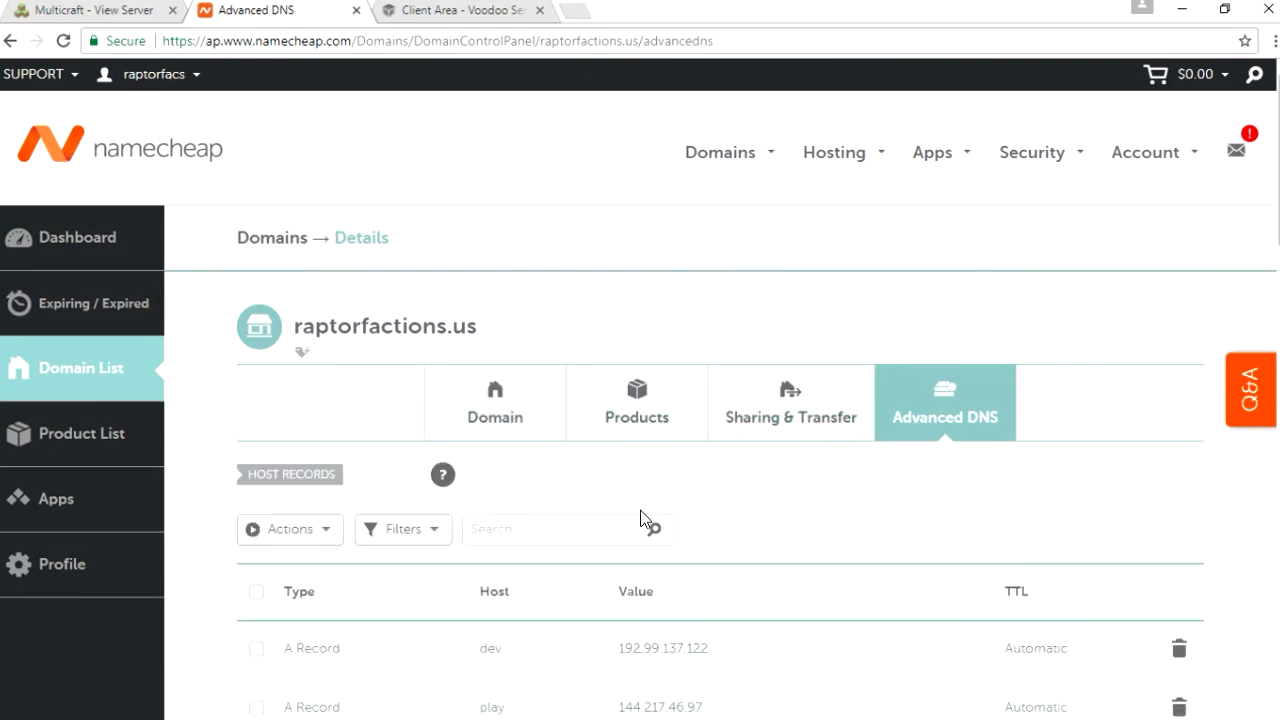
Add a new empty host record row below the existing raptorfactions.us records
{"action": "scroll", "scroll_direction": "down", "scroll_amount": 3}
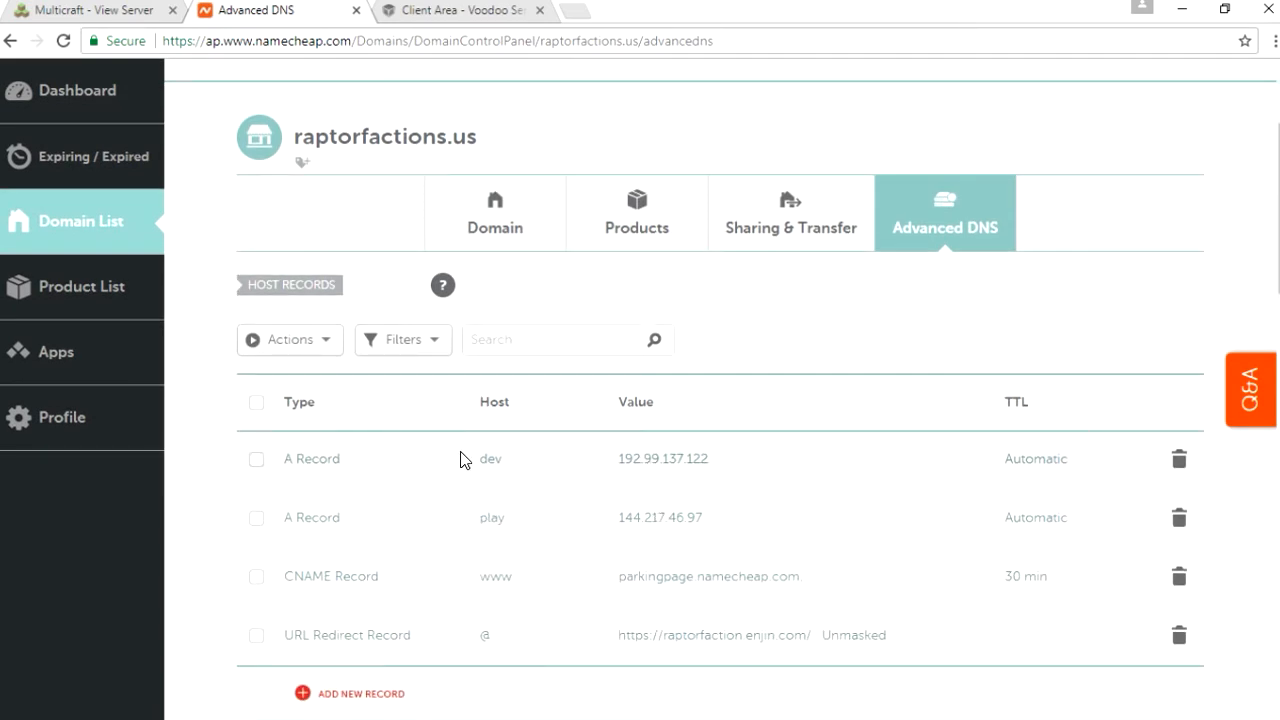
{"action": "left_click", "coordinate": [492, 516]}
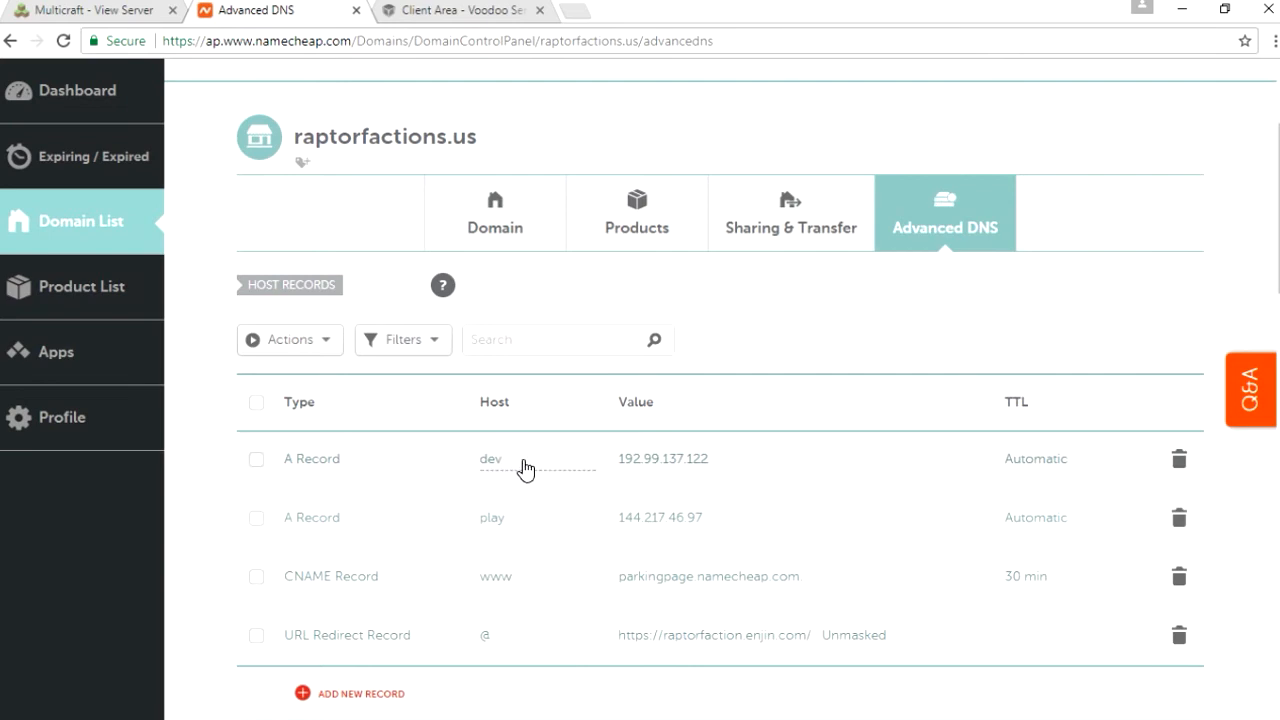
{"action": "mouse_move", "coordinate": [364, 692]}
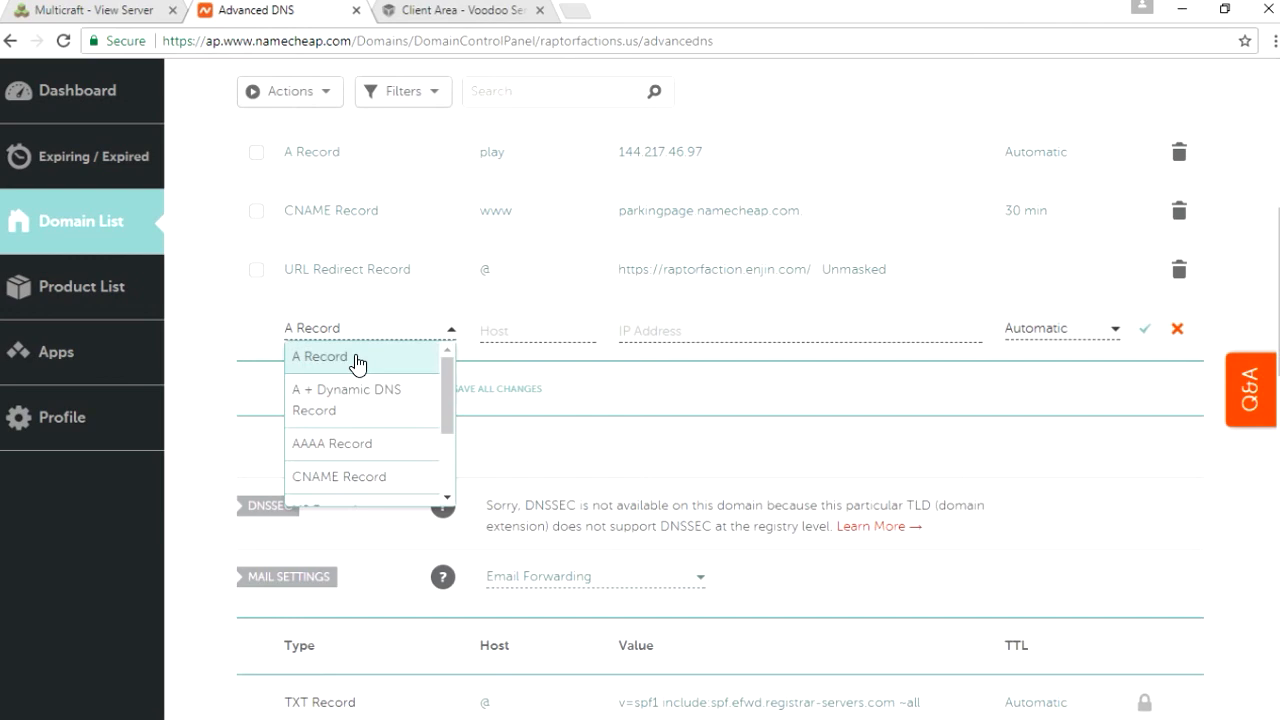
Create an A record with host mc pointing to 144.217.46.97
{"action": "left_click", "coordinate": [320, 356]}
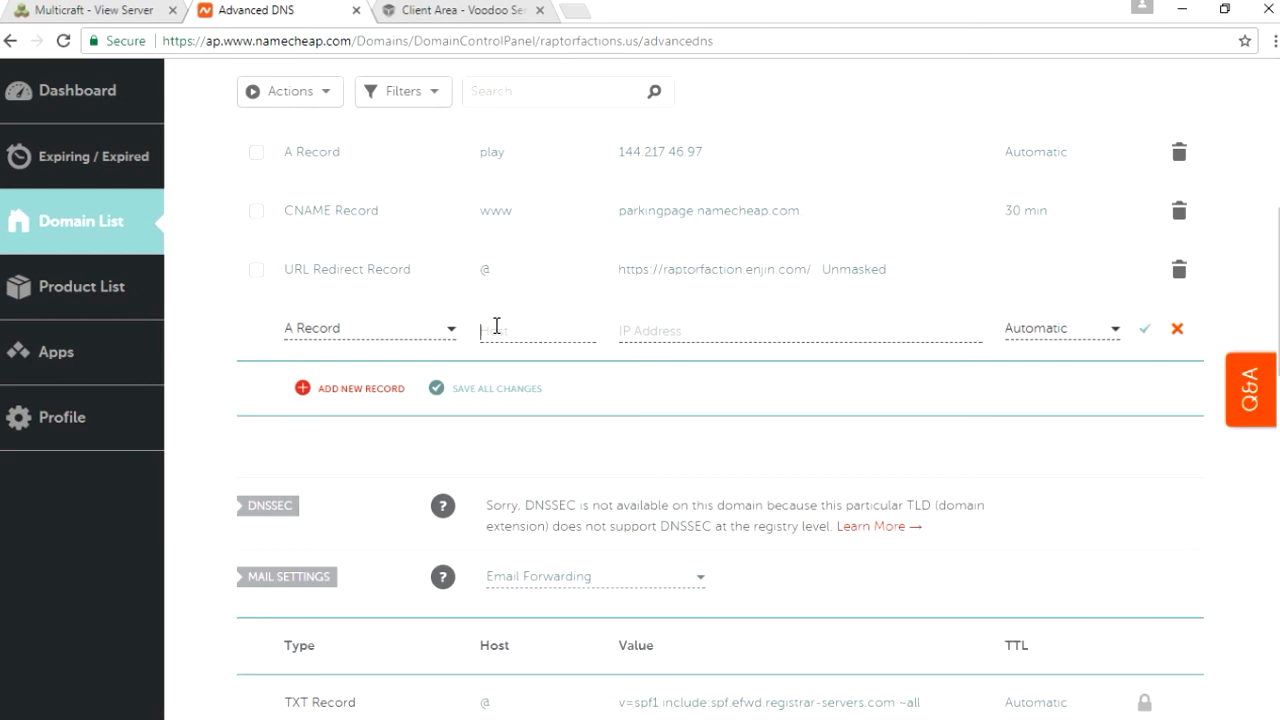
{"action": "type", "text": "m"}
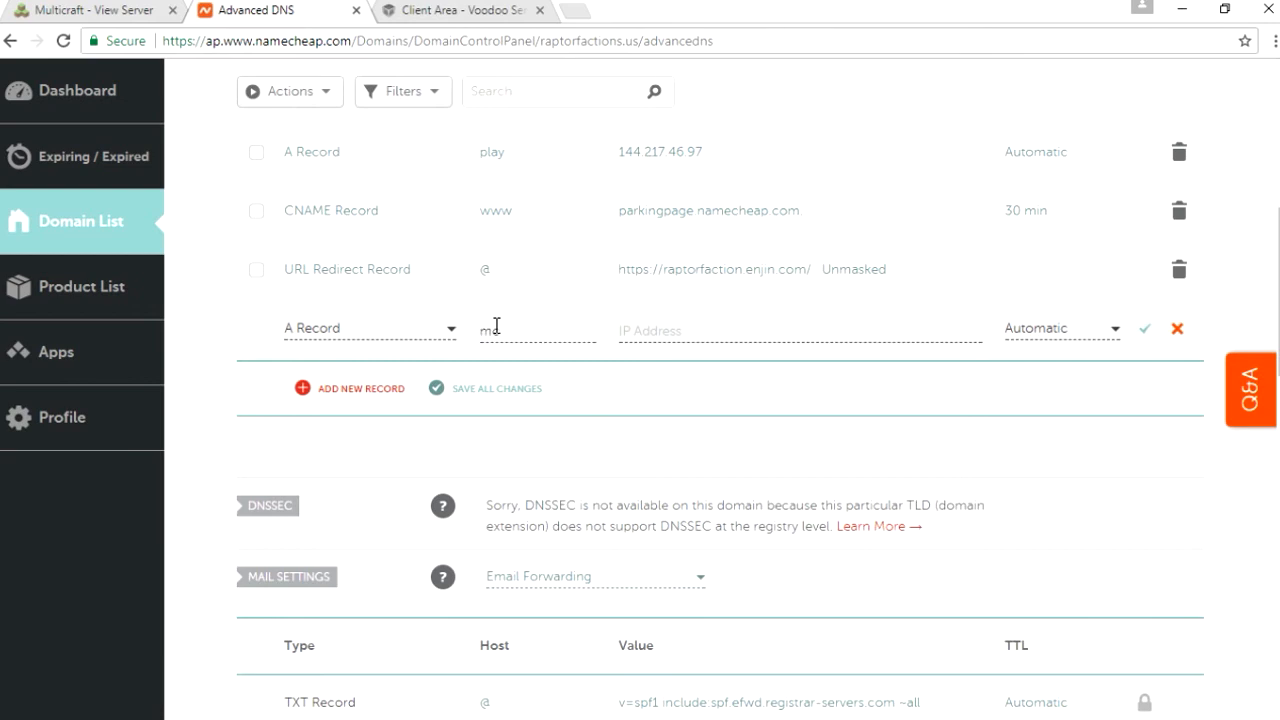
{"action": "type", "text": "c"}
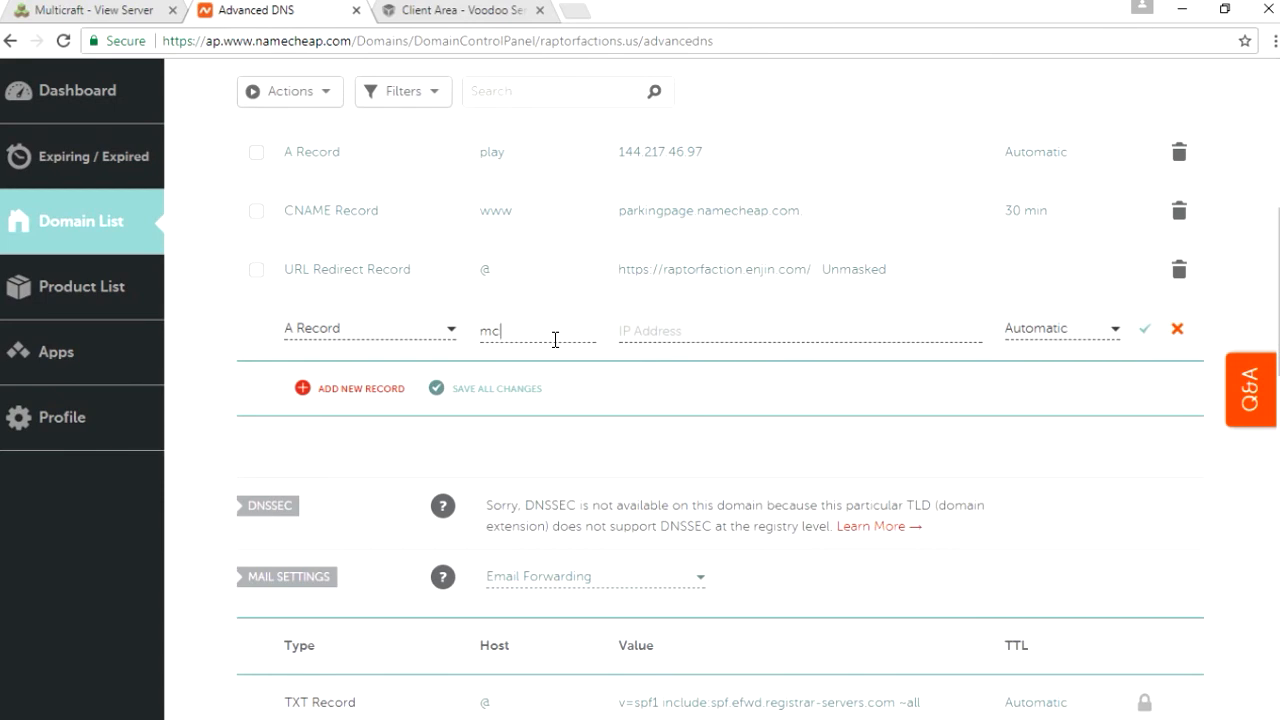
{"action": "left_click", "coordinate": [700, 330]}
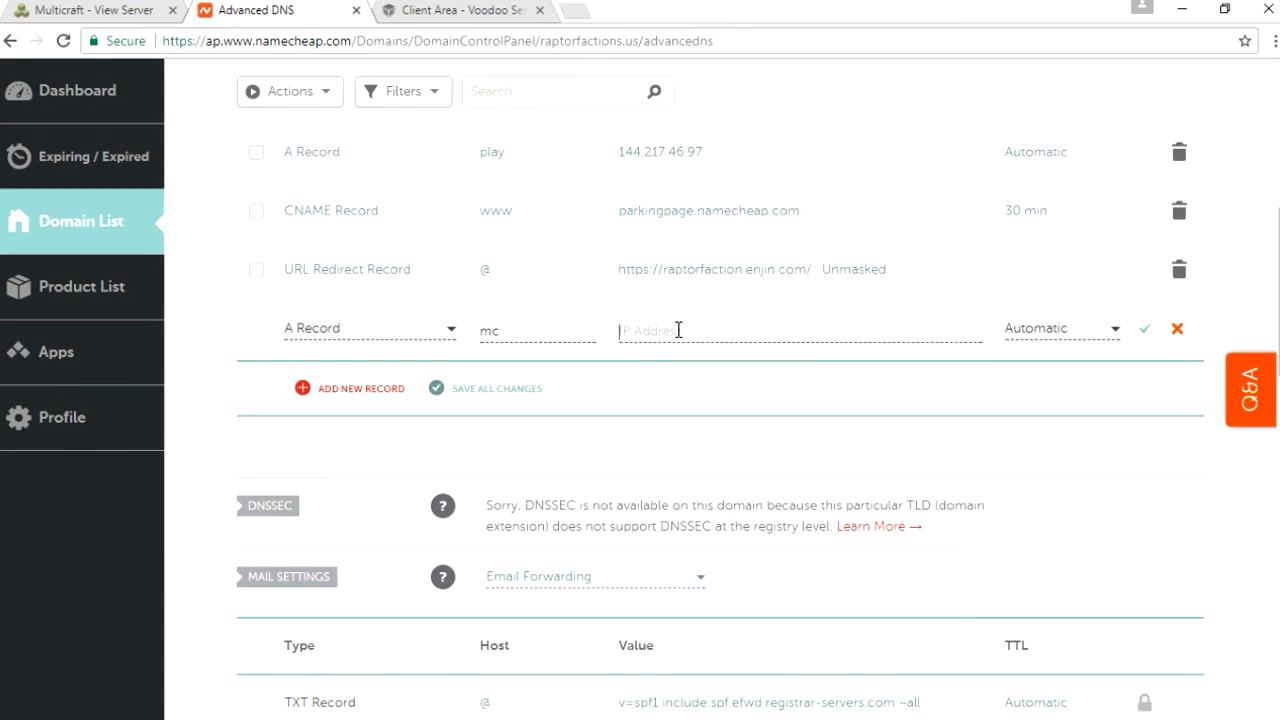
{"action": "type", "text": "144.217.46.97"}
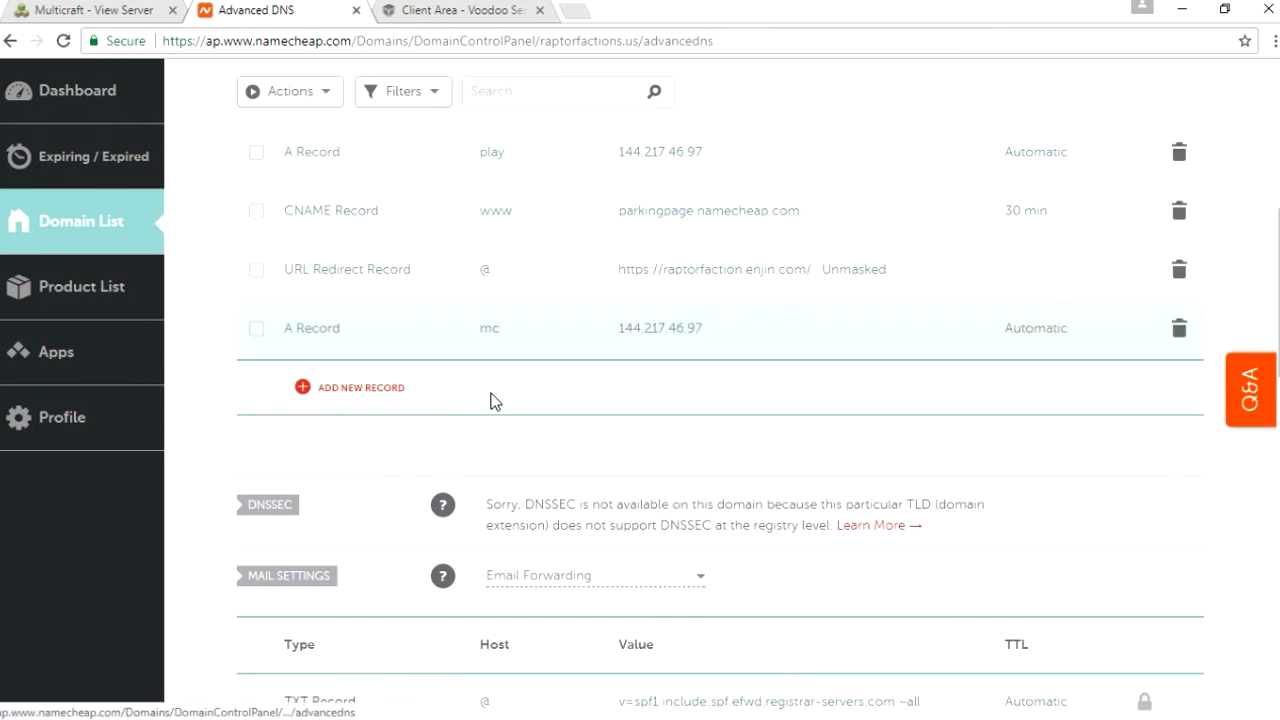
{"action": "mouse_move", "coordinate": [610, 710]}
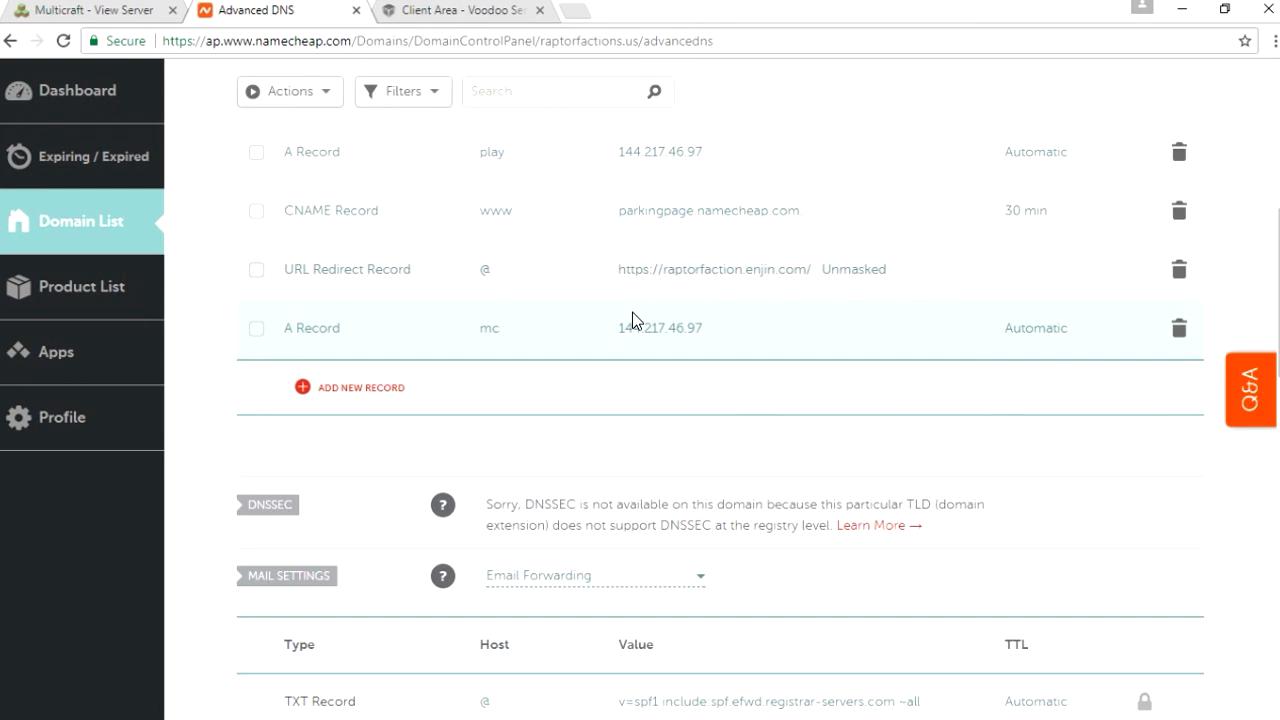
{"action": "mouse_move", "coordinate": [564, 354]}
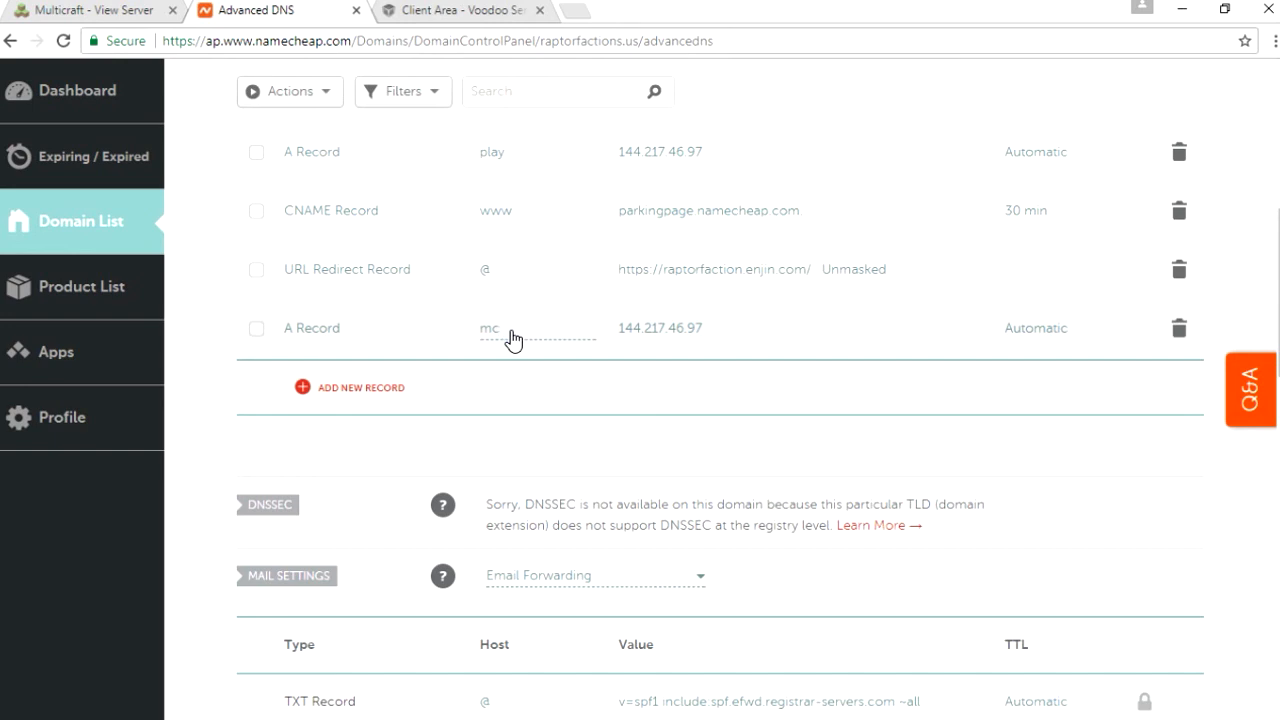
Delete the mc A record, leaving the dev, play, www and redirect records
{"action": "scroll", "scroll_direction": "up", "scroll_amount": 3}
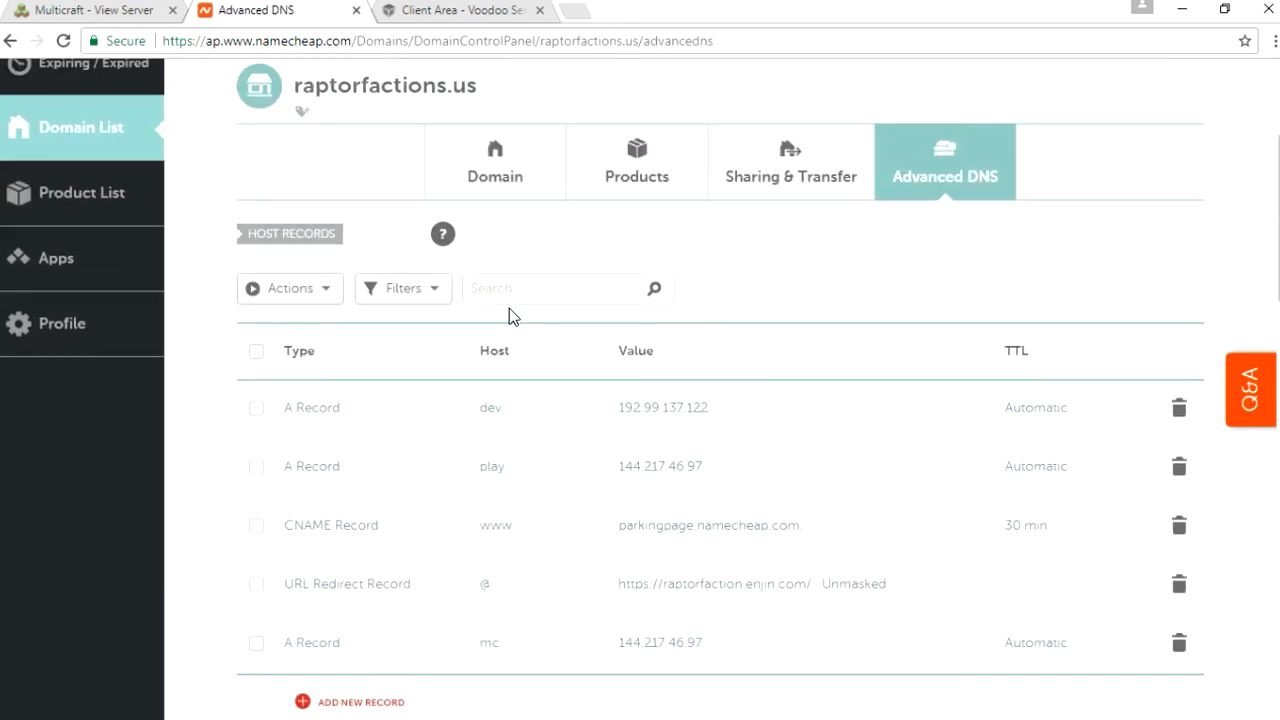
{"action": "mouse_move", "coordinate": [512, 410]}
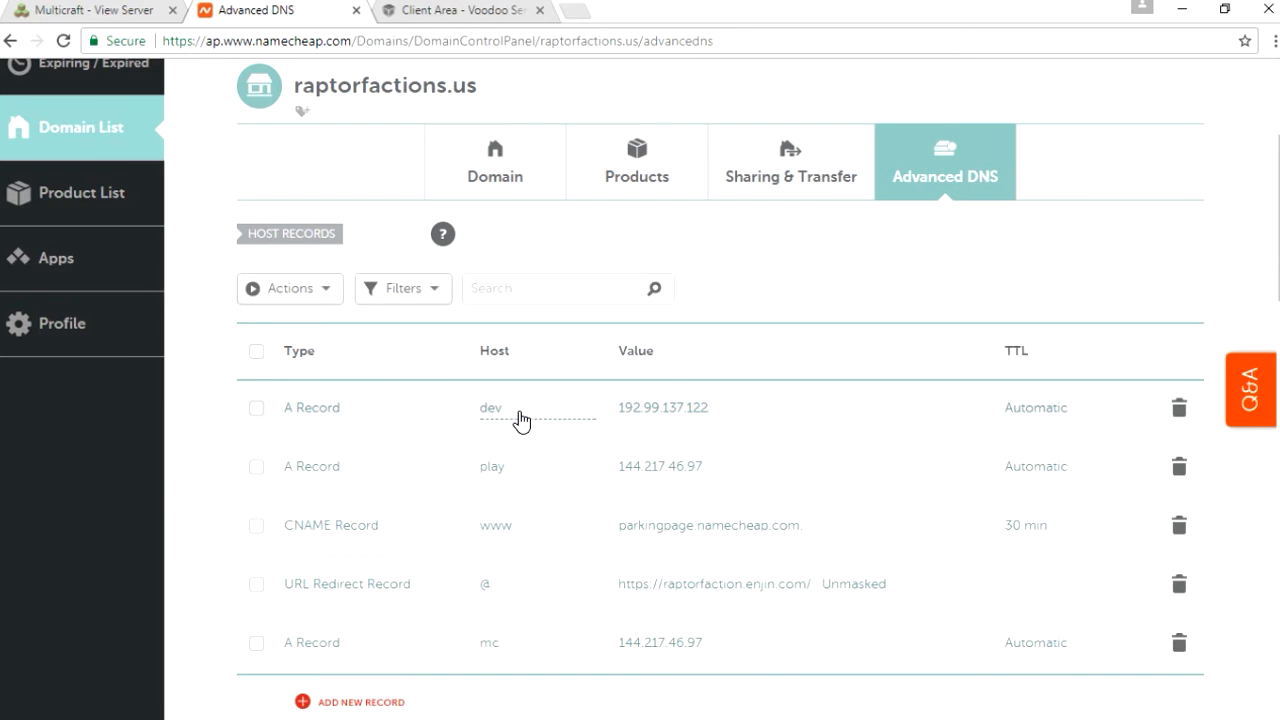
{"action": "mouse_move", "coordinate": [520, 476]}
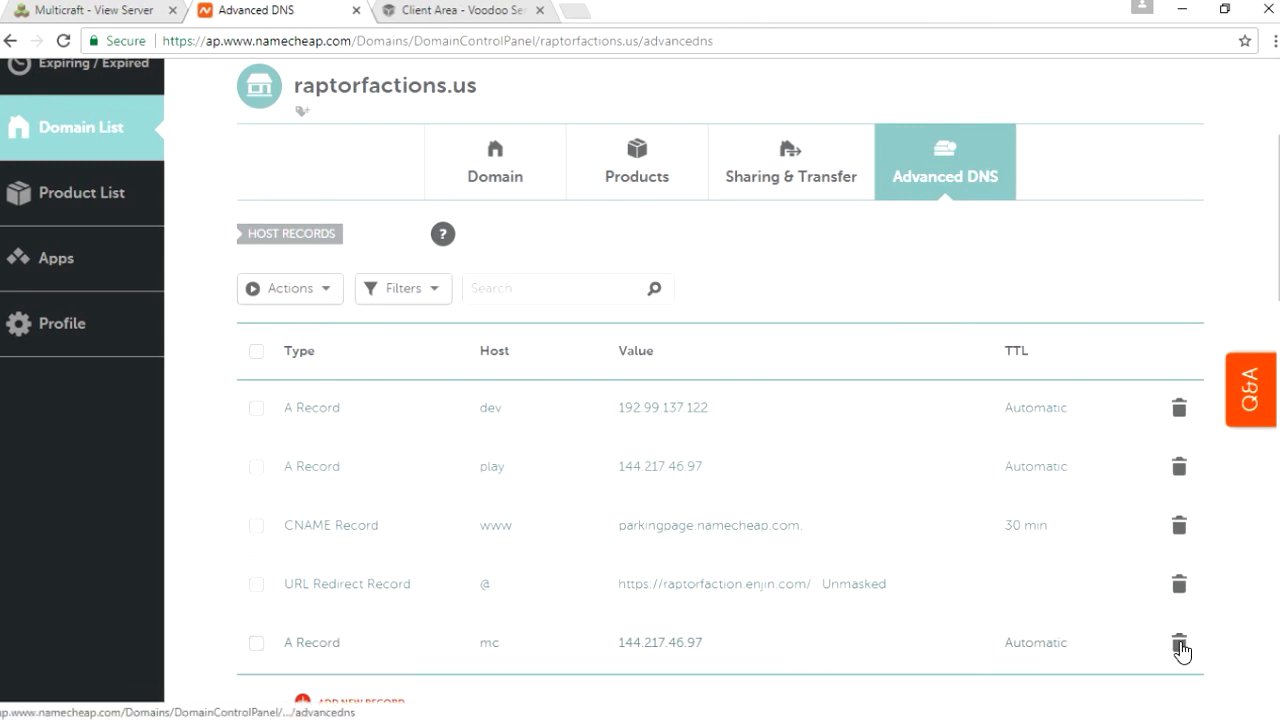
{"action": "left_click", "coordinate": [1180, 642]}
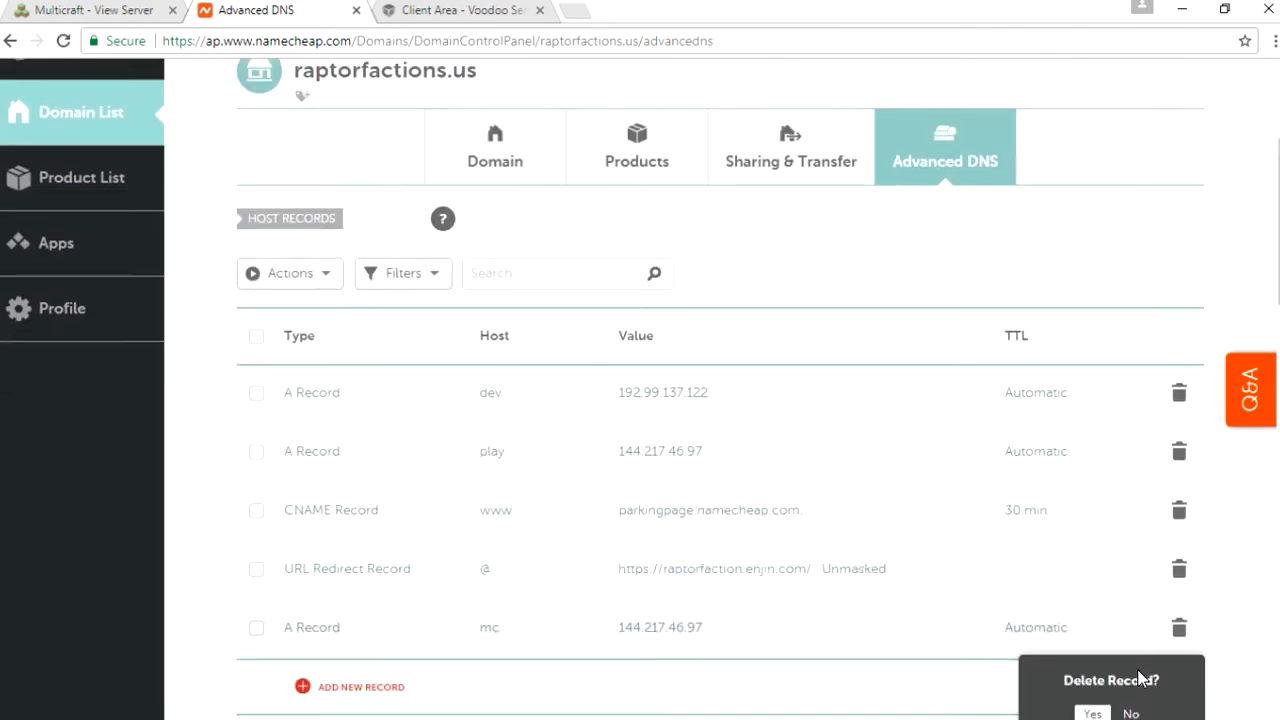
{"action": "left_click", "coordinate": [1092, 712]}
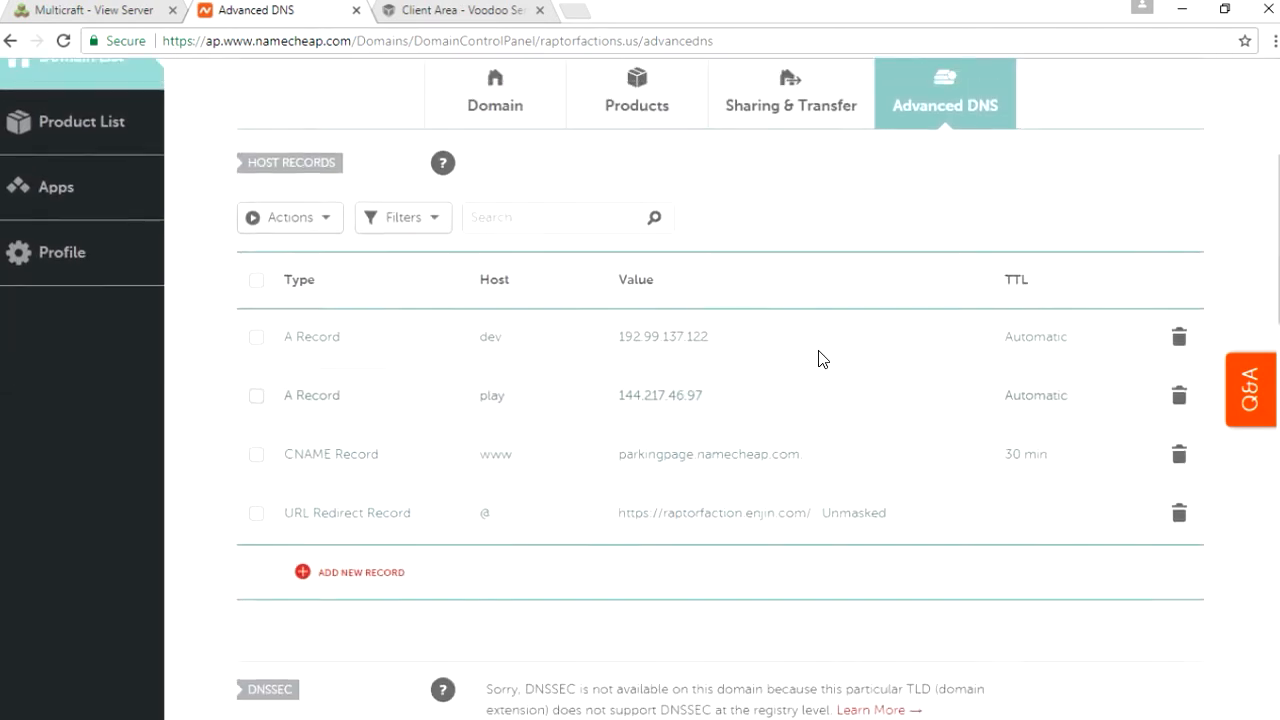
{"action": "scroll", "scroll_direction": "up", "scroll_amount": 3}
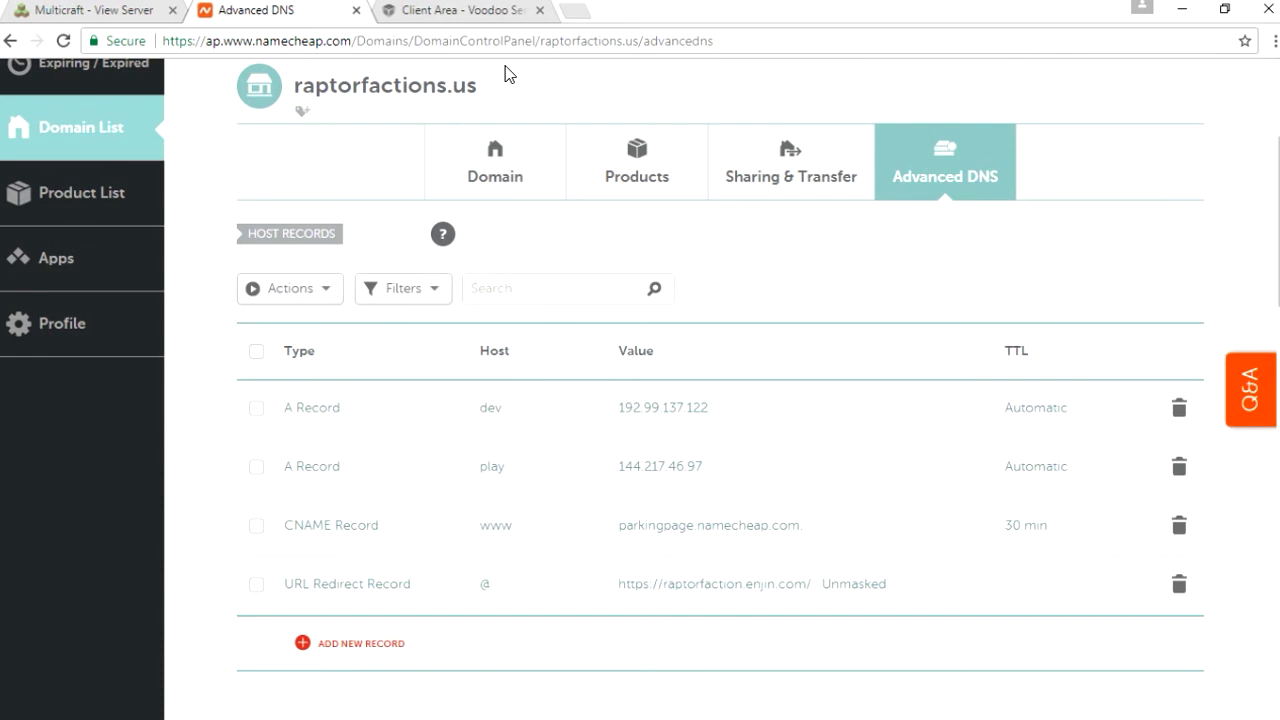
{"action": "mouse_move", "coordinate": [96, 8]}
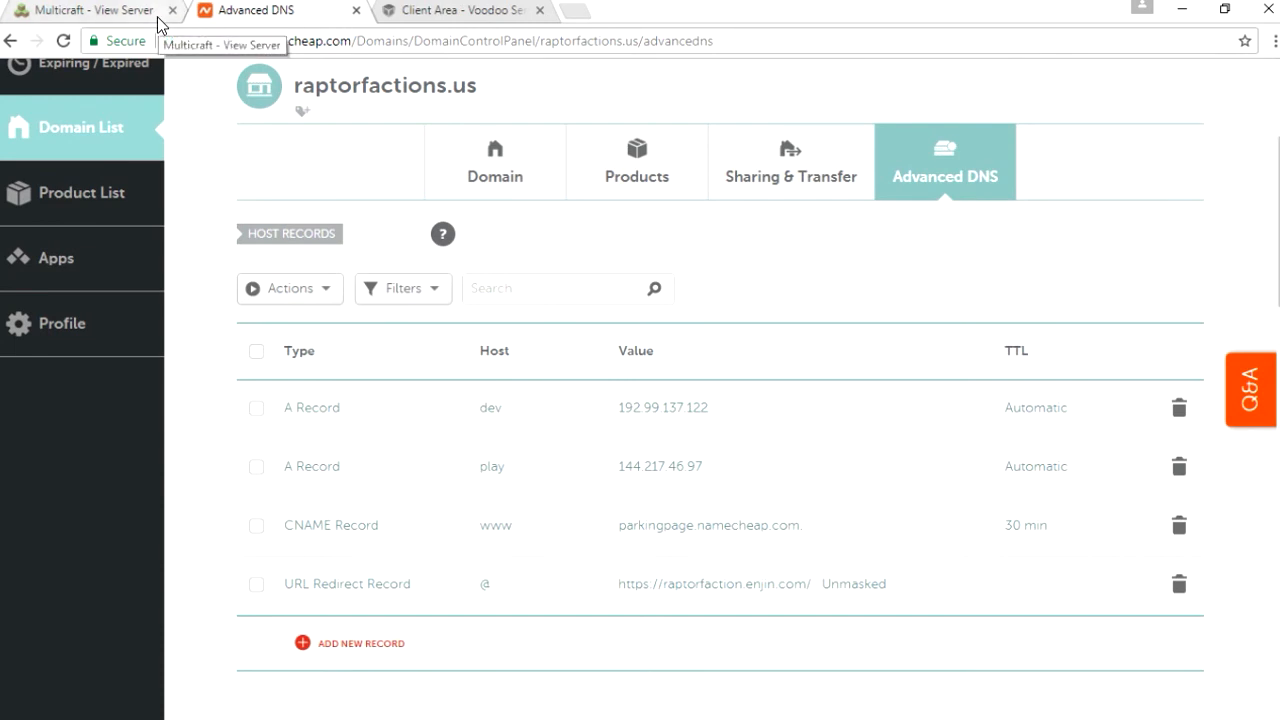